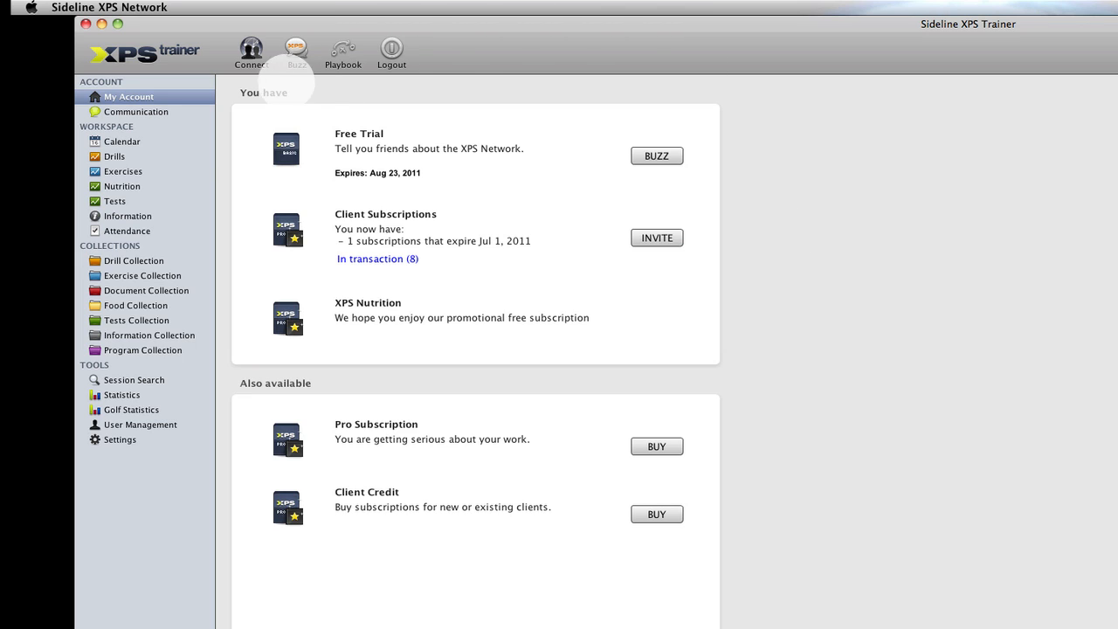
Open the application settings and make The new Playbook the default on the Playbook tab
click(120, 439)
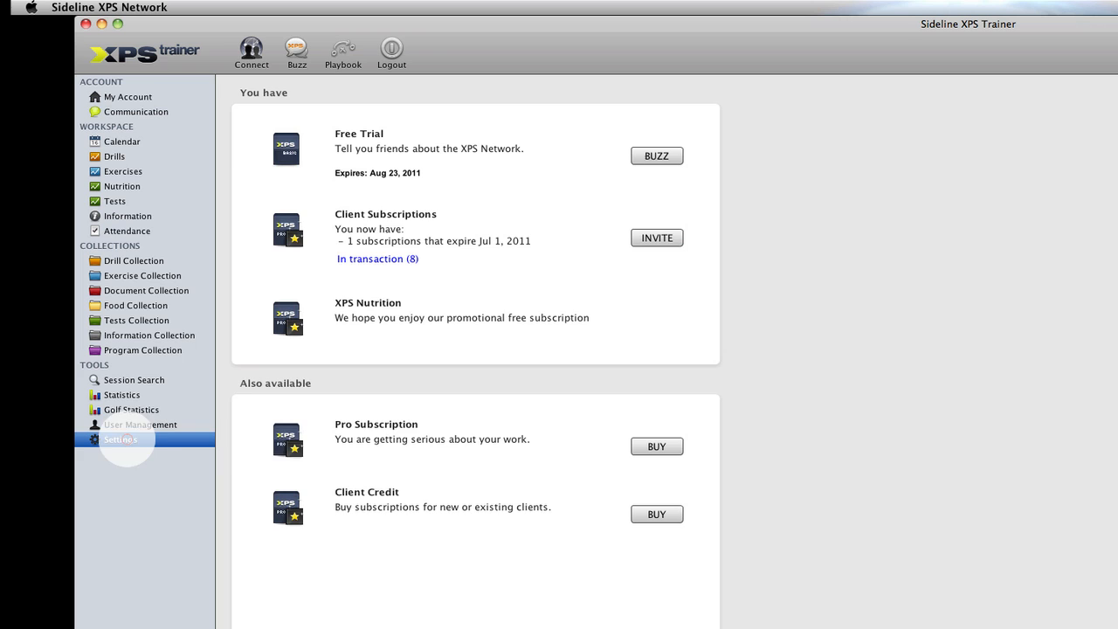
click(120, 439)
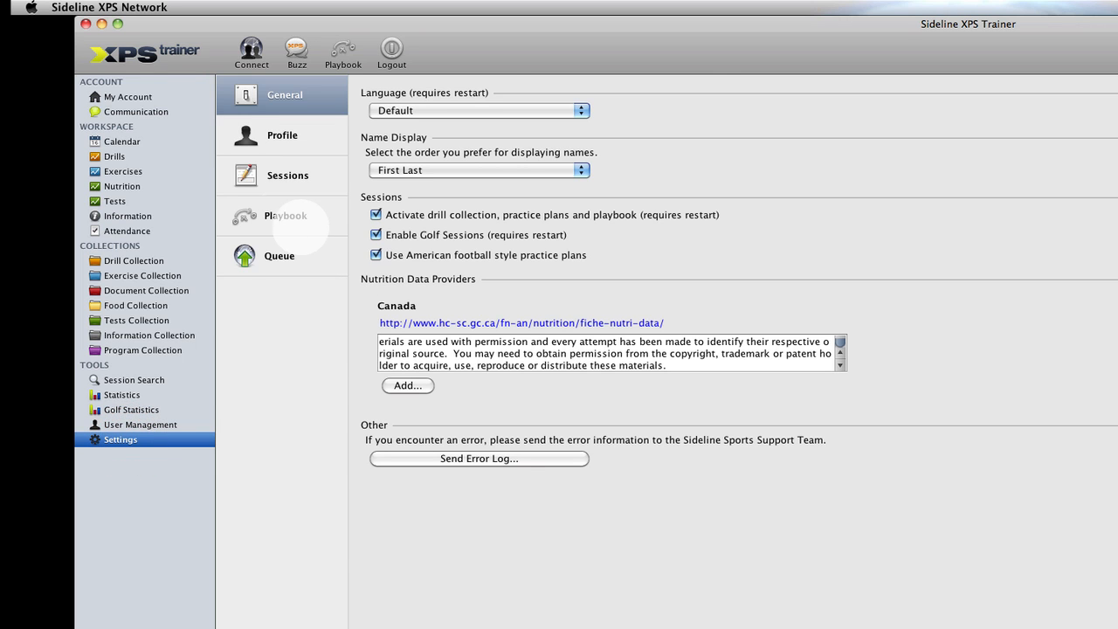
click(284, 215)
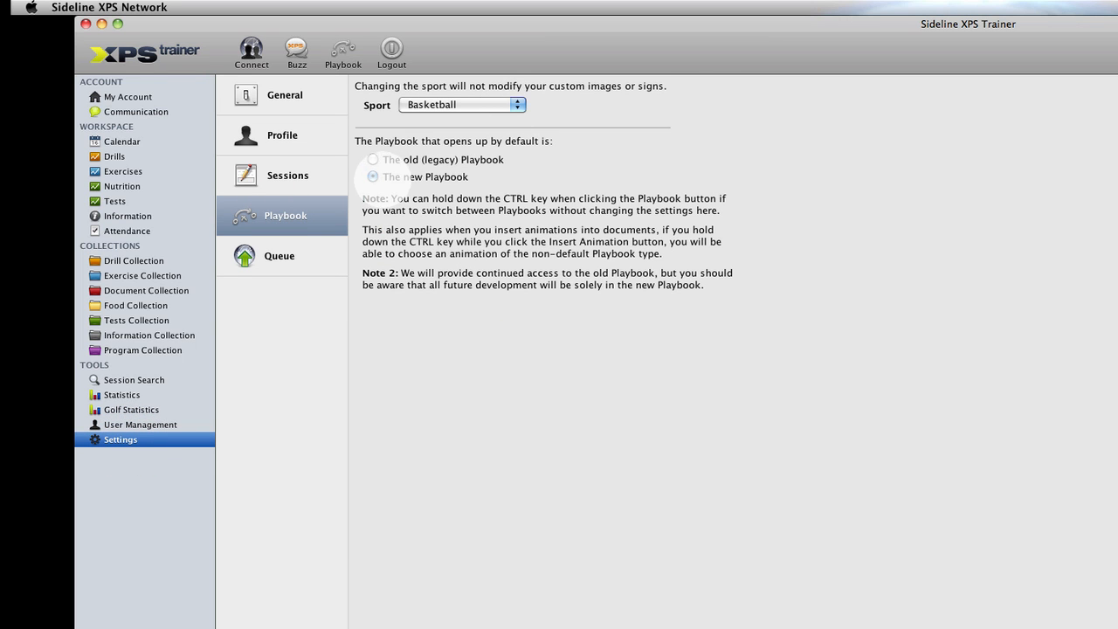
click(373, 176)
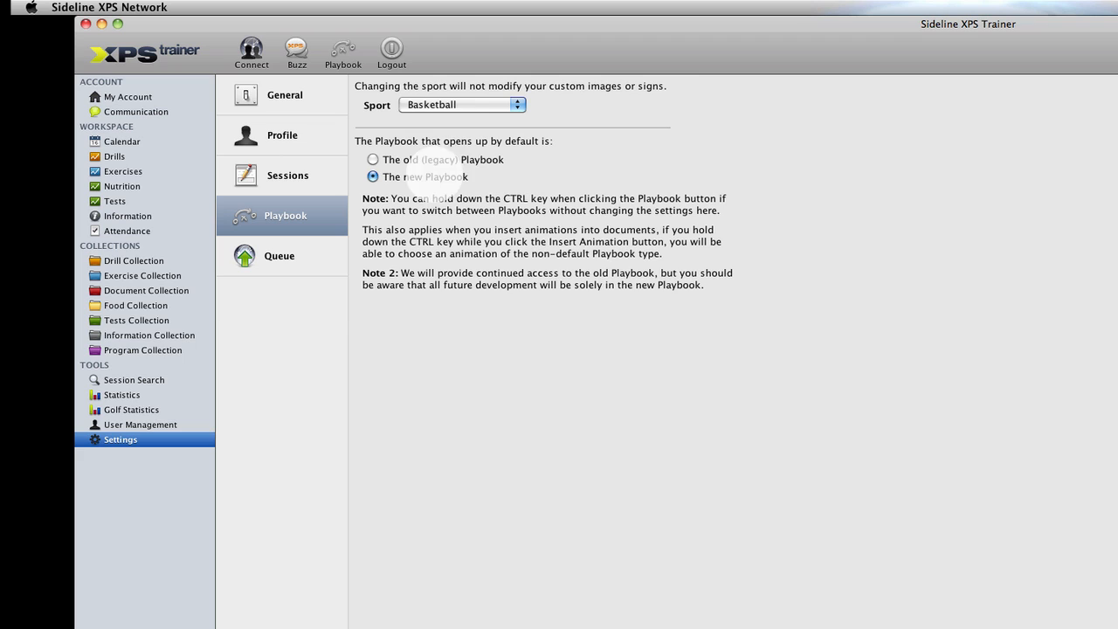
Browse the sport list and keep Basketball as the sport
click(462, 105)
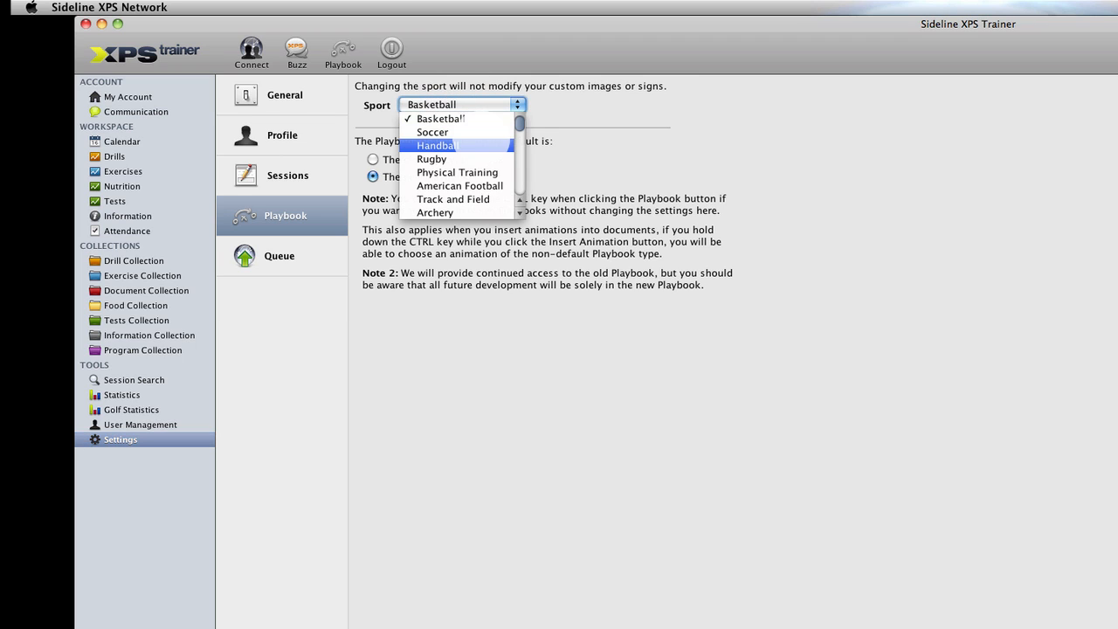
scroll(down, 3)
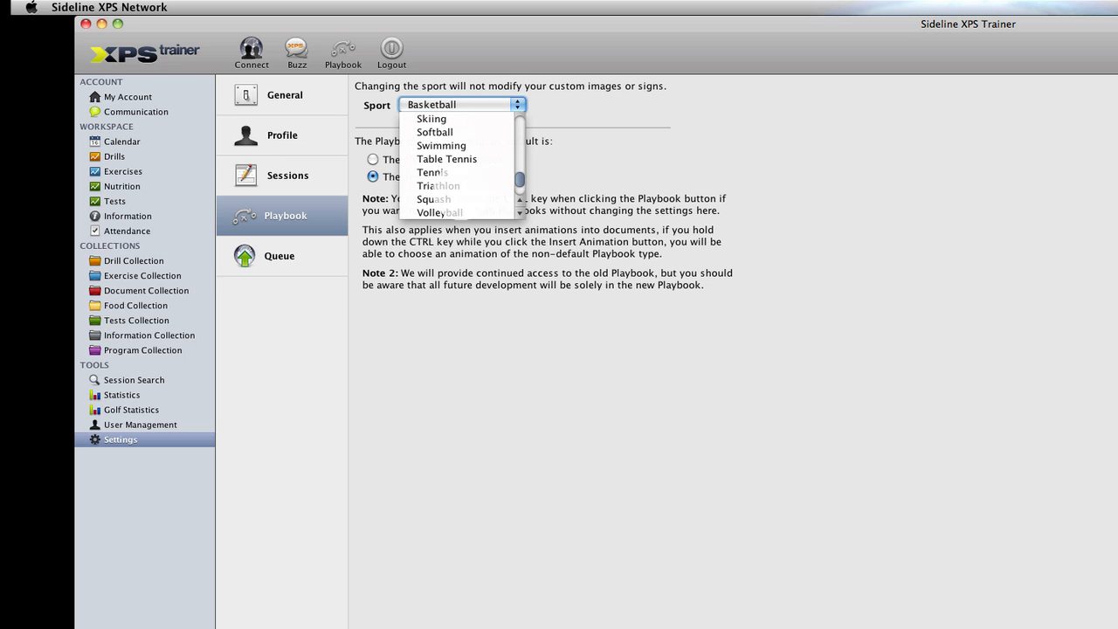
scroll(up, 3)
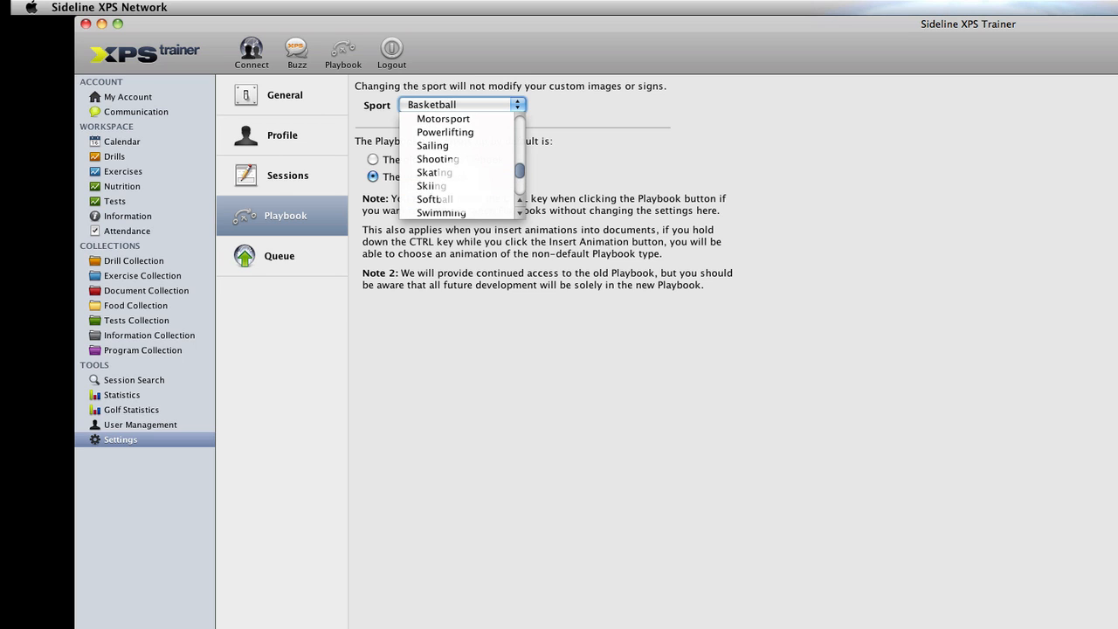
scroll(up, 3)
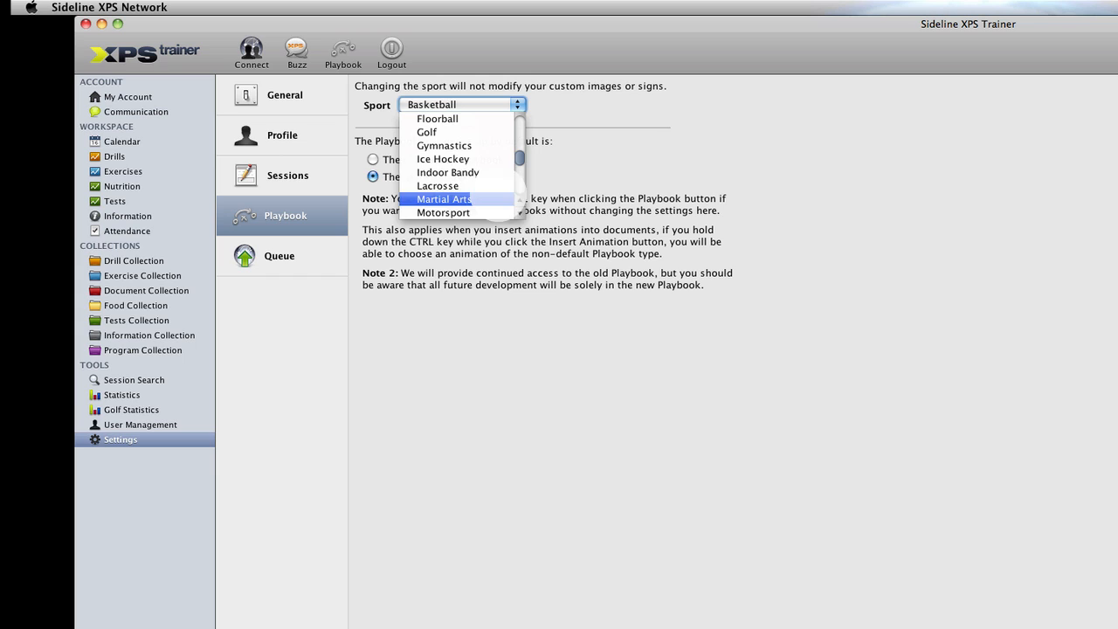
mouse_move(448, 172)
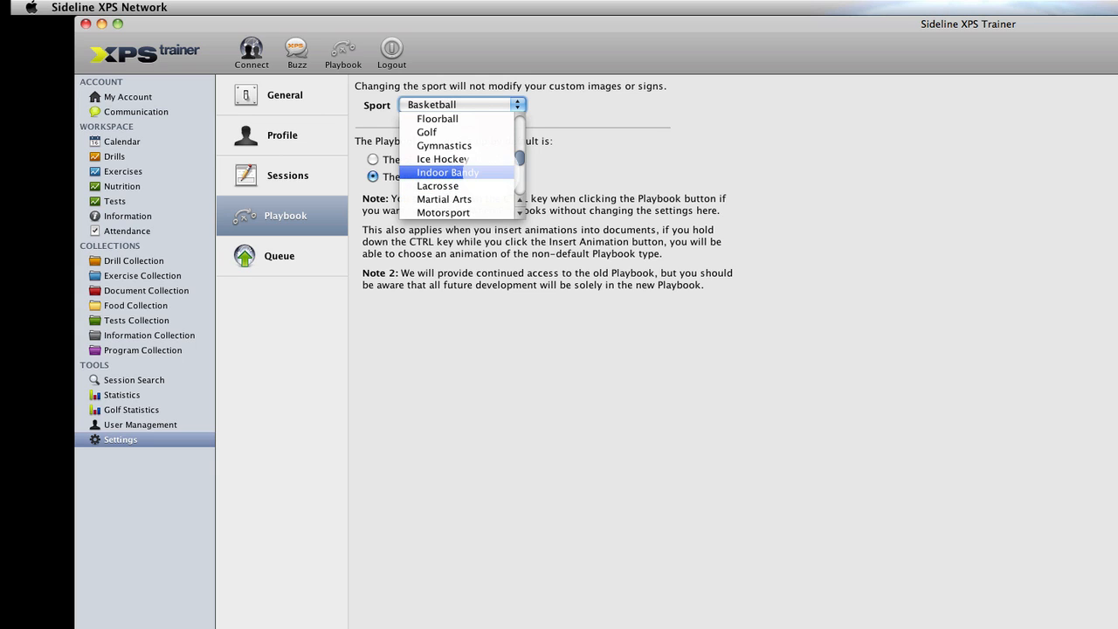
scroll(up, 3)
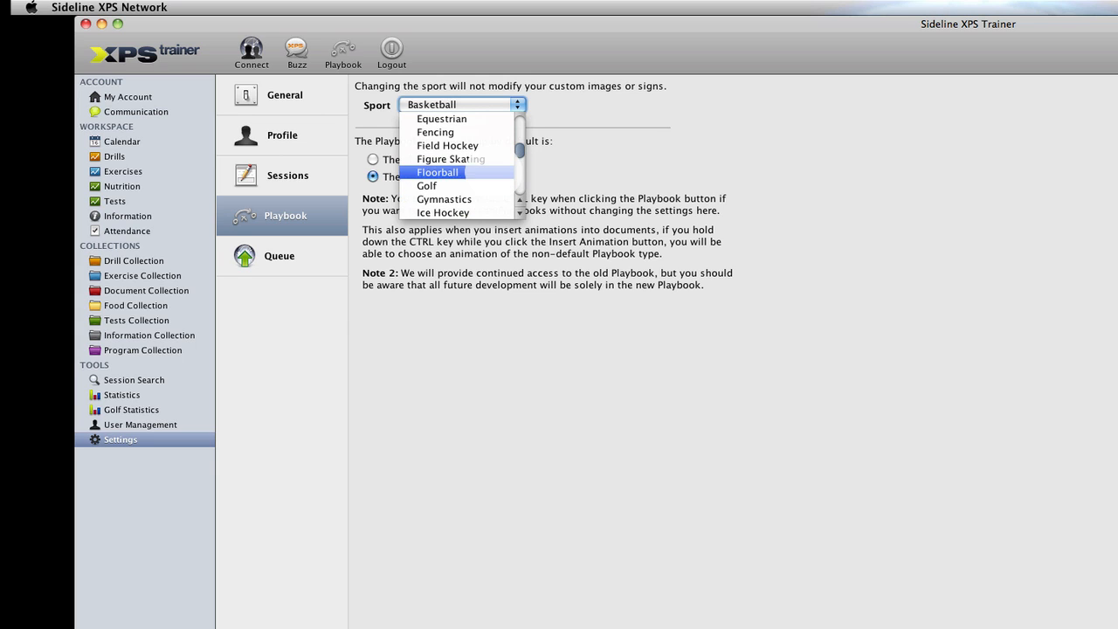
mouse_move(427, 186)
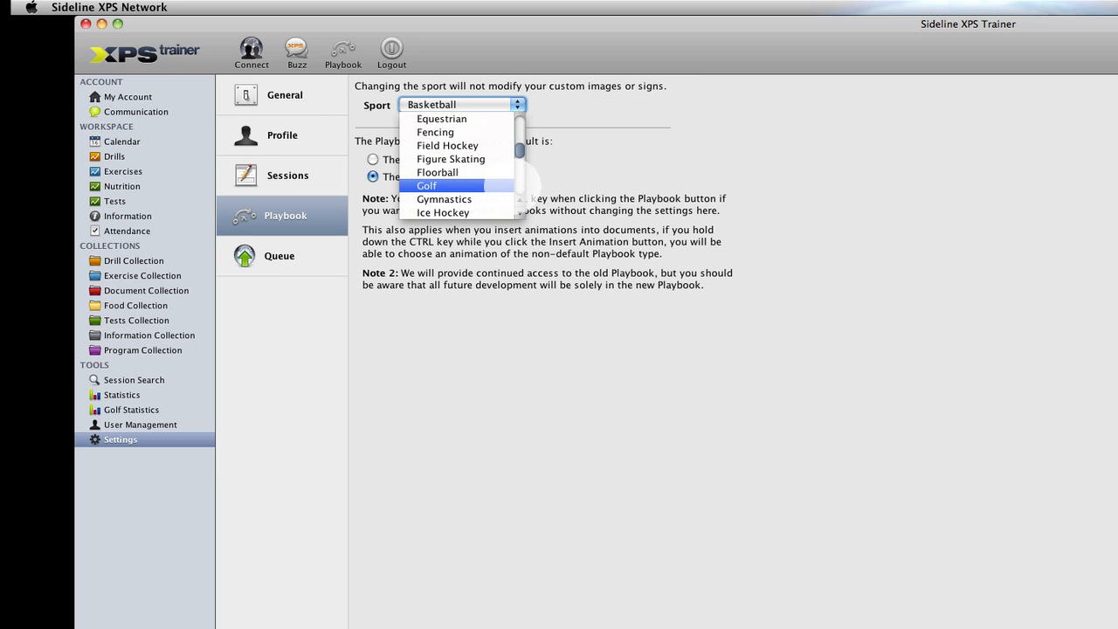
mouse_move(436, 172)
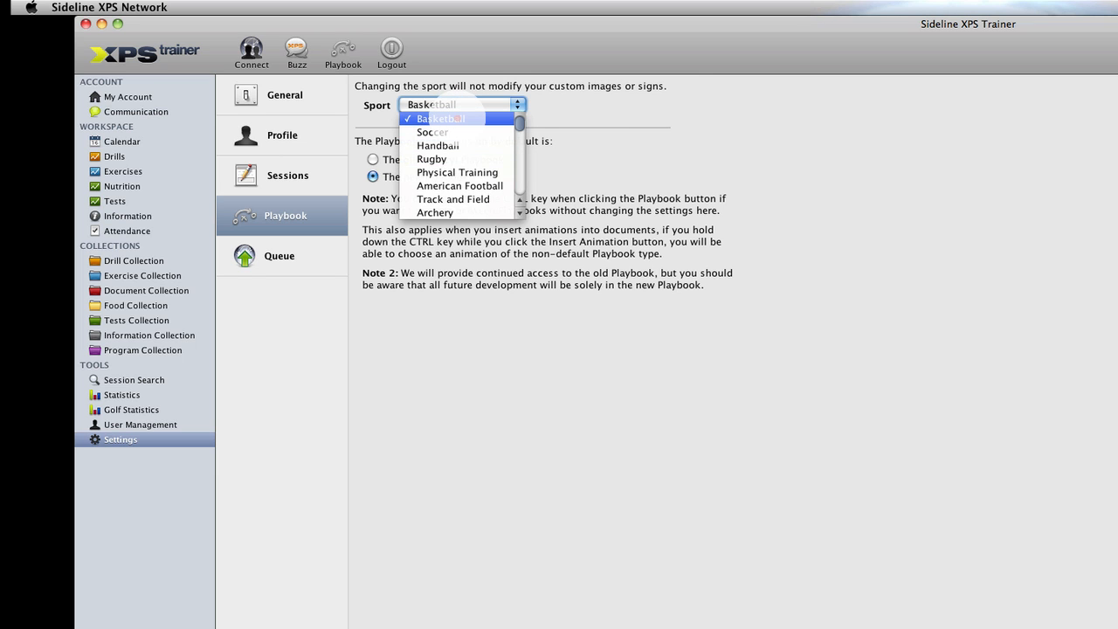
click(439, 118)
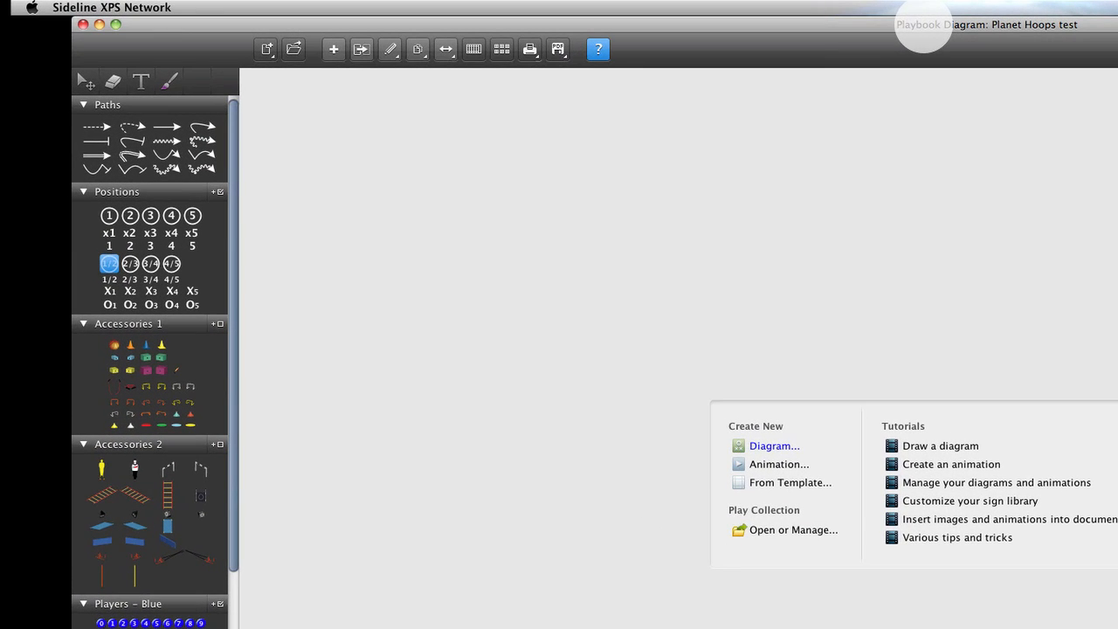
Scroll through the sign library of paths, positions, accessories and coloured players
scroll(down, 3)
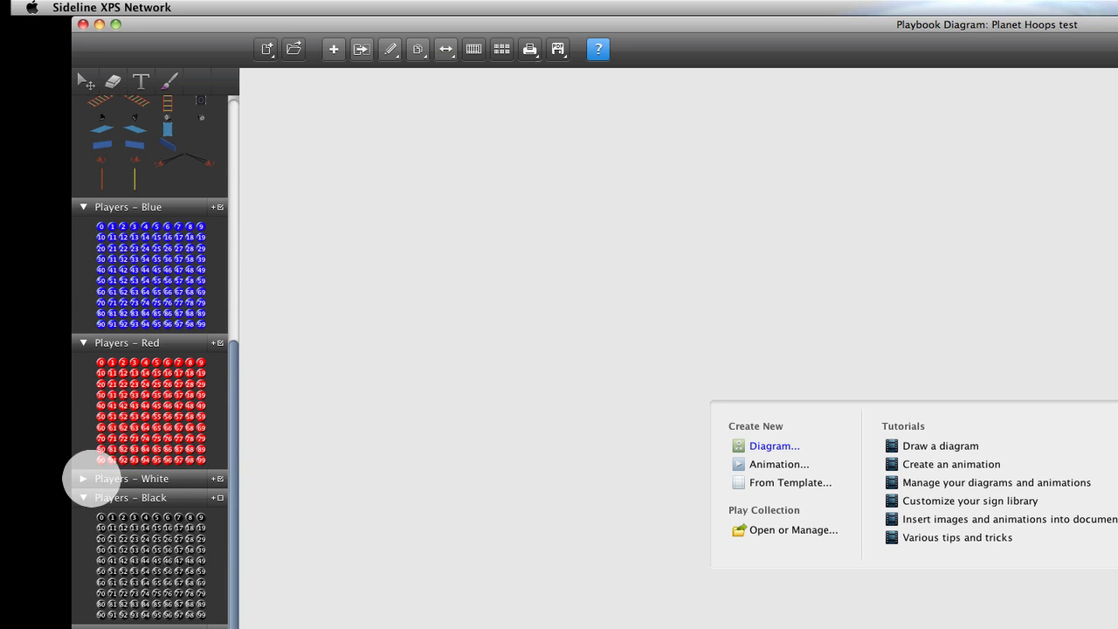
scroll(down, 3)
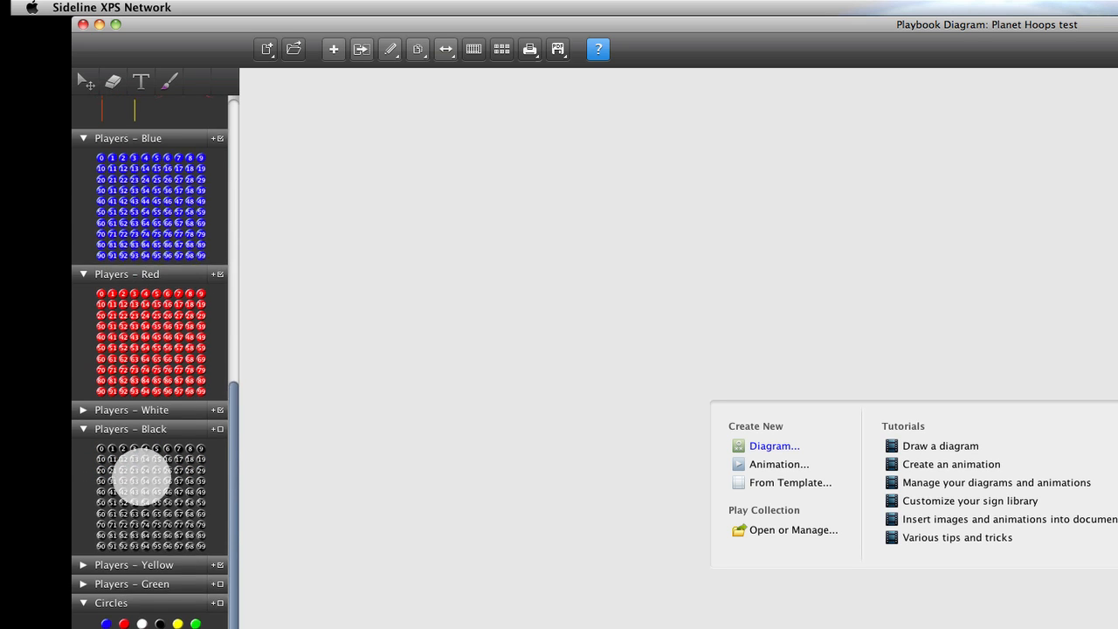
scroll(up, 3)
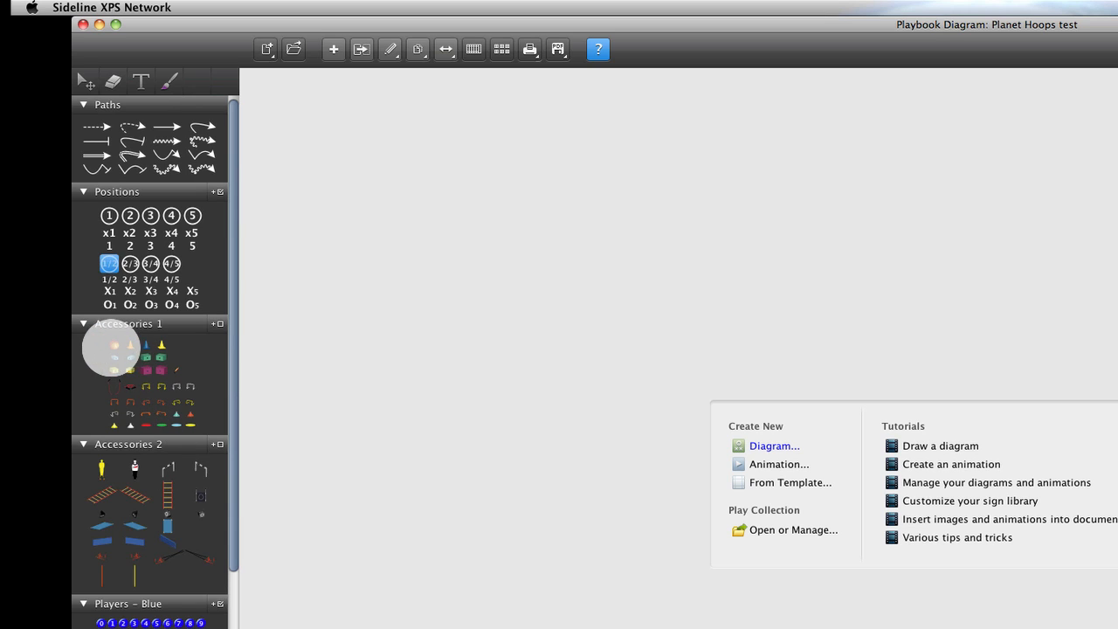
mouse_move(172, 402)
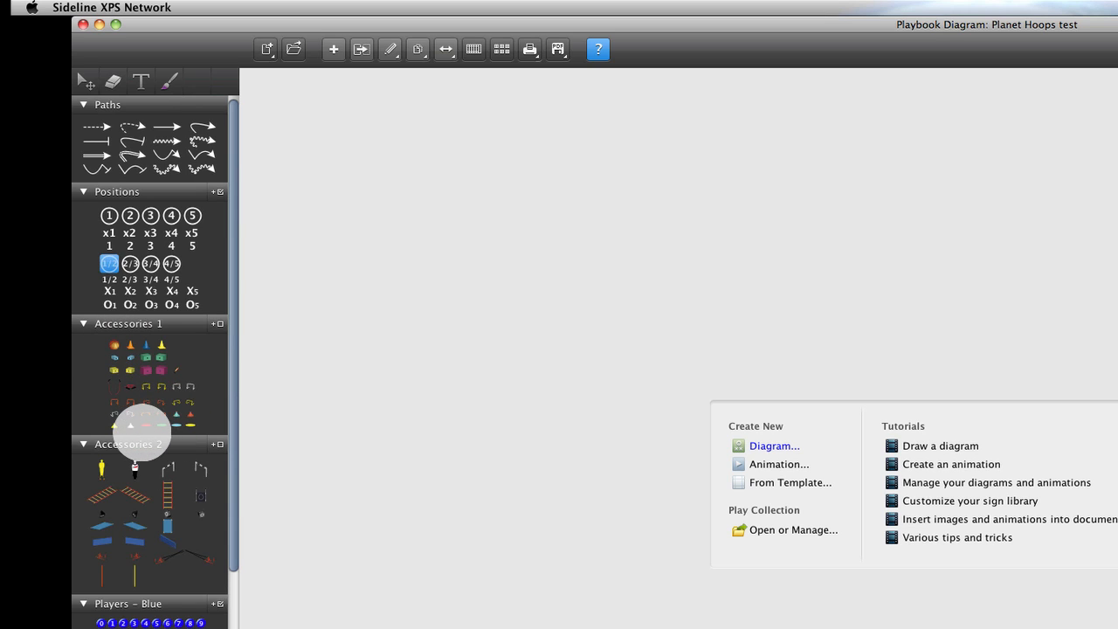
mouse_move(114, 428)
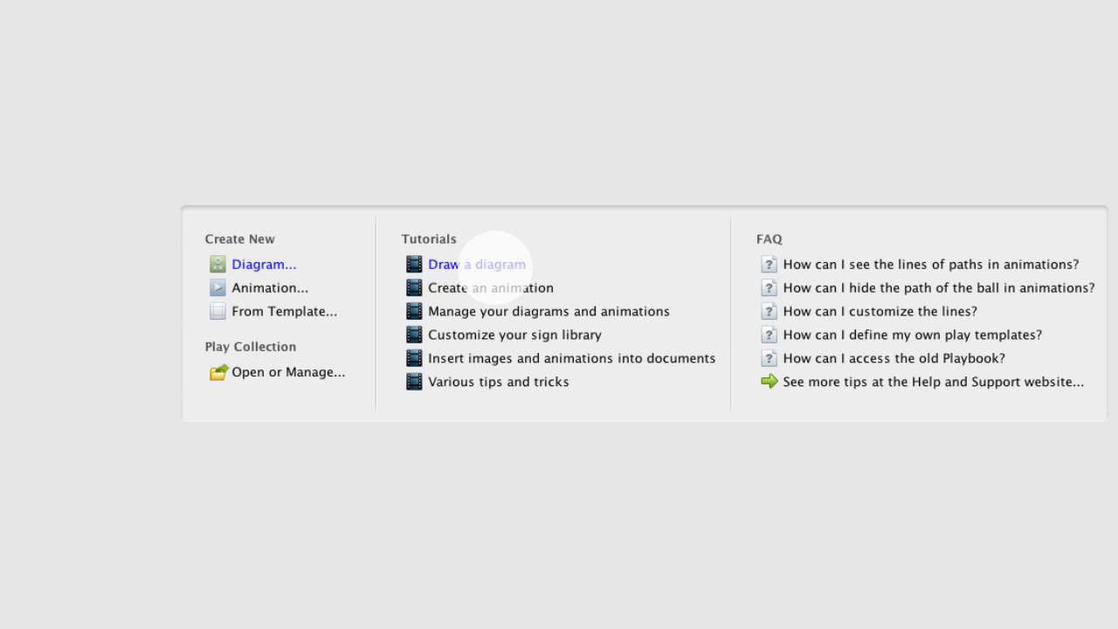
mouse_move(491, 287)
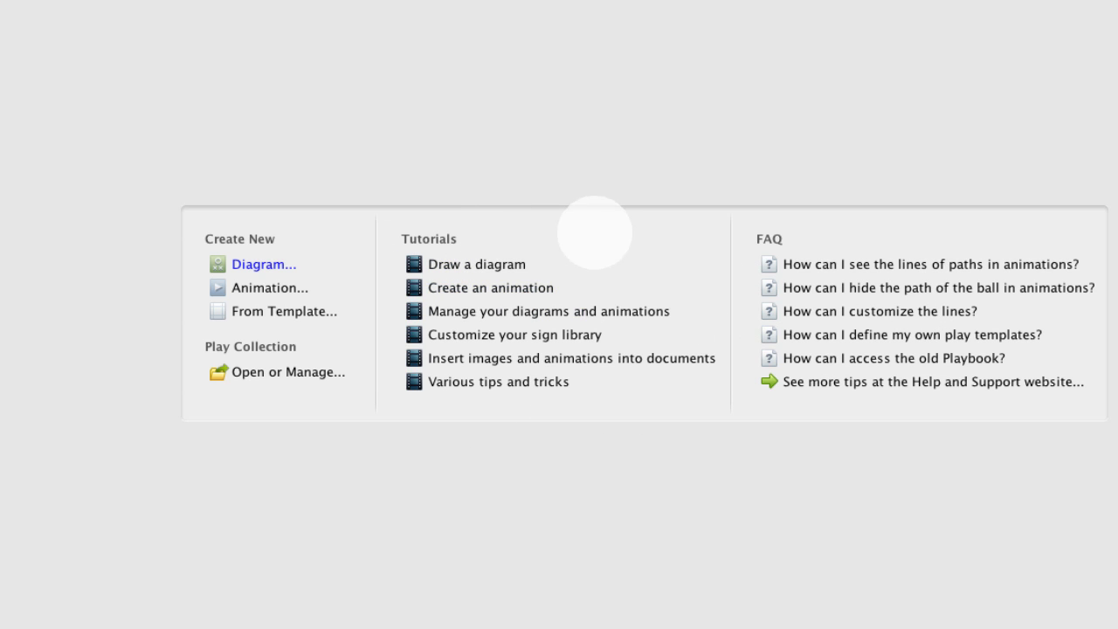
mouse_move(472, 263)
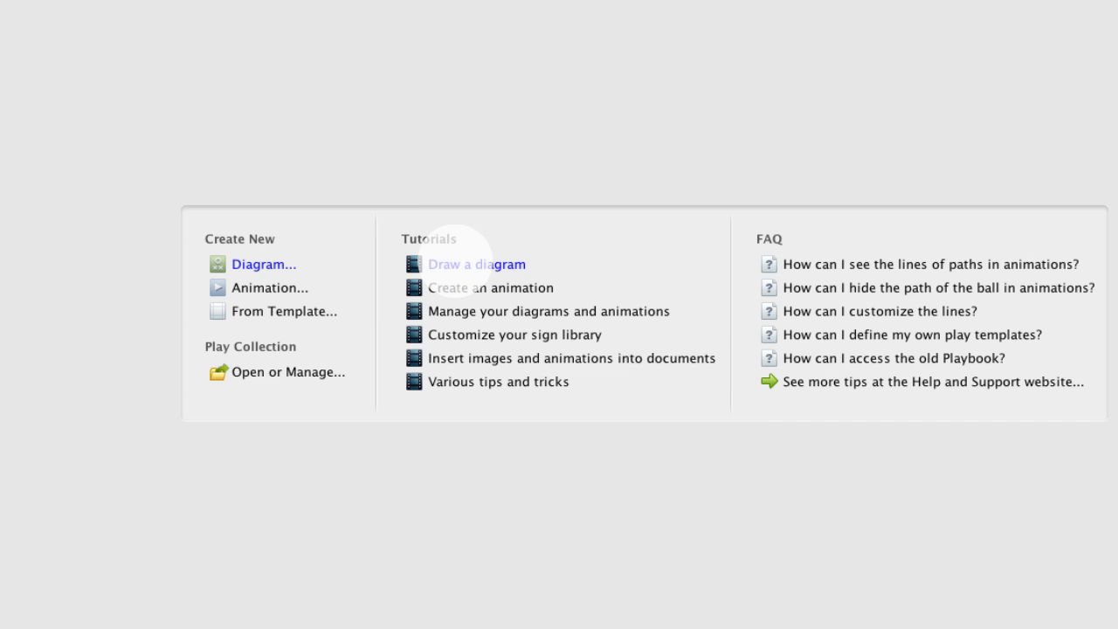
mouse_move(548, 310)
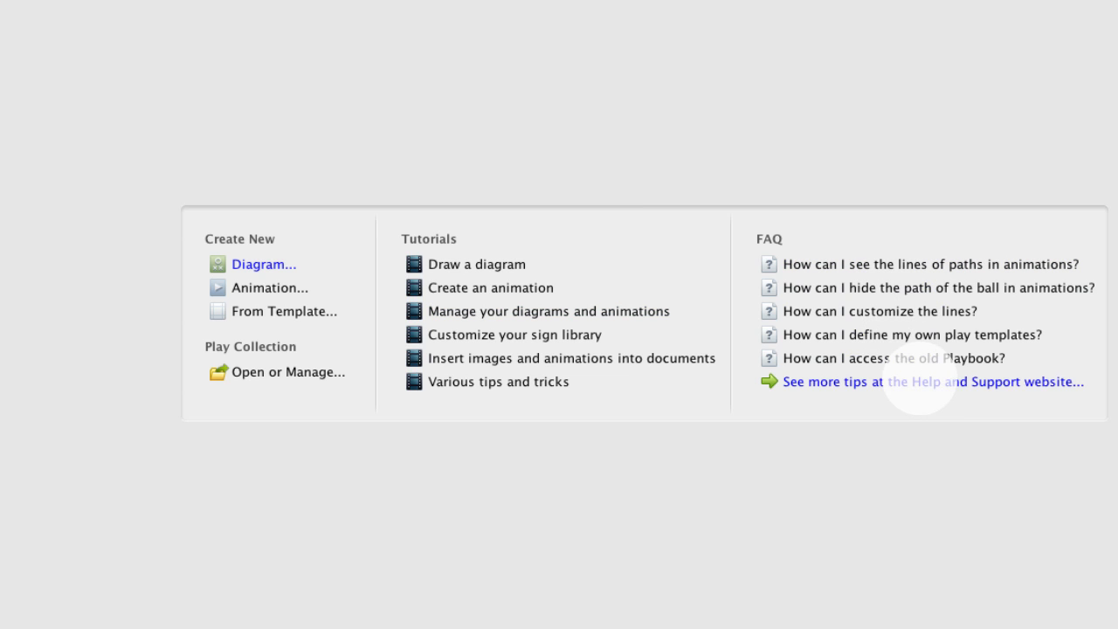
mouse_move(608, 395)
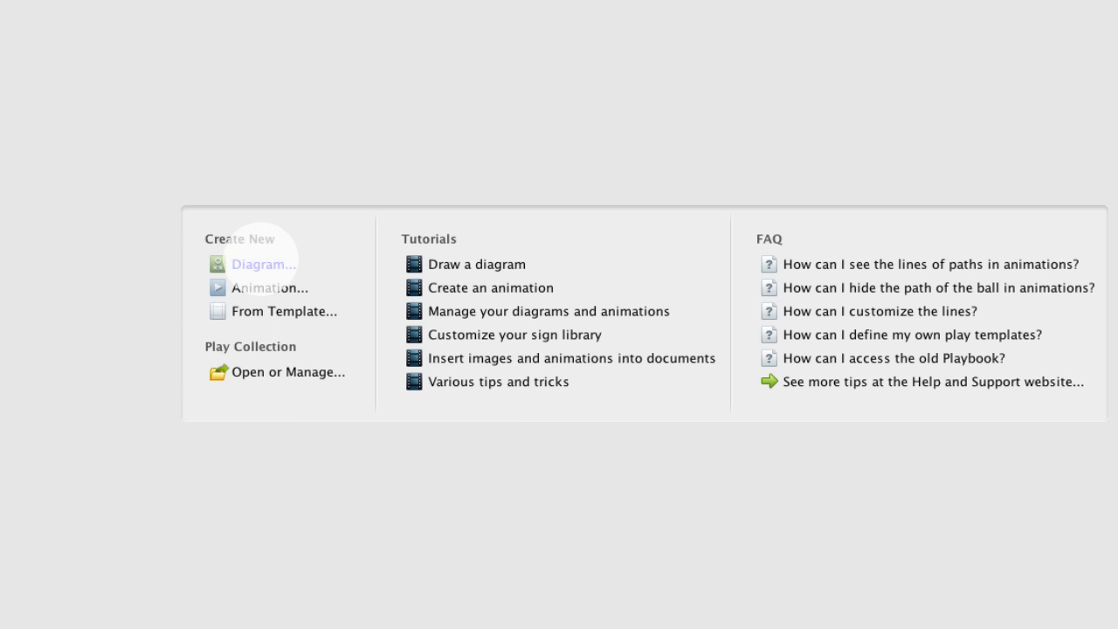
mouse_move(286, 310)
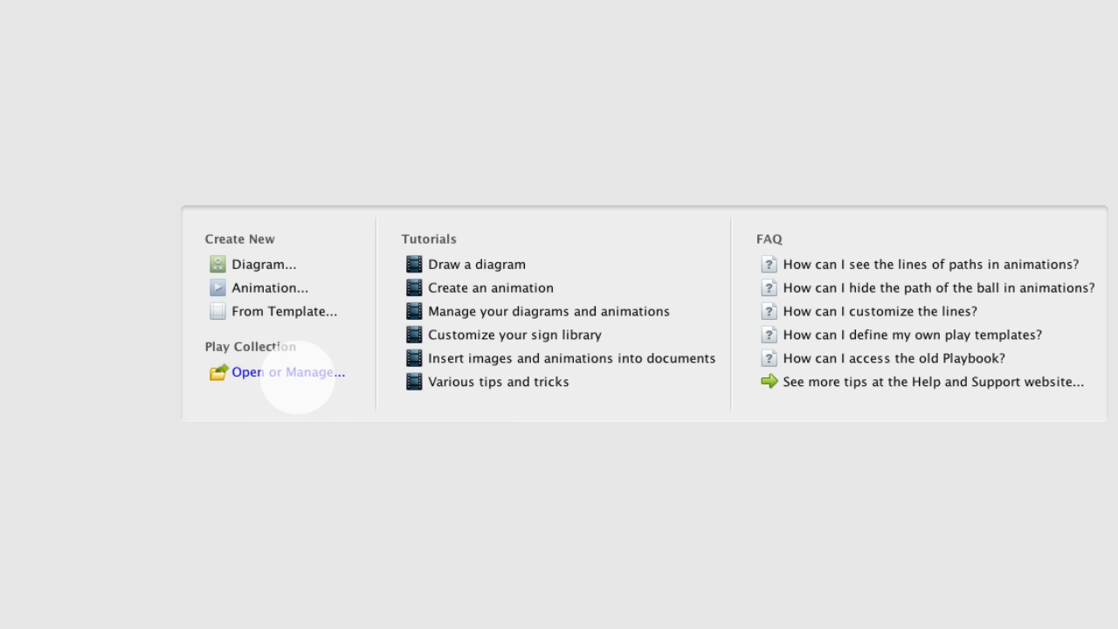
mouse_move(311, 386)
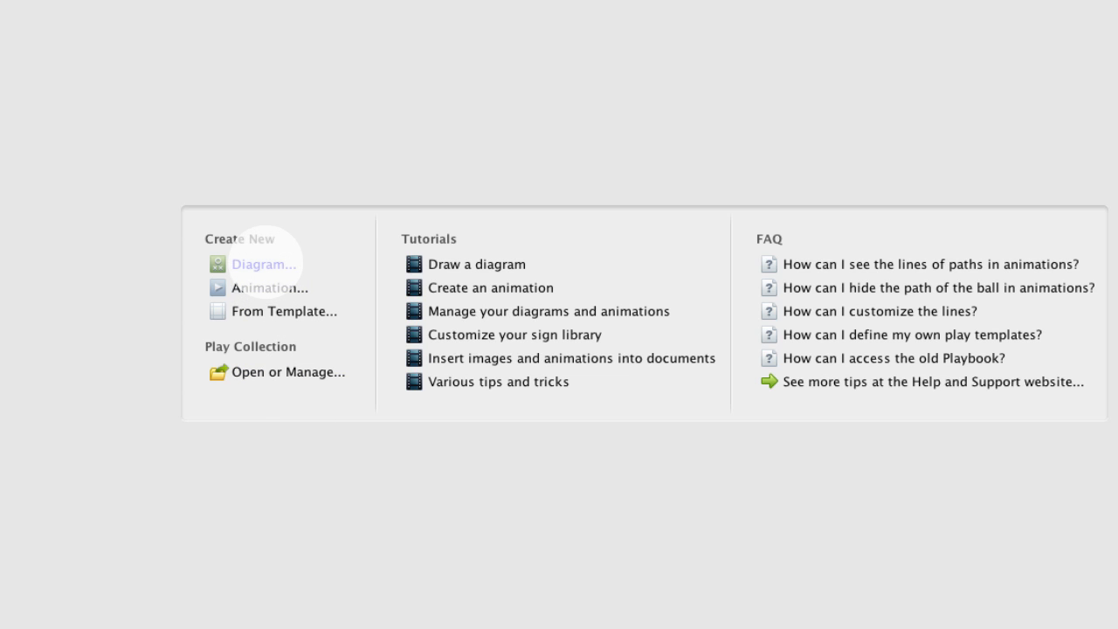
click(265, 263)
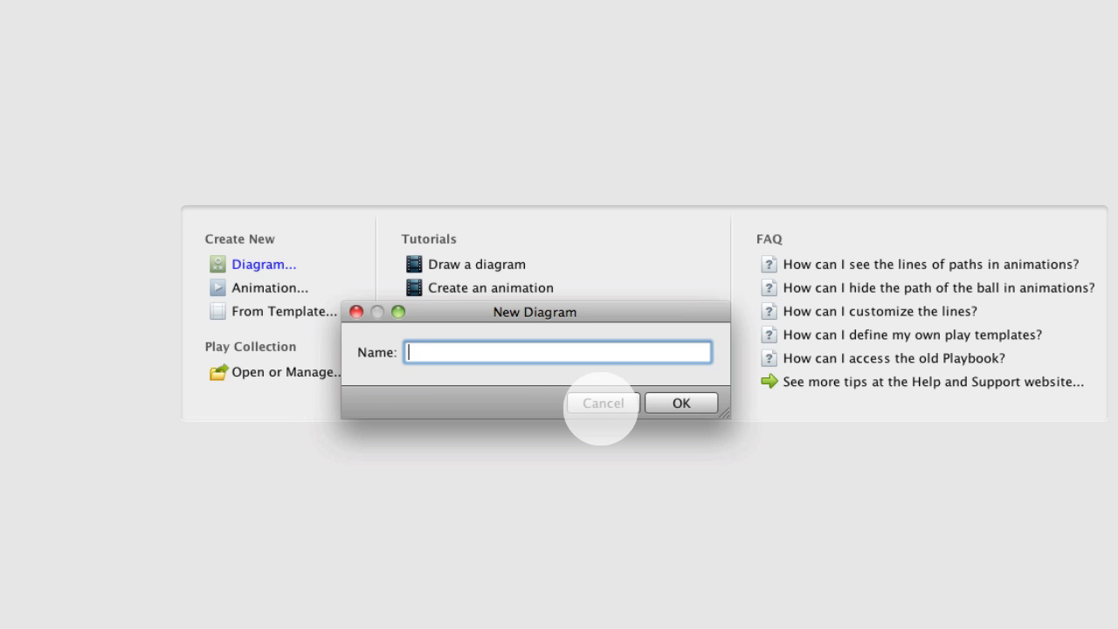
text(Planet Hoop)
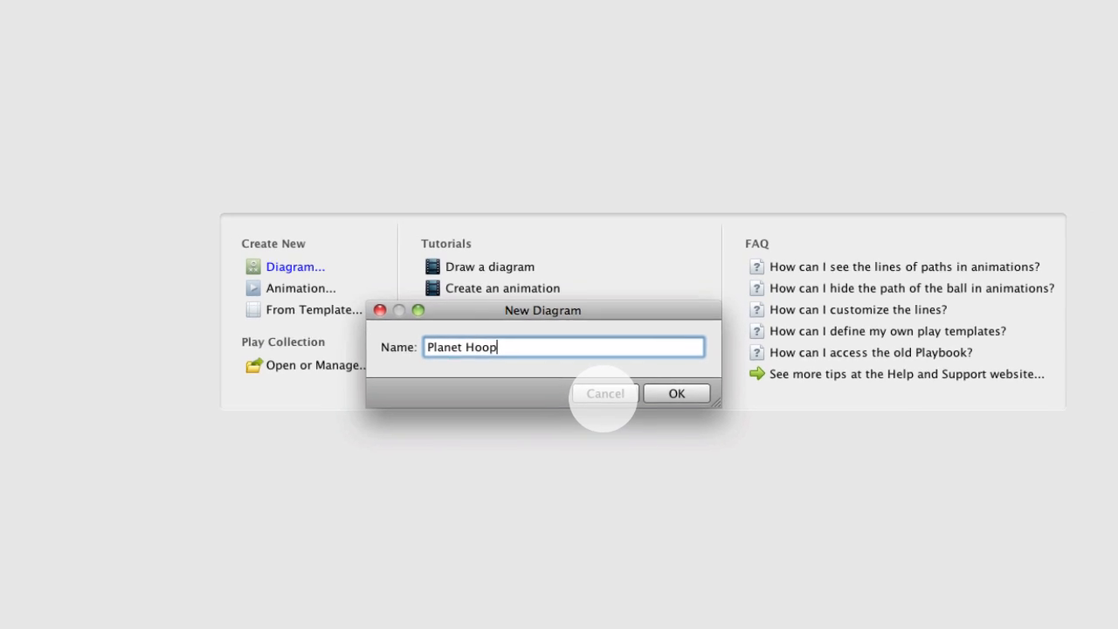
text(s Test)
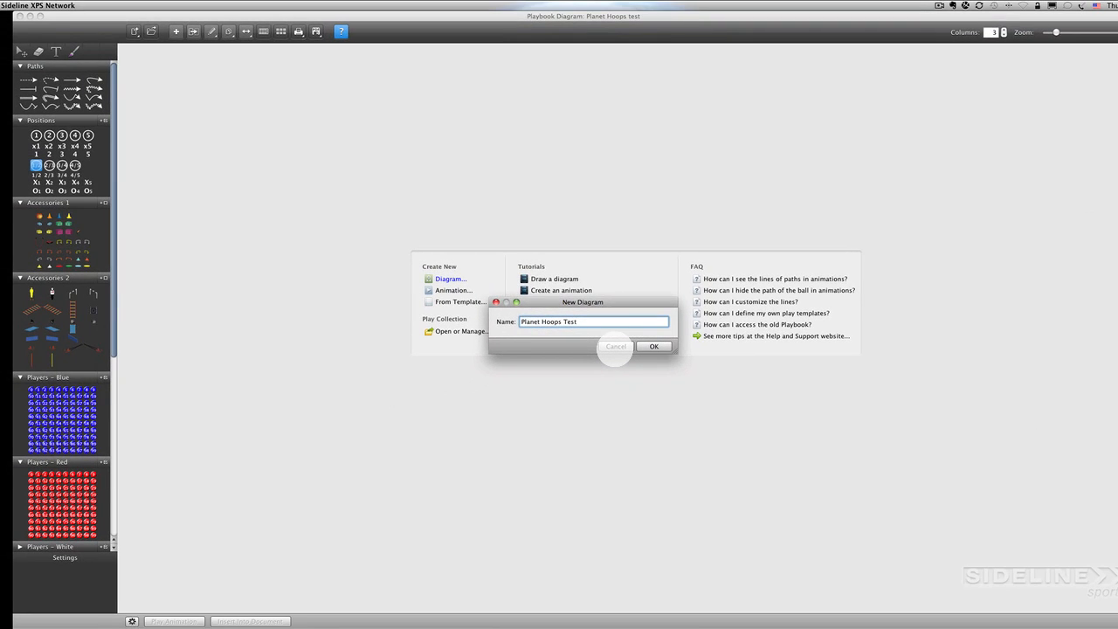
click(653, 346)
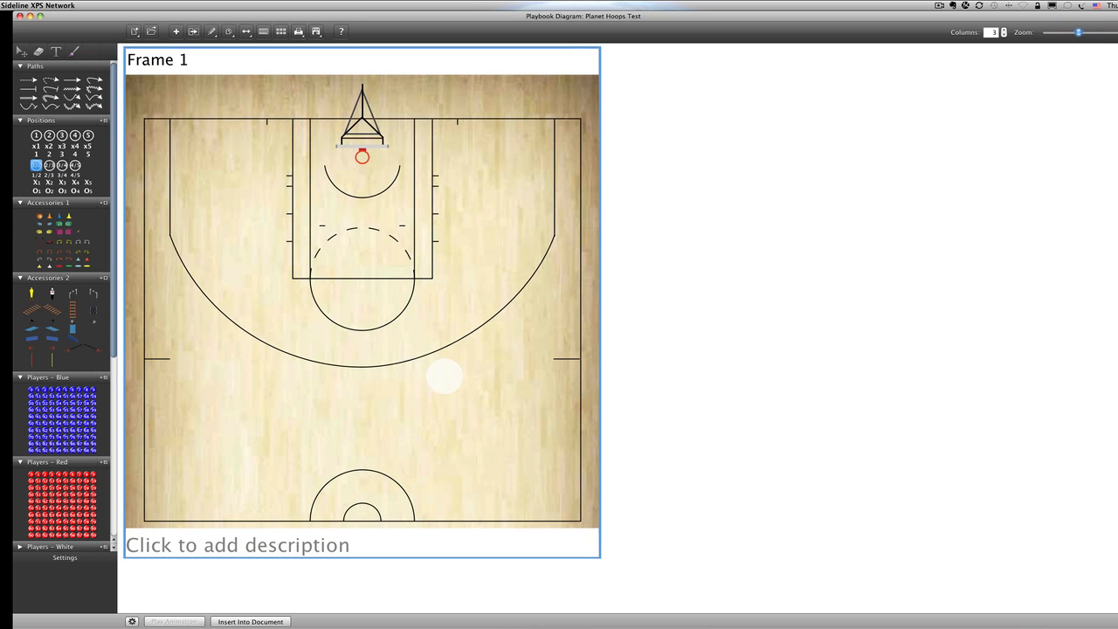
drag(444, 376, 502, 426)
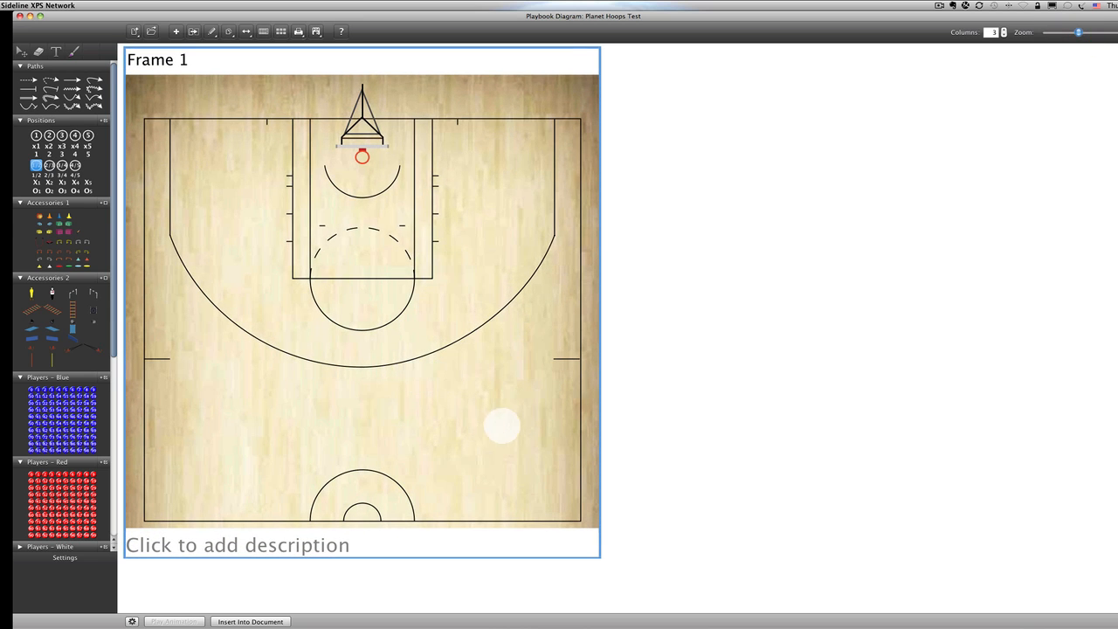
drag(502, 426, 328, 234)
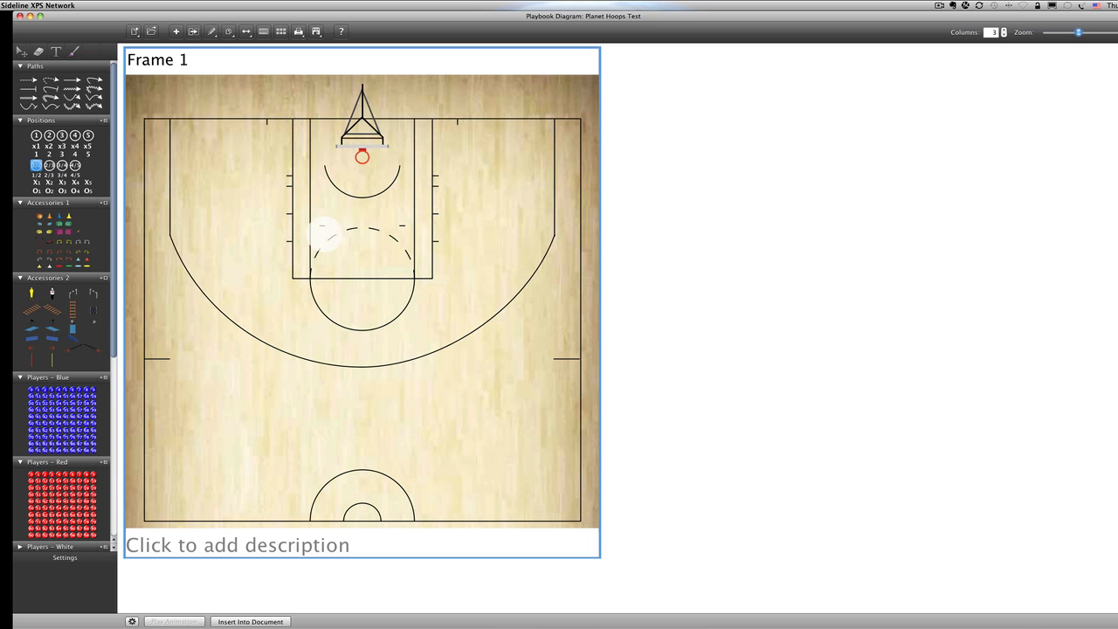
drag(323, 234, 302, 177)
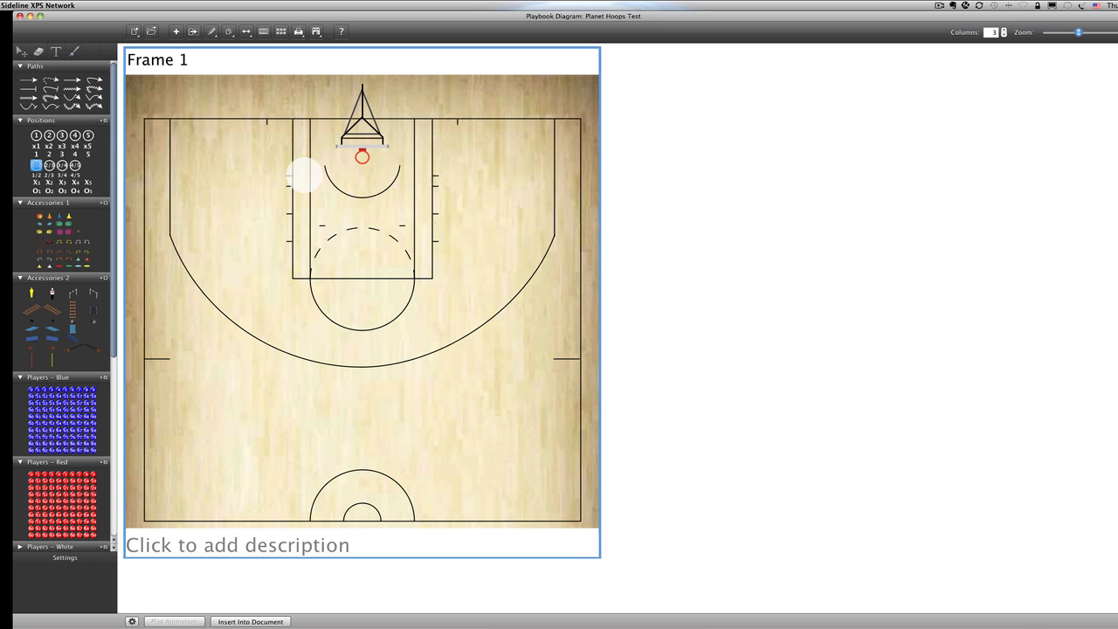
drag(301, 174, 455, 206)
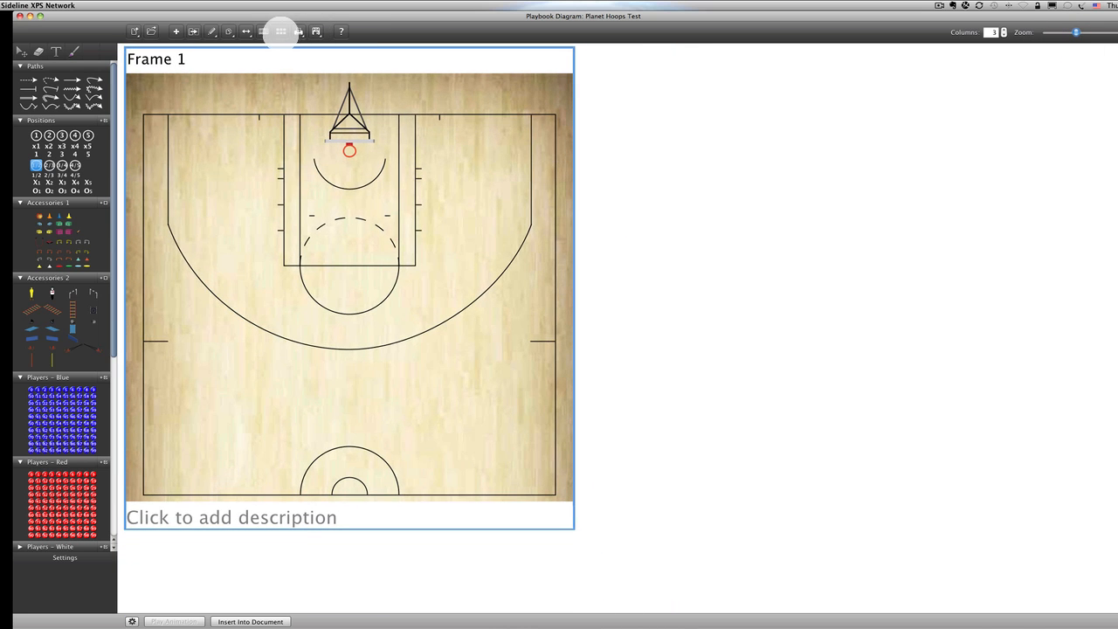
Apply the Full Hardwood court to Frame 1, browse NBA backgrounds, then close the image chooser
click(280, 32)
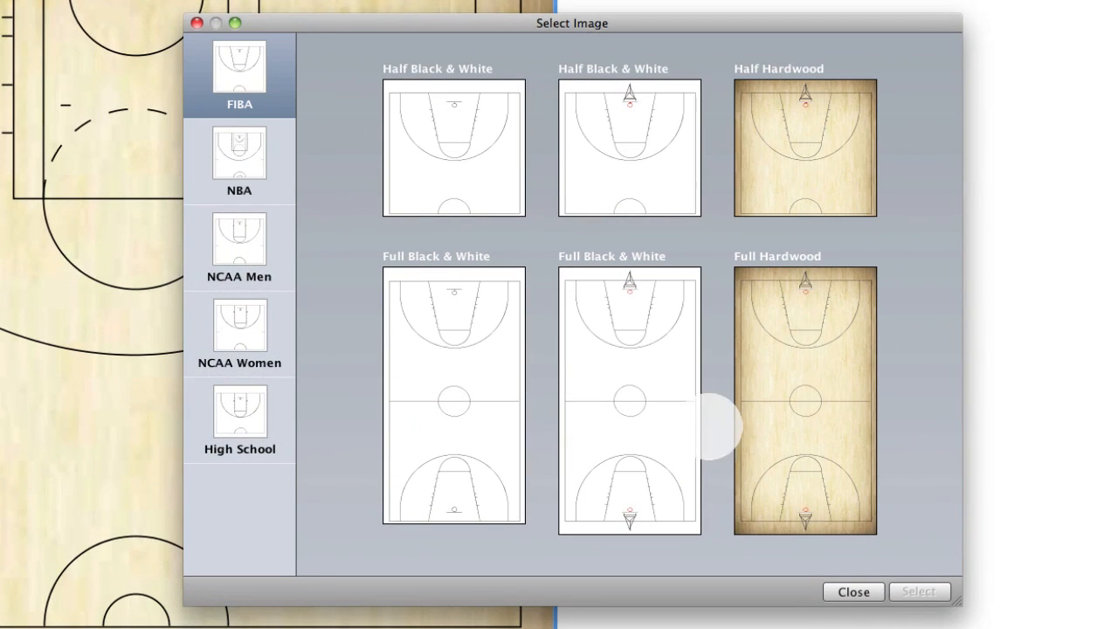
click(804, 398)
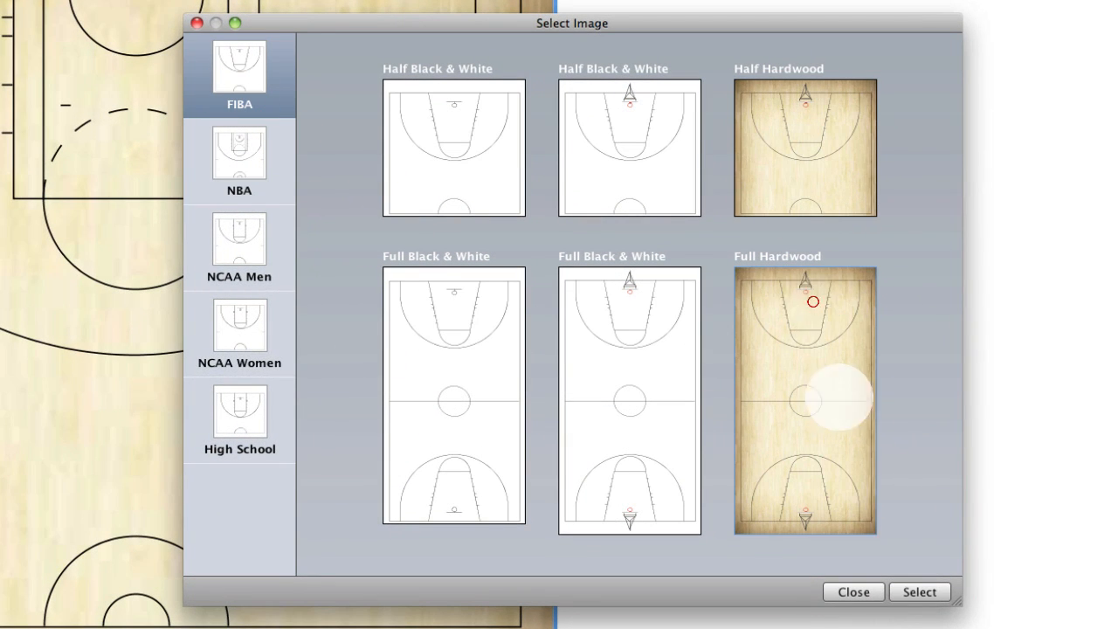
click(918, 591)
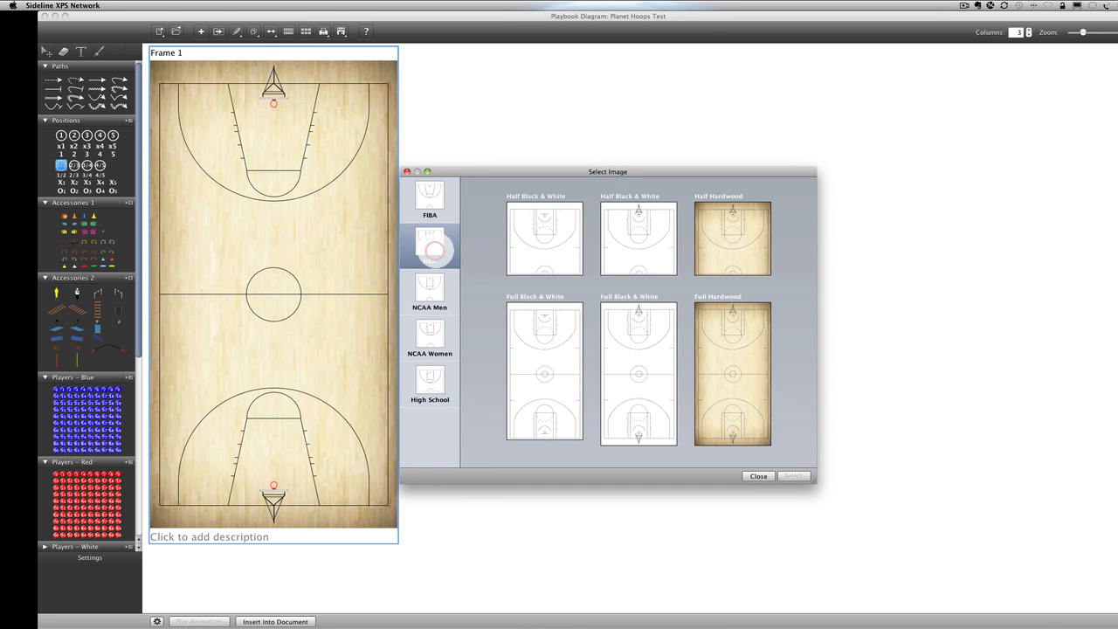
click(430, 246)
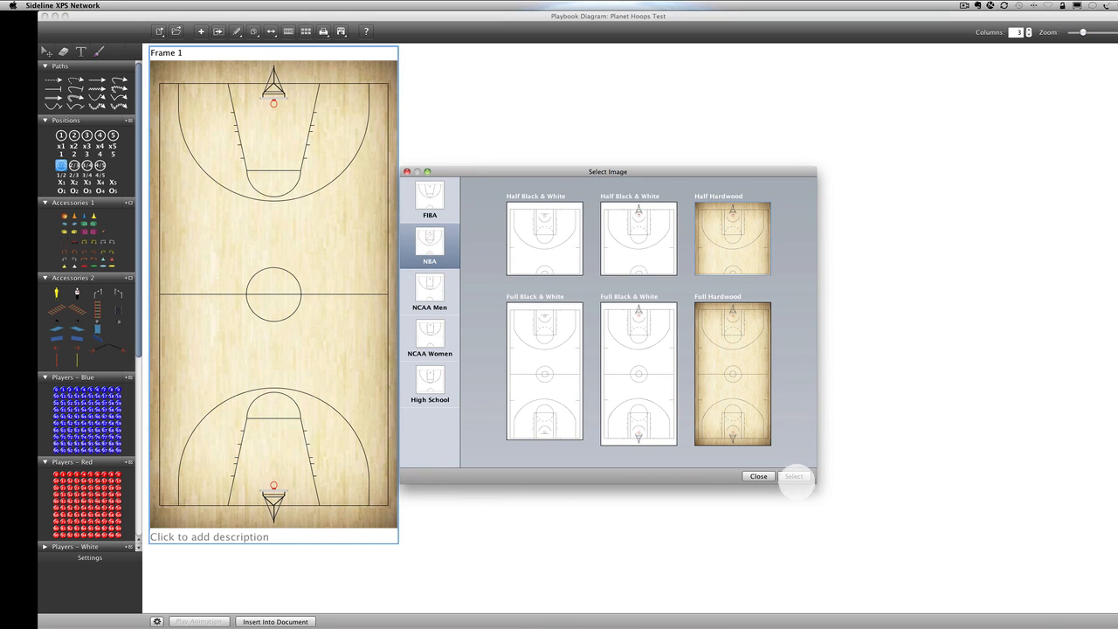
click(792, 475)
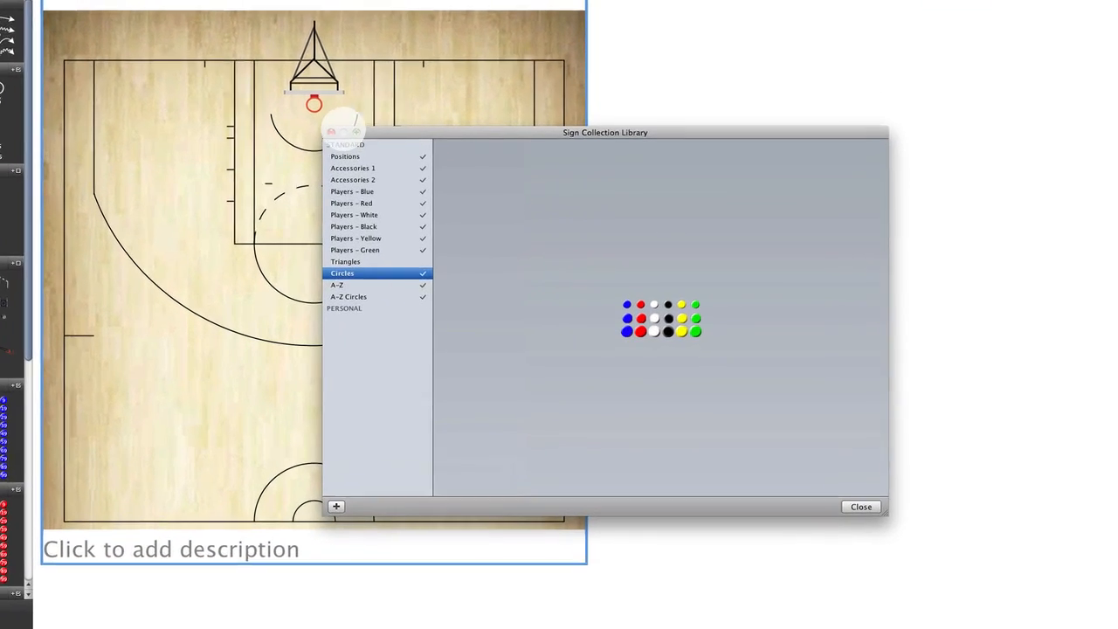
click(345, 157)
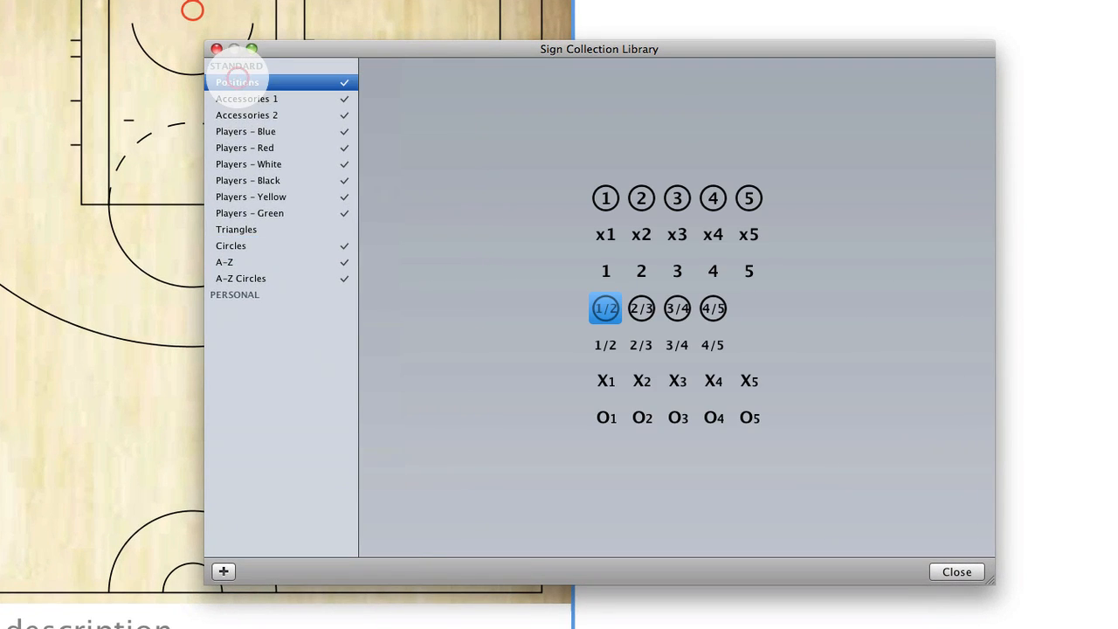
click(248, 98)
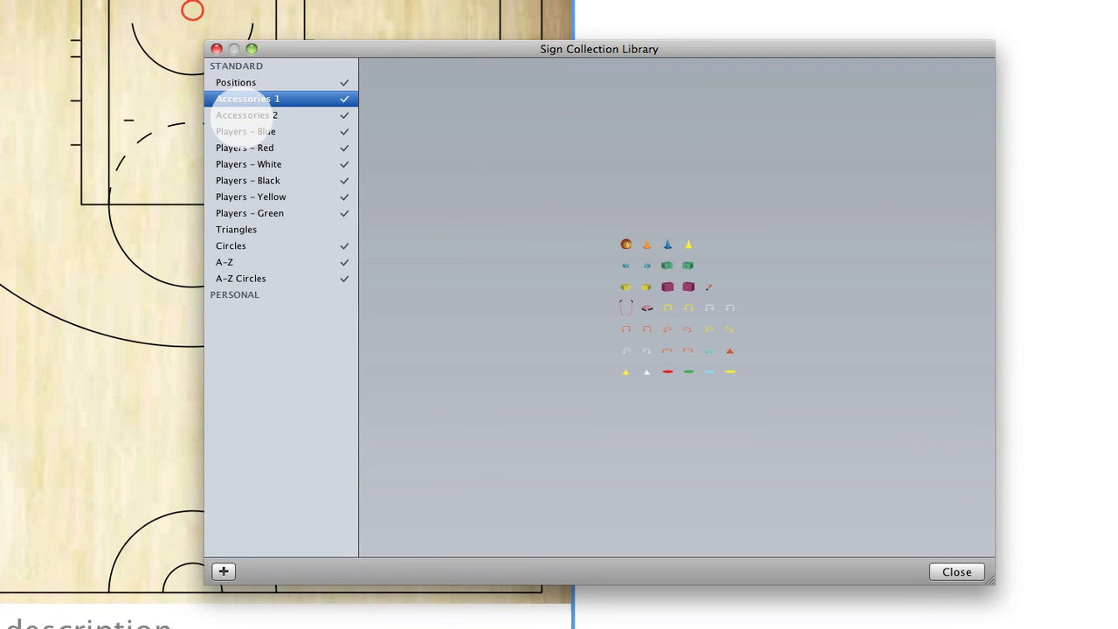
click(247, 115)
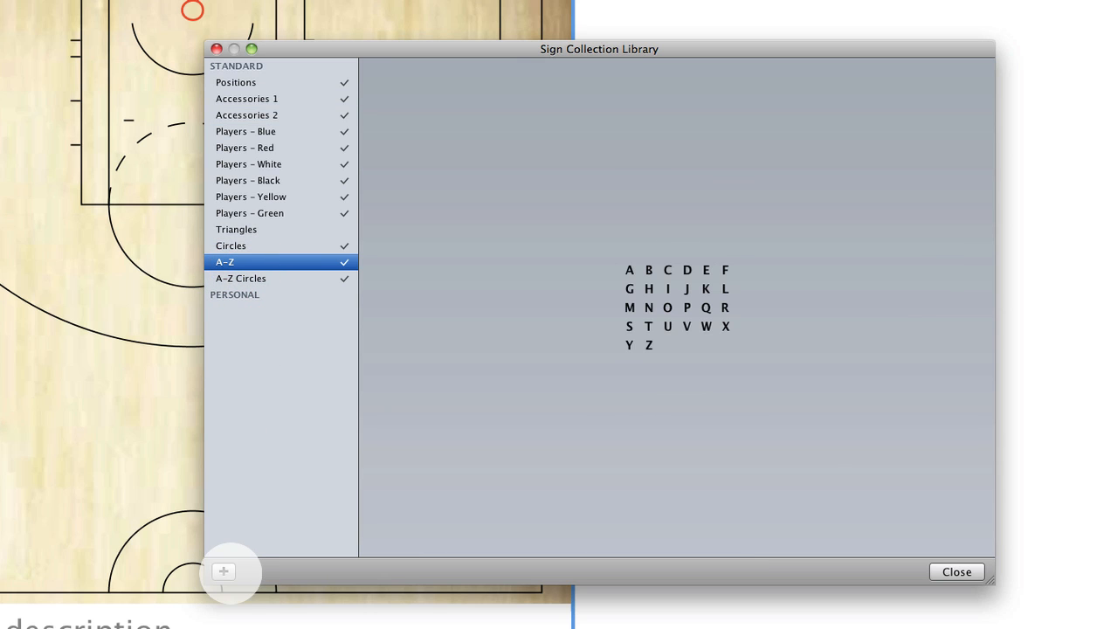
click(224, 571)
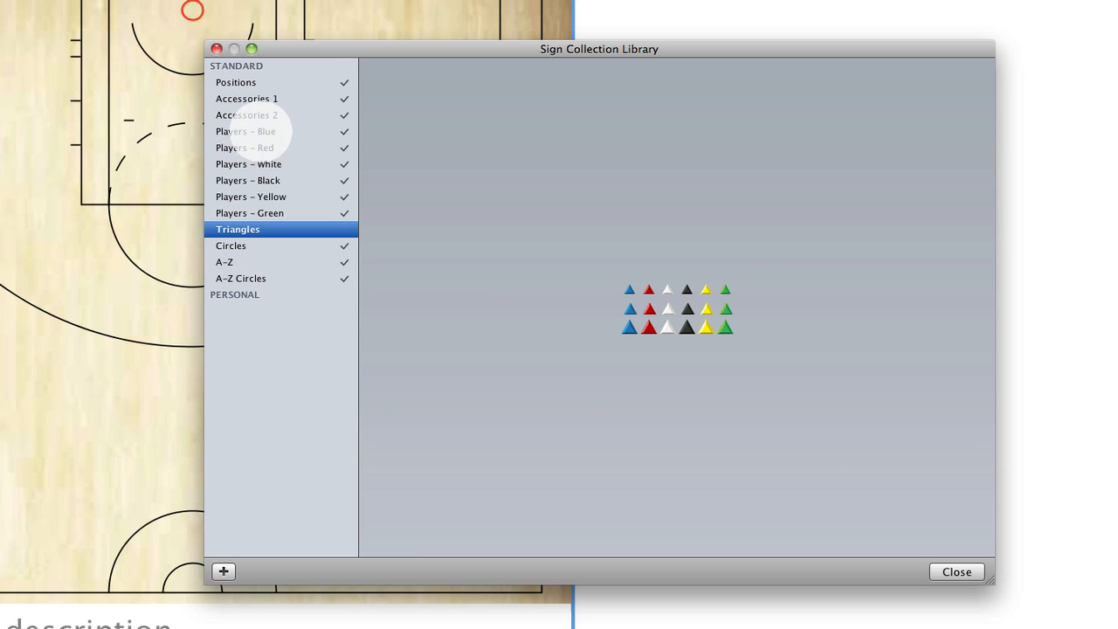
click(247, 147)
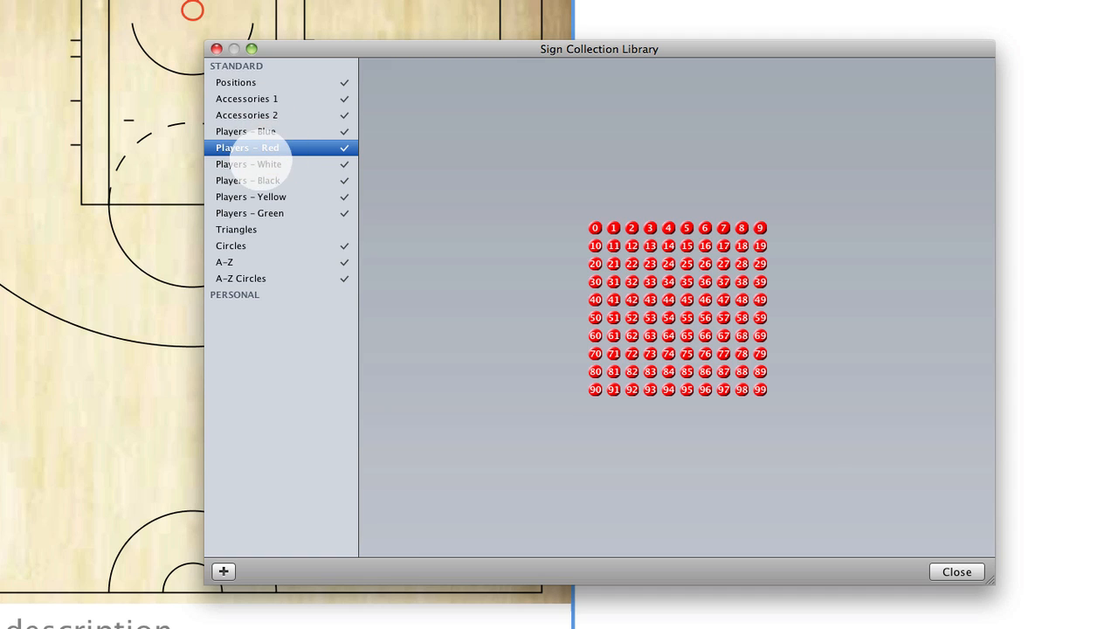
click(251, 195)
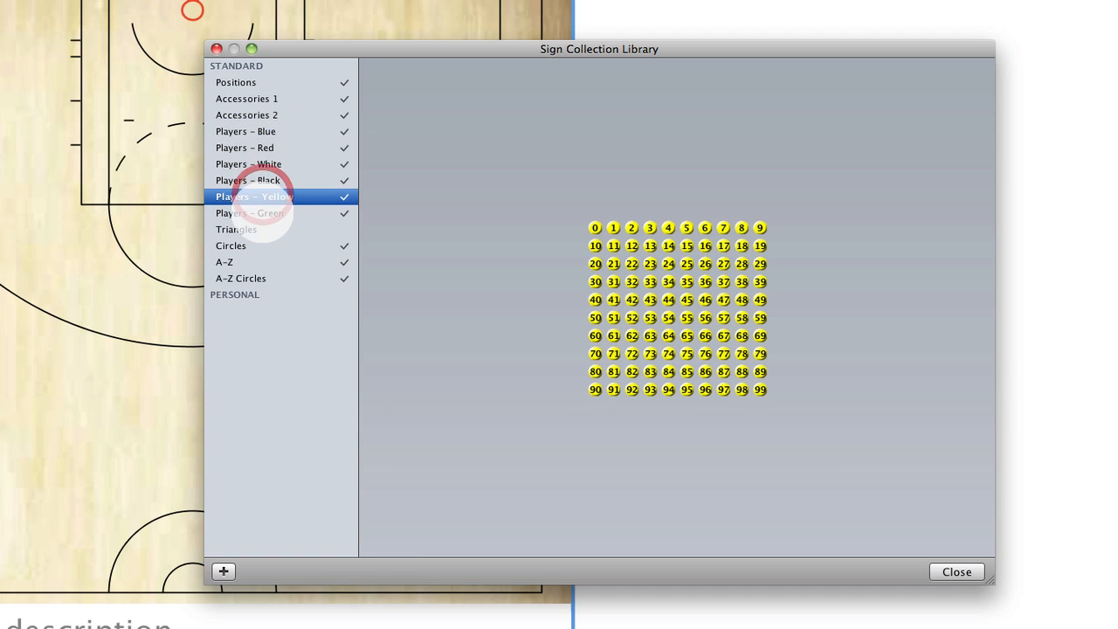
click(246, 114)
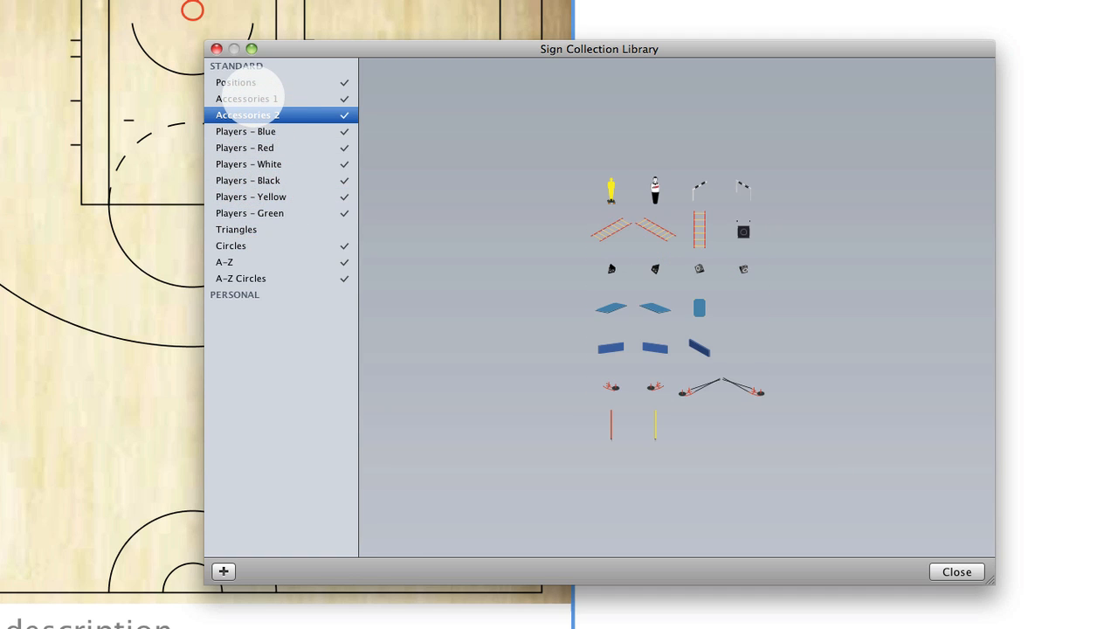
click(246, 98)
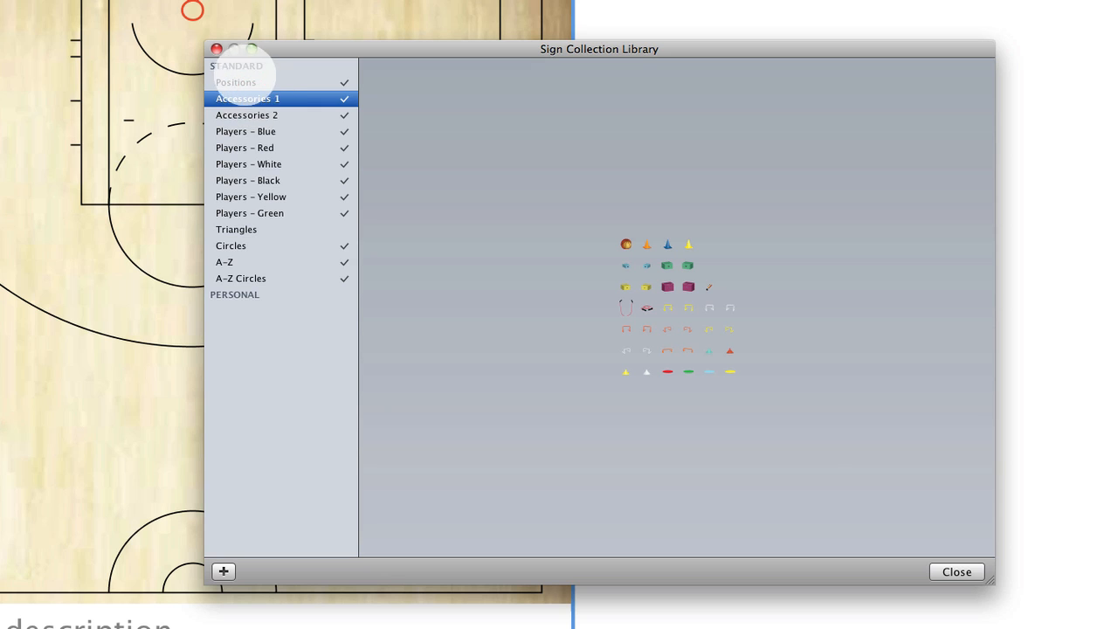
click(236, 82)
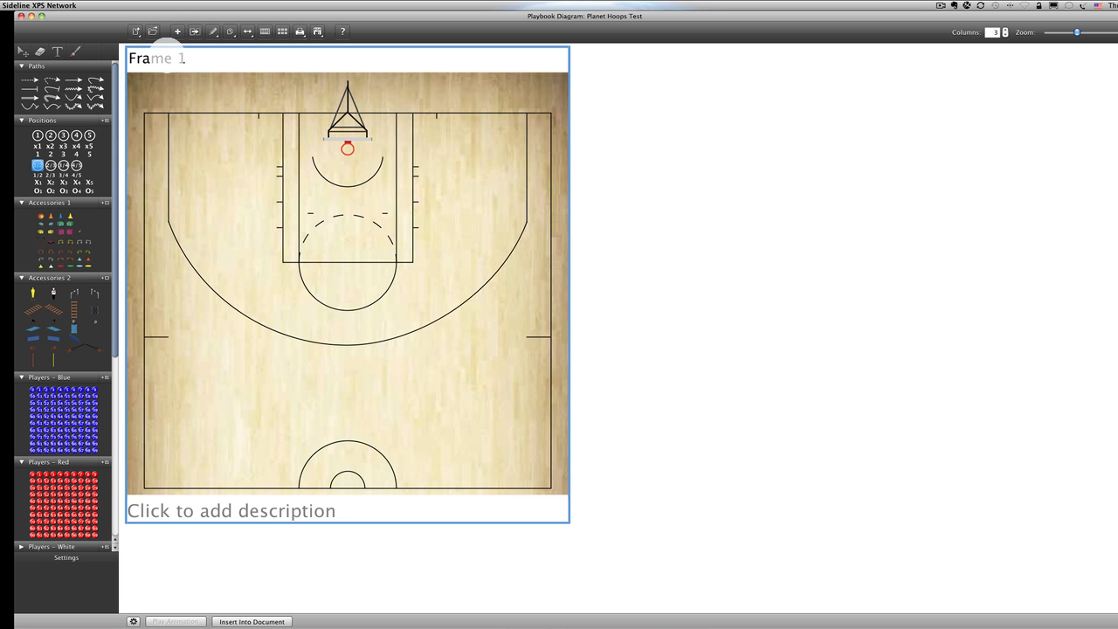
Enter 'Option 1' as Frame 1's description and confirm it
click(231, 510)
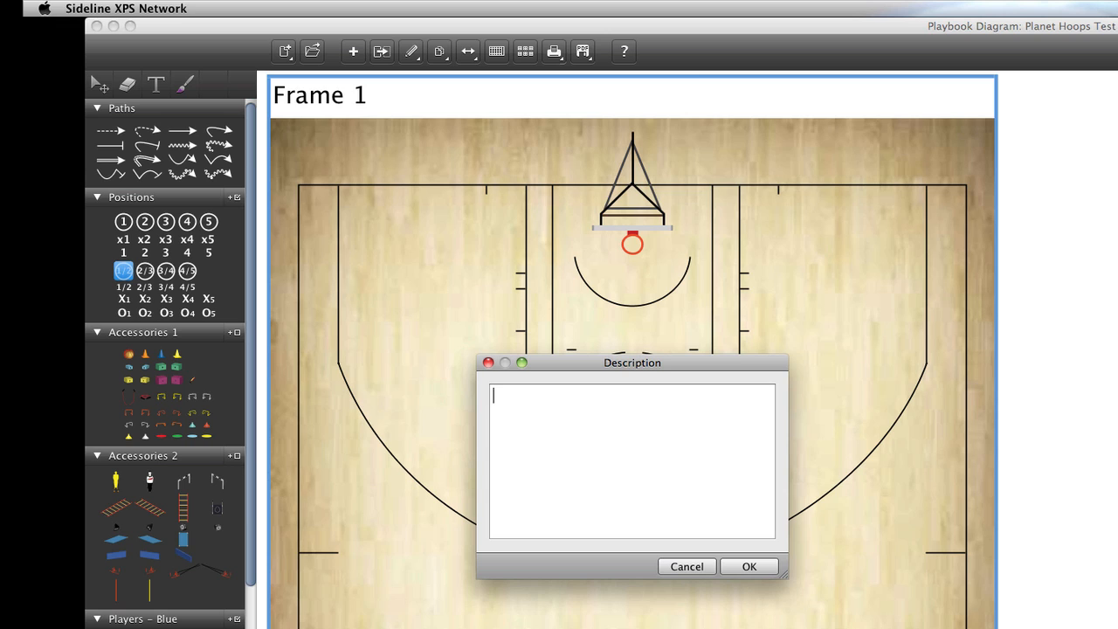
text(Option 1)
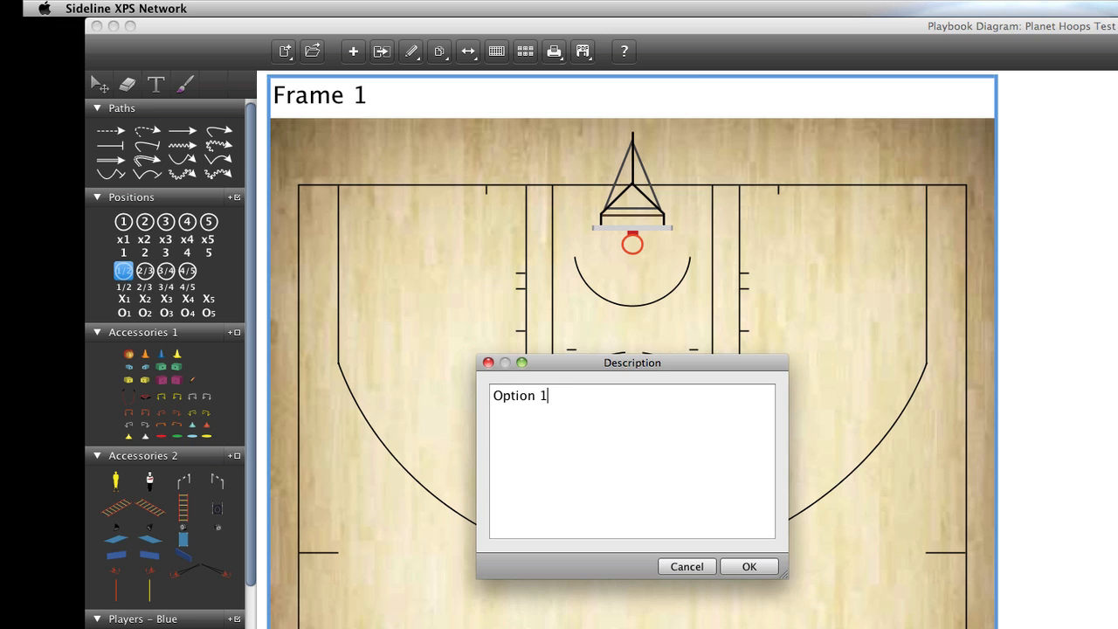
click(748, 566)
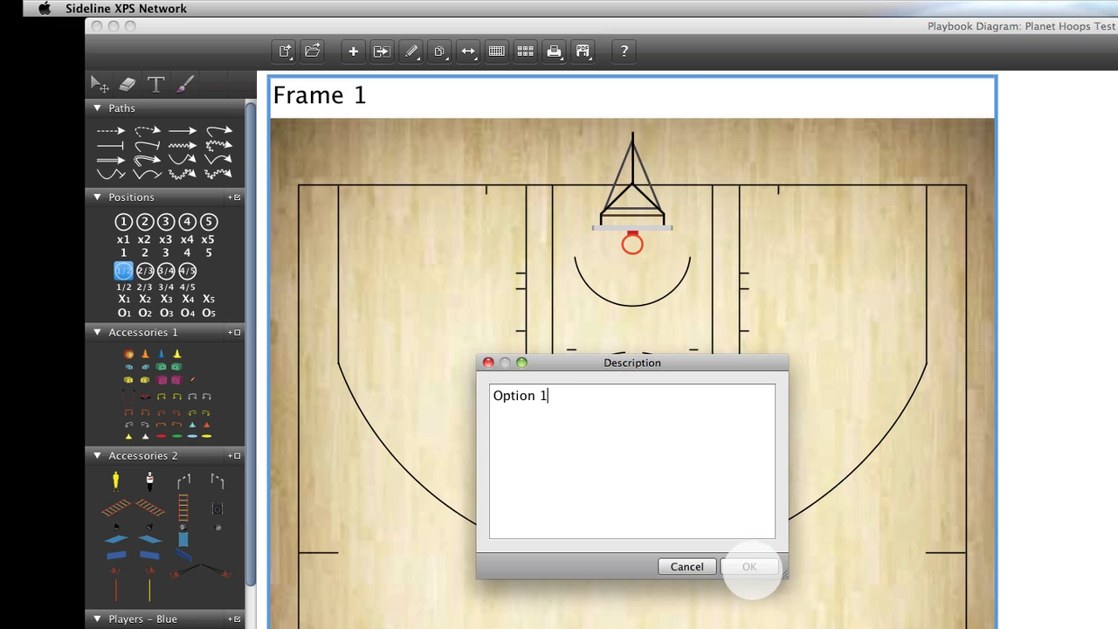
click(748, 565)
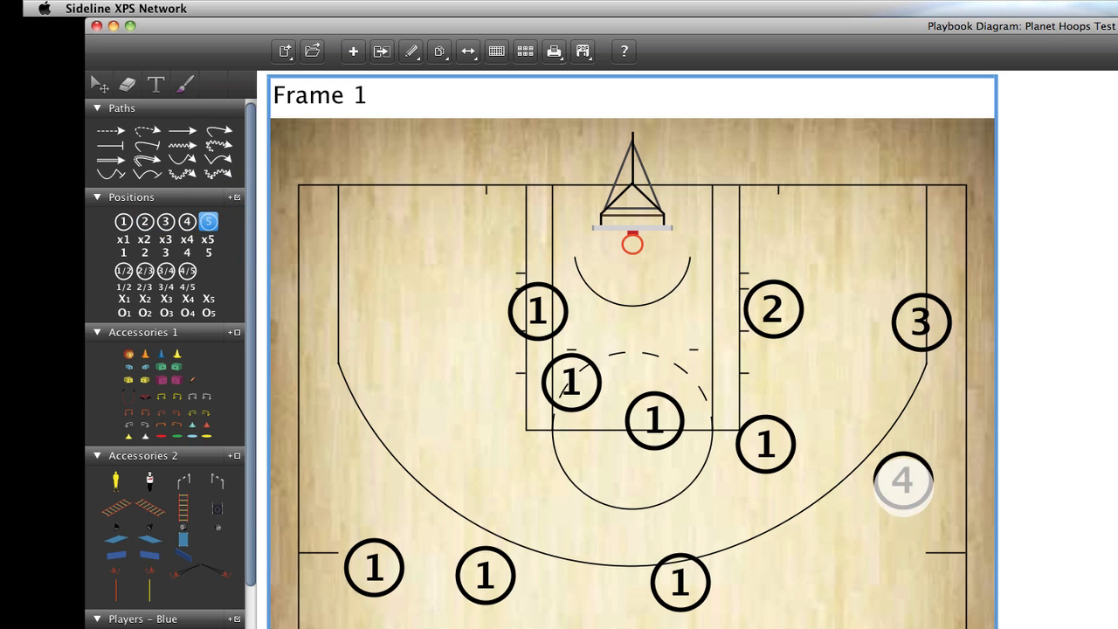
Place player 4 on the right wing, erase extras, then clear all signs from Frame 1
click(144, 239)
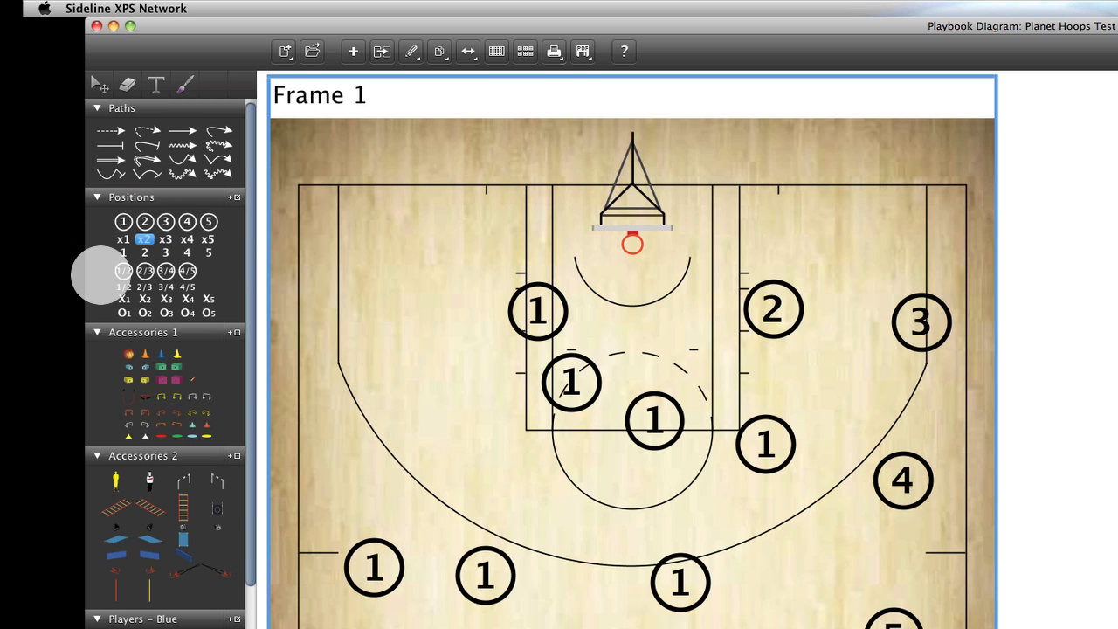
click(127, 84)
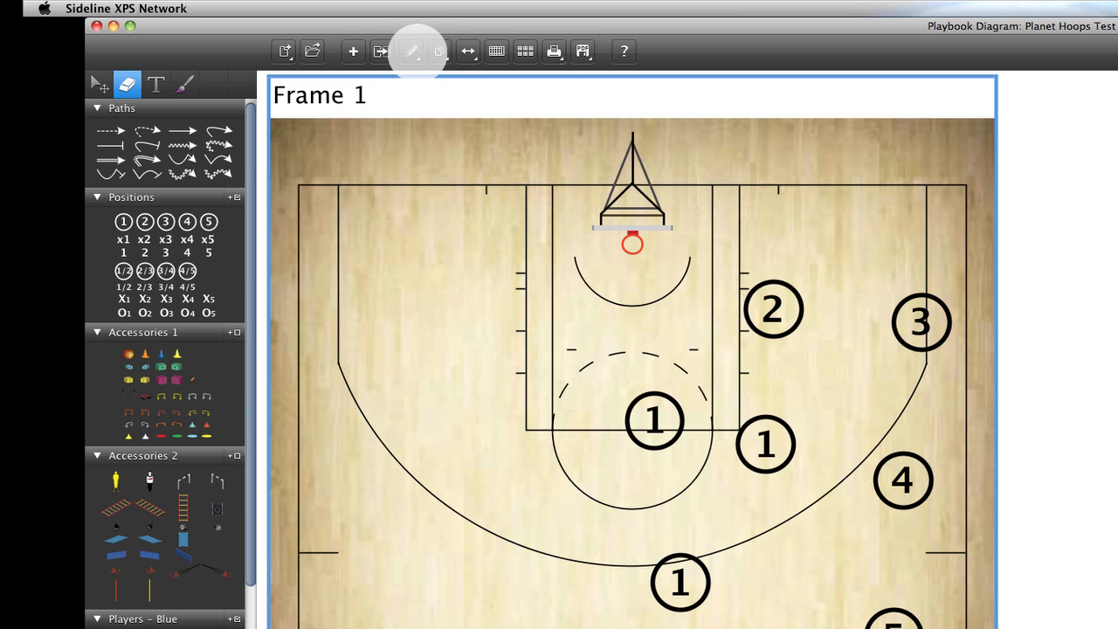
click(439, 51)
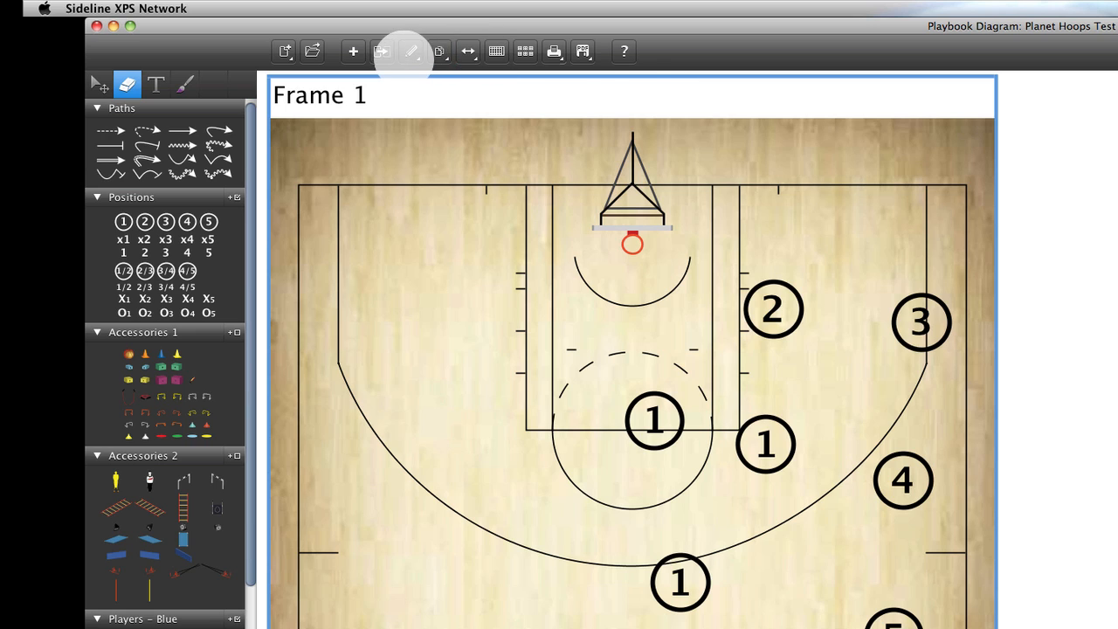
click(411, 51)
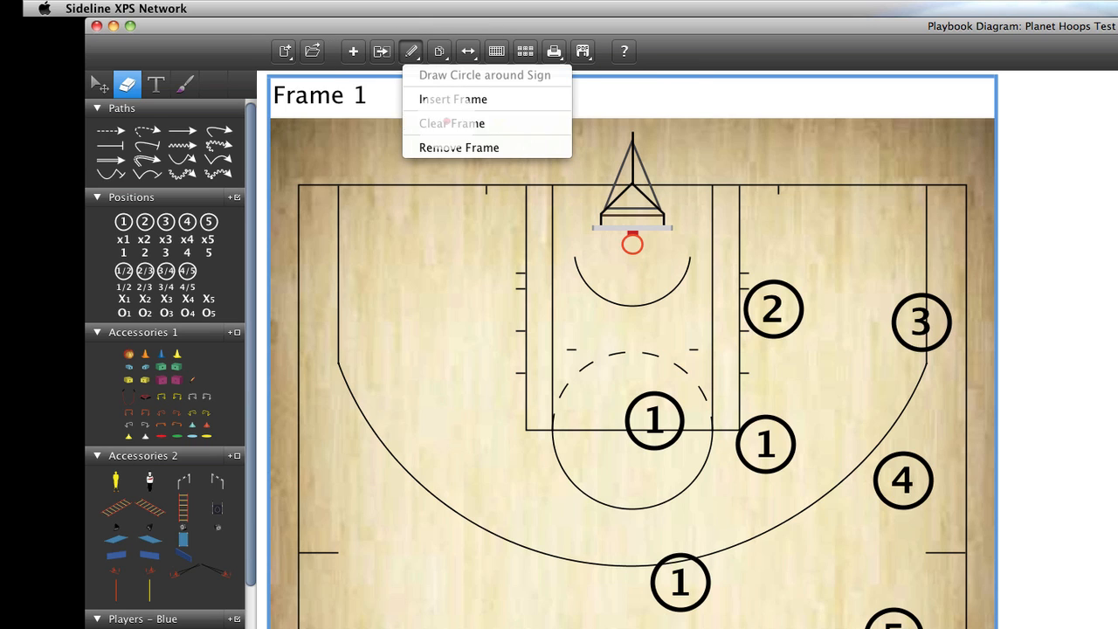
click(451, 122)
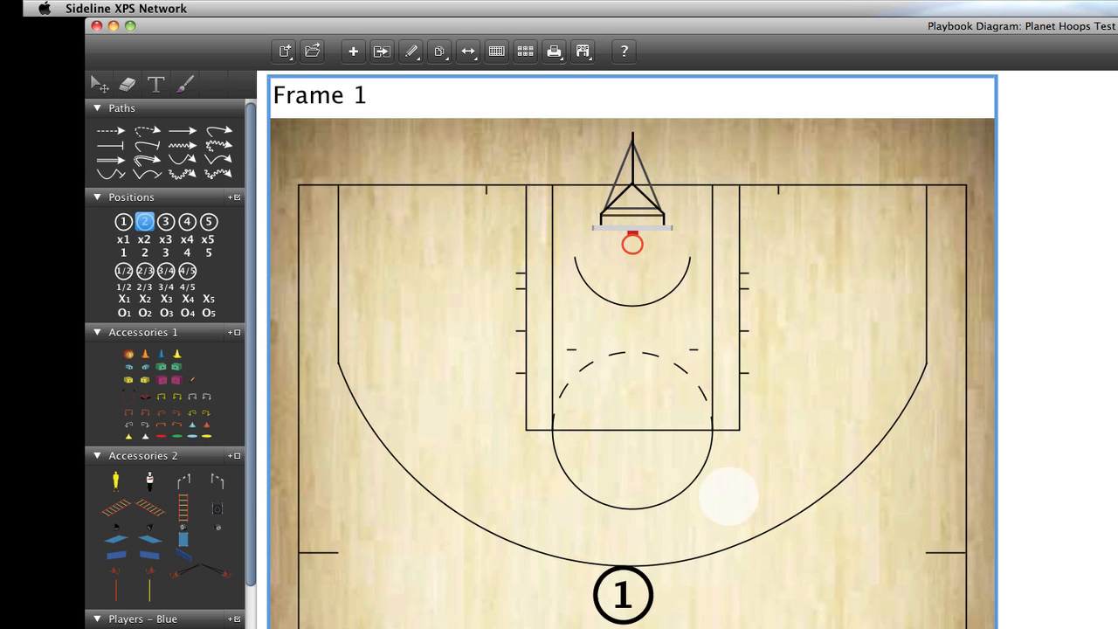
Place player 2 on the court in Frame 1
click(187, 221)
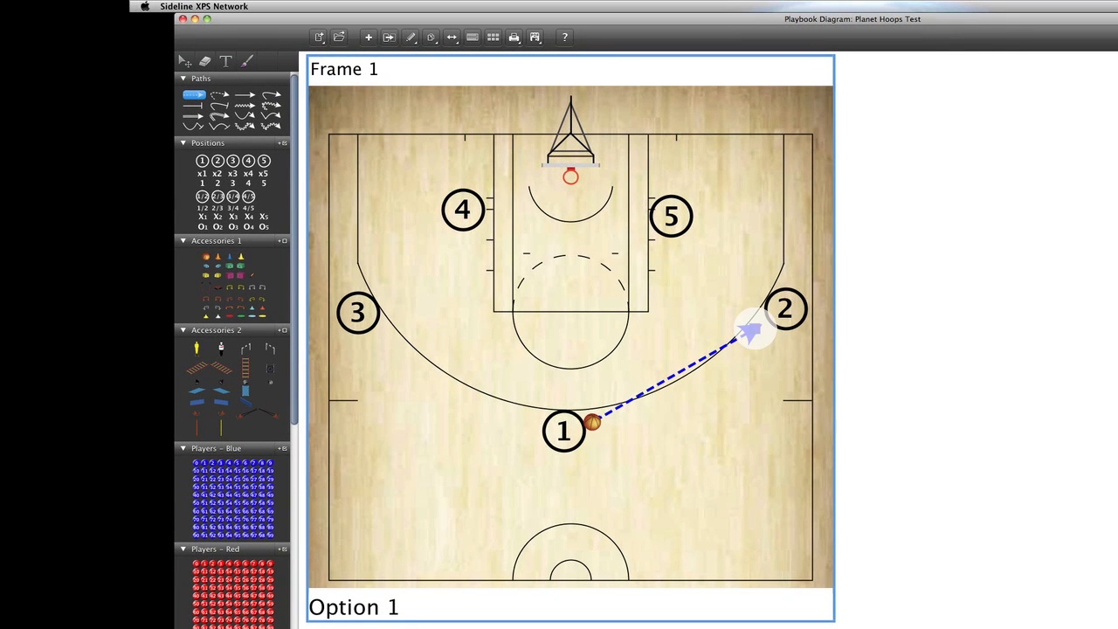
Draw dashed pass lines from player 1 toward players 2 and 3
drag(751, 330, 427, 339)
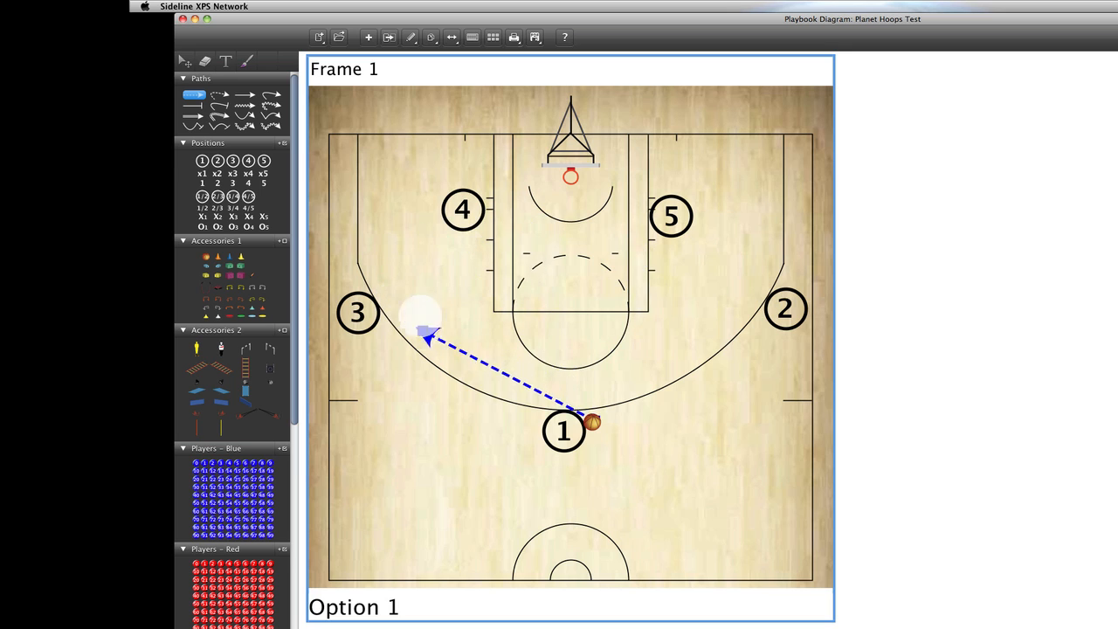
drag(427, 336, 760, 336)
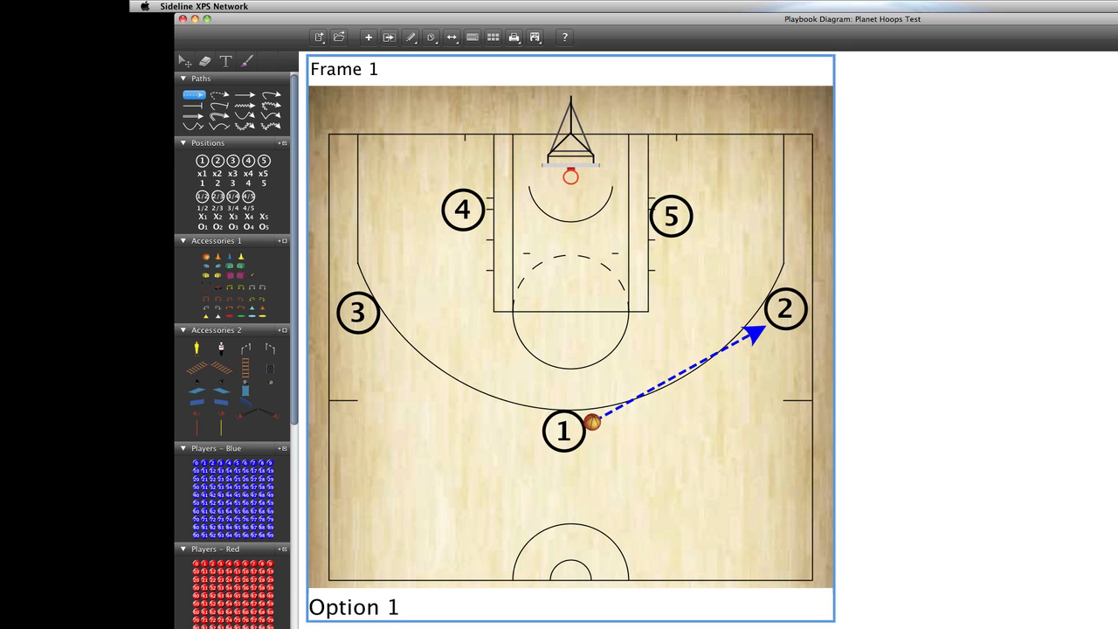
click(670, 216)
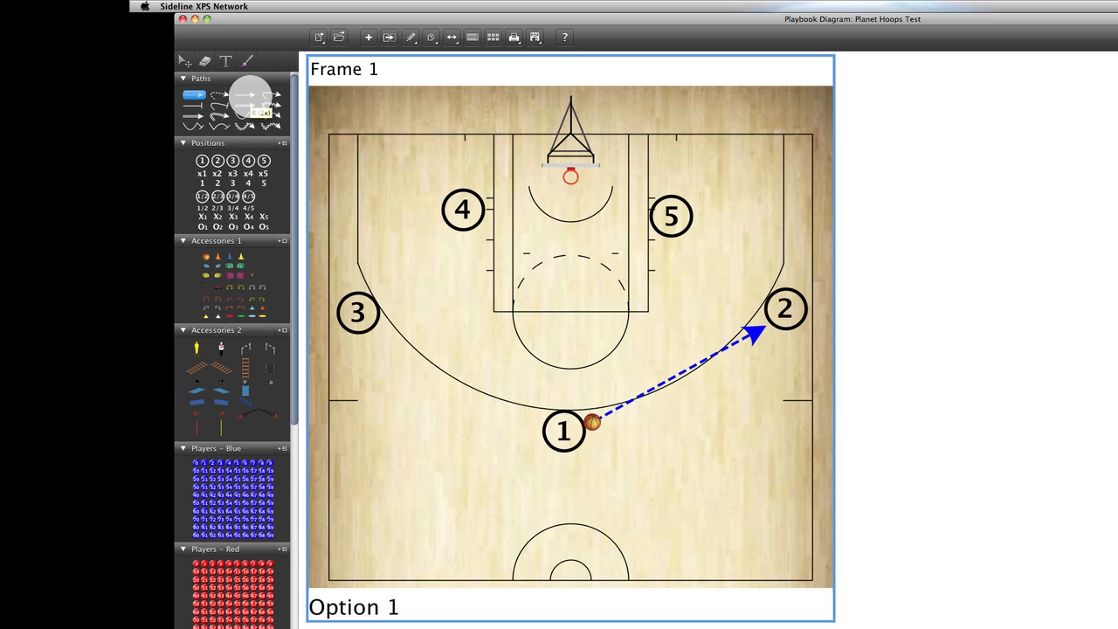
Draw player 1's cut to the top-left corner and player 3's curl, then add Frame 2
drag(563, 431, 405, 312)
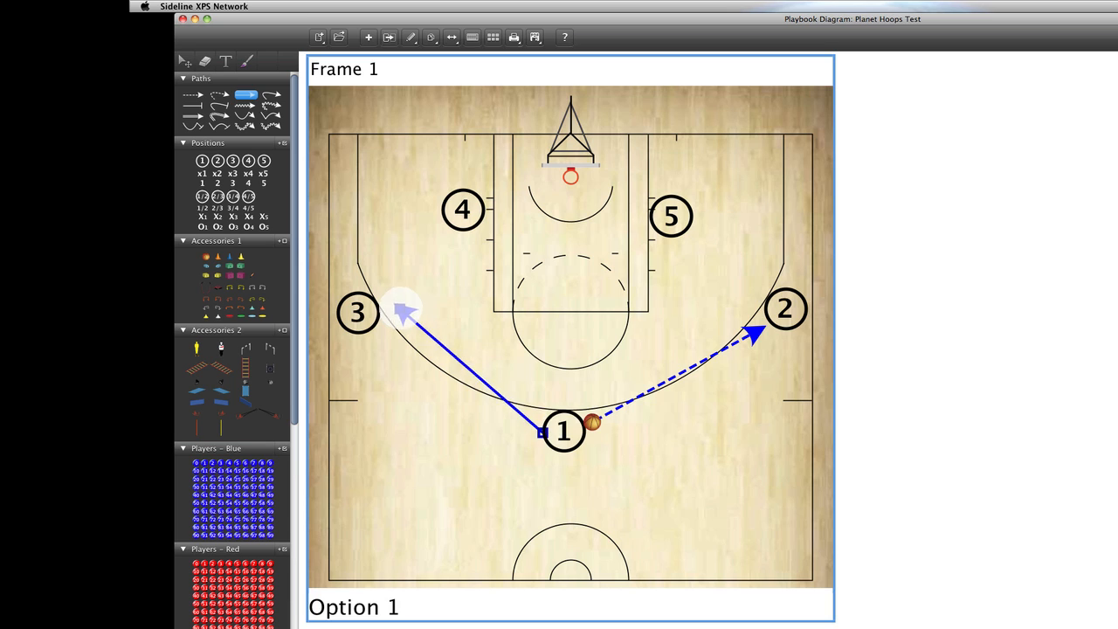
drag(406, 314, 354, 157)
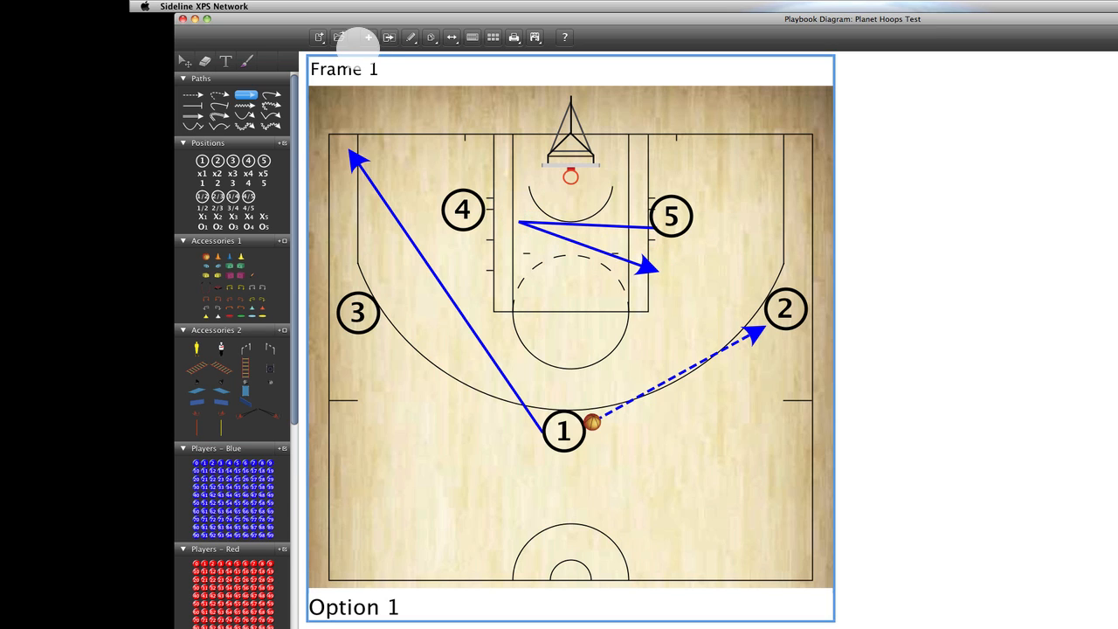
click(205, 61)
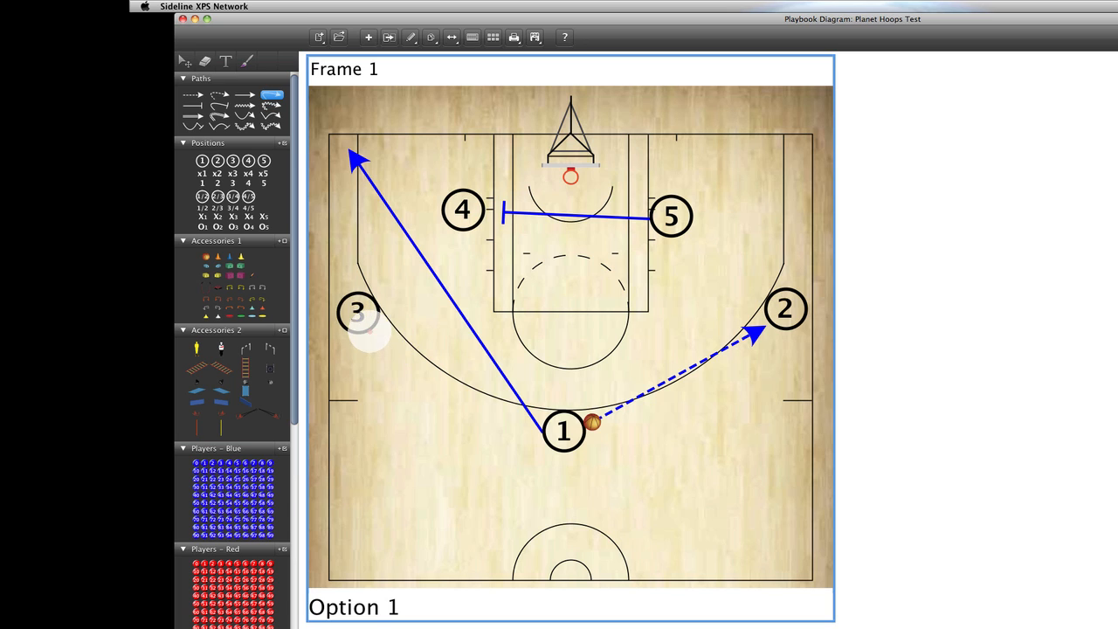
drag(367, 331, 462, 480)
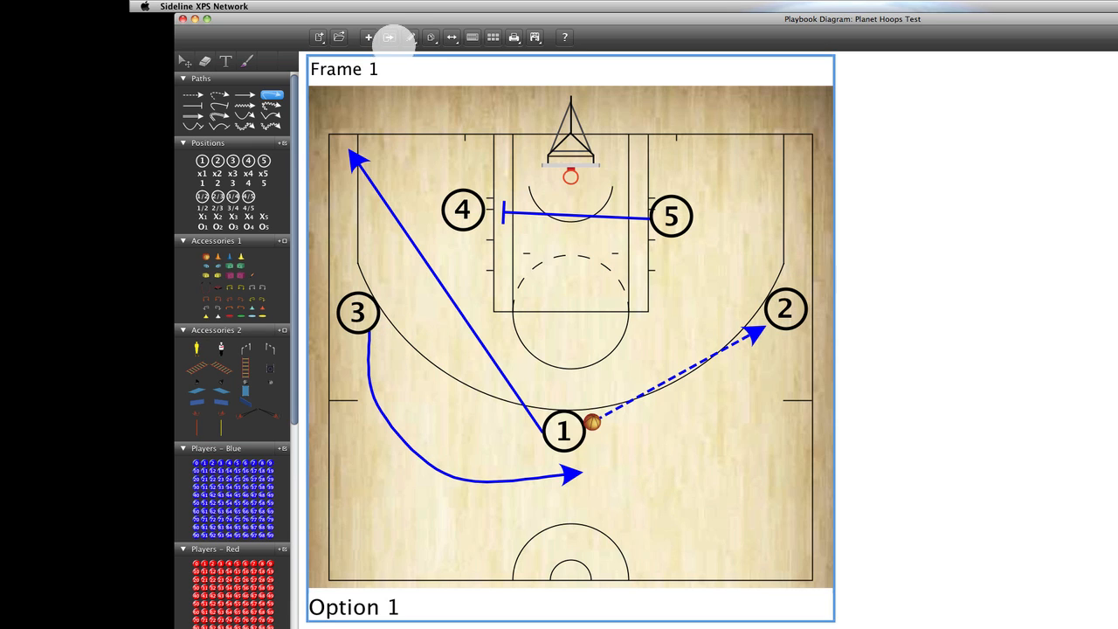
click(367, 37)
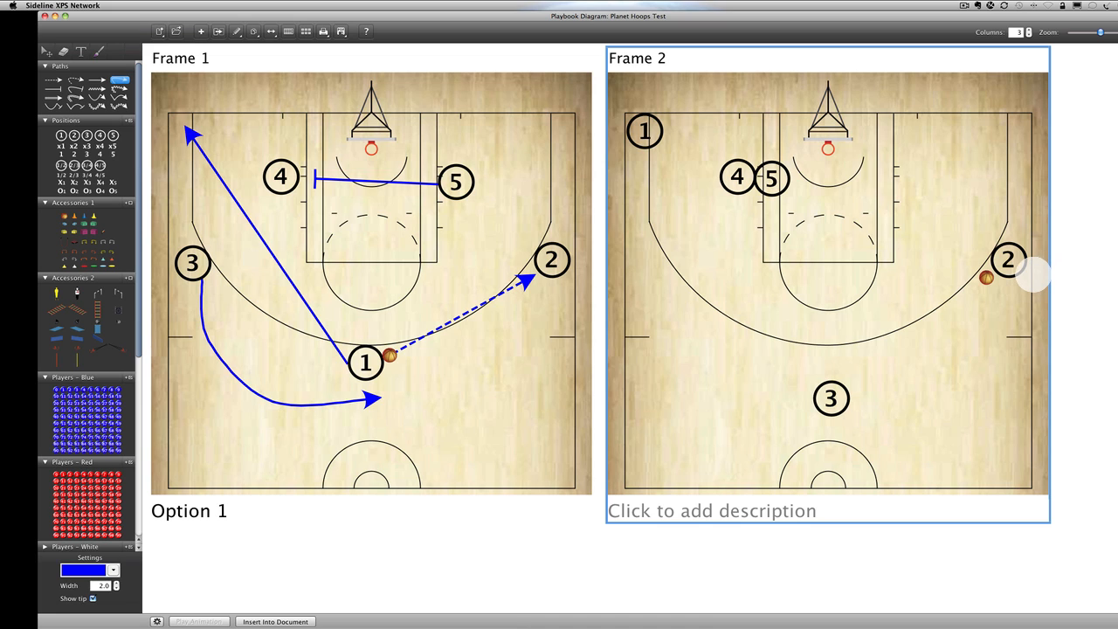
Enter 'Option 2' as Frame 2's description and confirm it
click(711, 510)
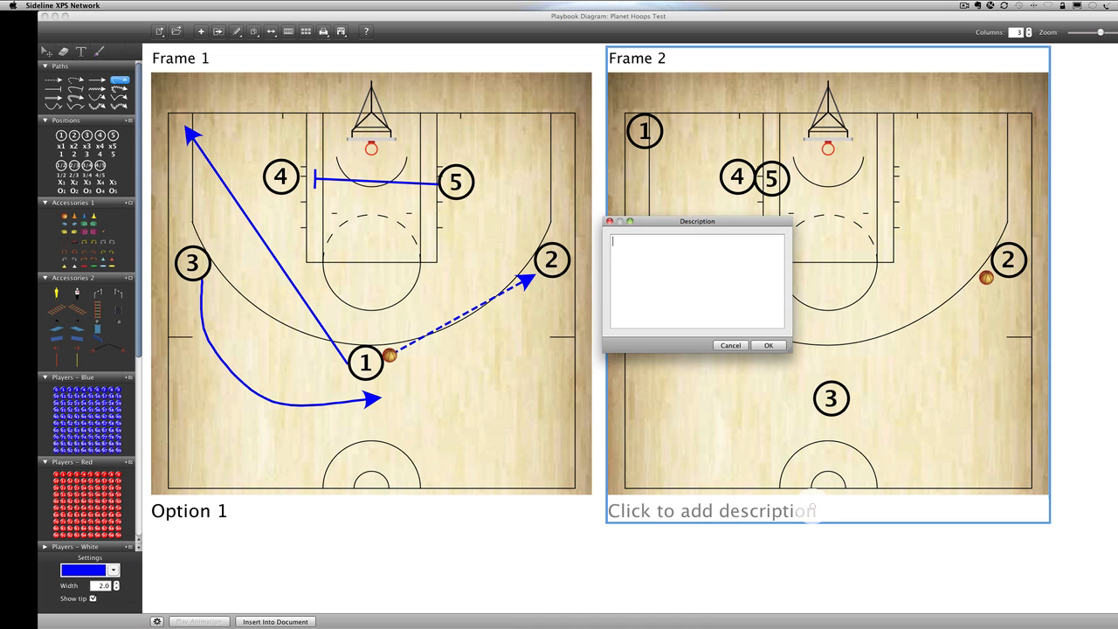
text(Option 2)
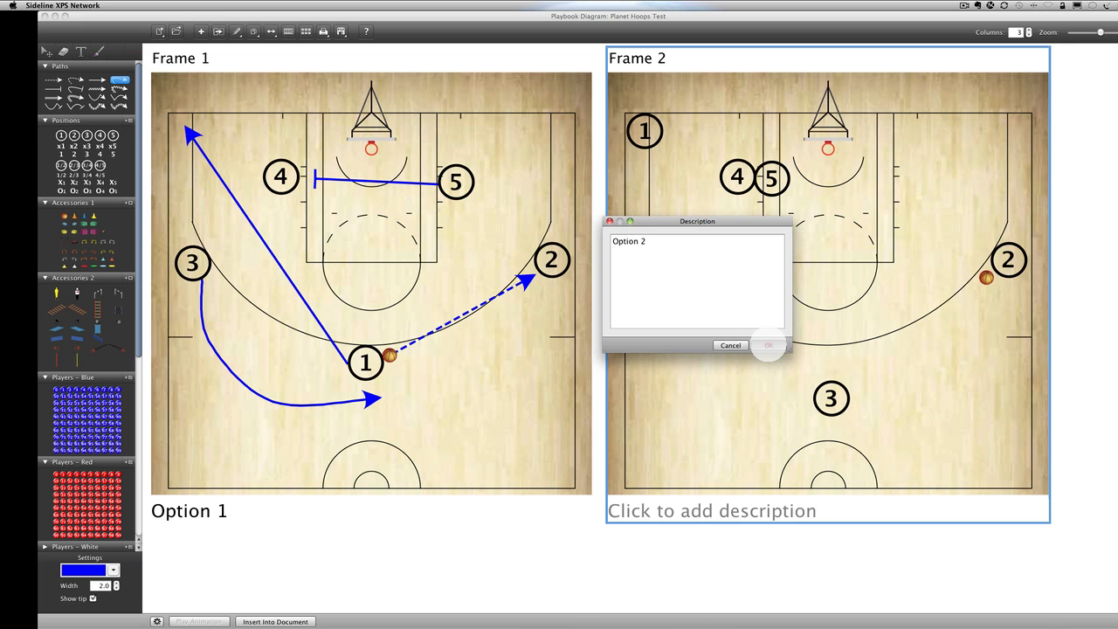
click(767, 345)
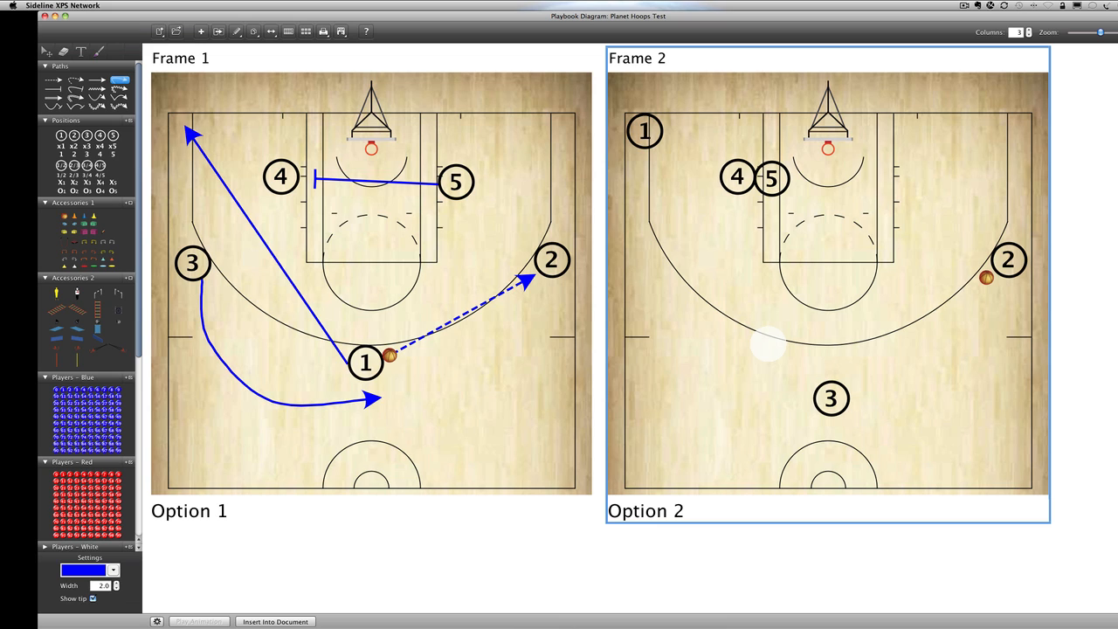
mouse_move(856, 410)
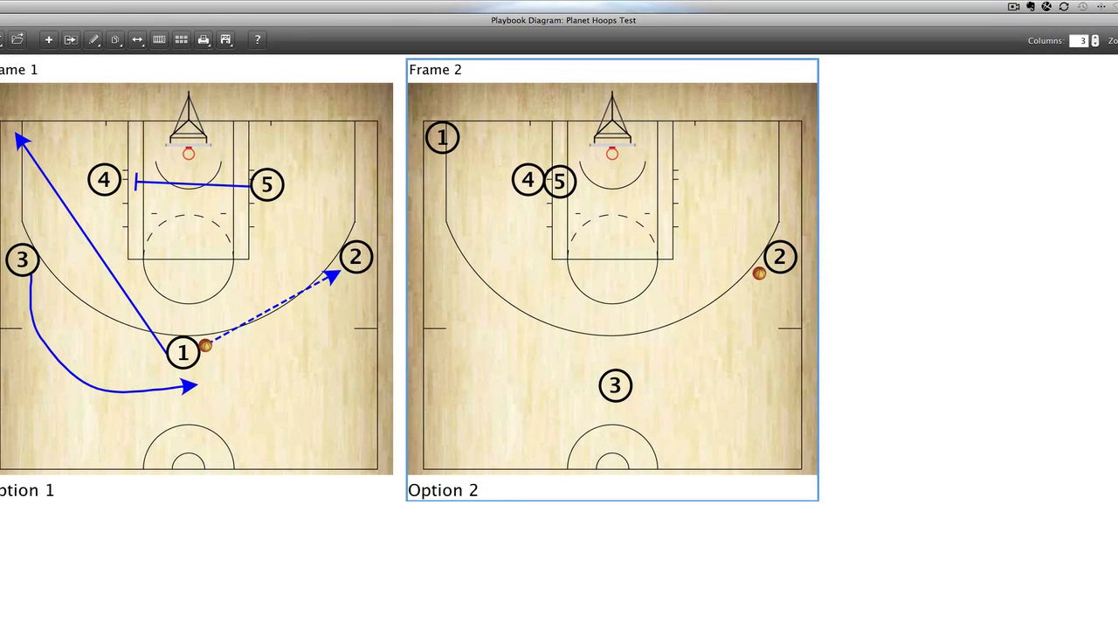
Draw player 3's screen toward 2 and player 1's baseline run, then add Frame 3
click(528, 180)
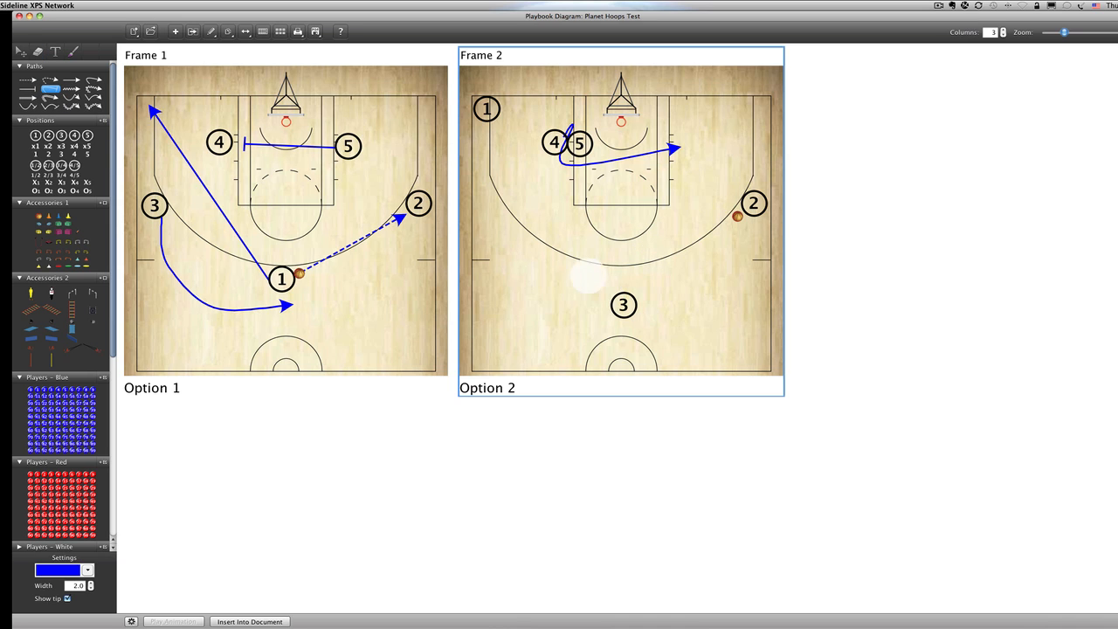
drag(622, 288, 707, 209)
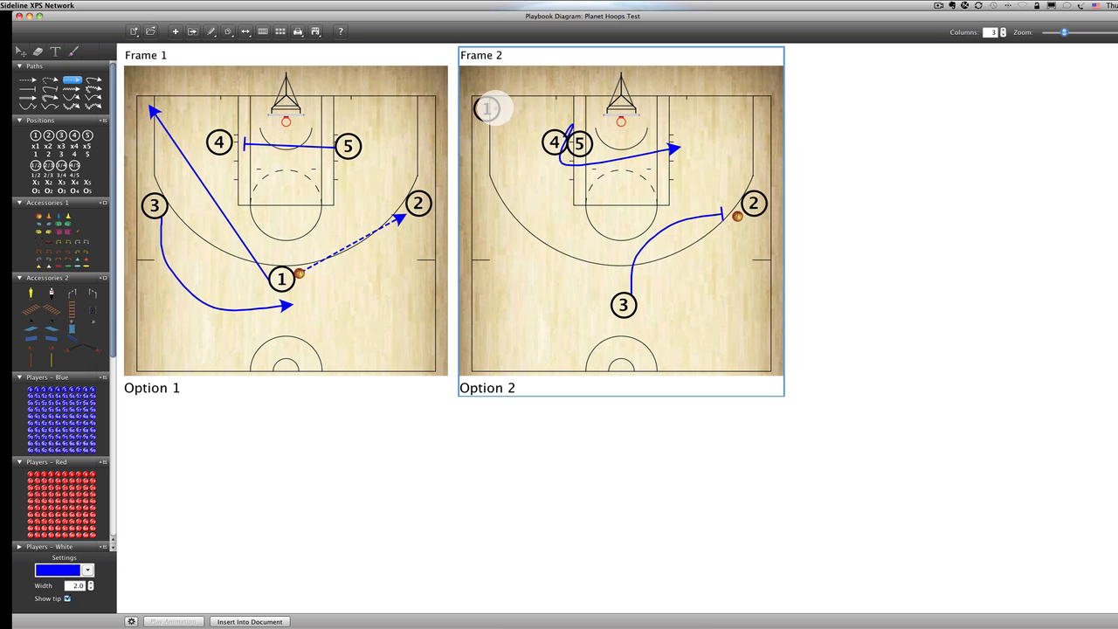
drag(487, 107, 755, 107)
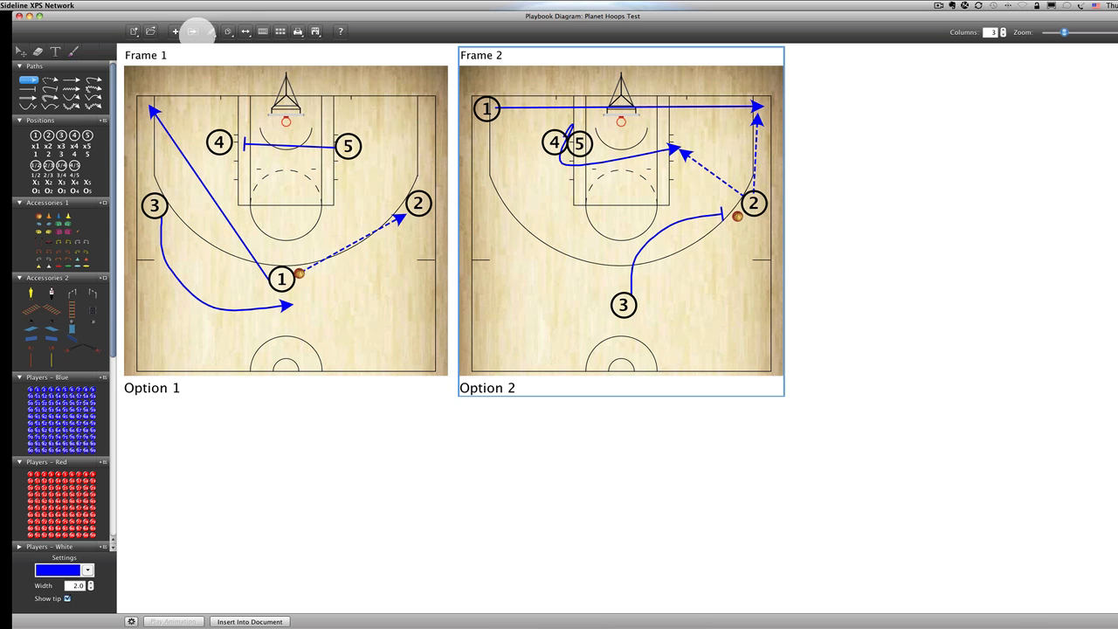
click(175, 32)
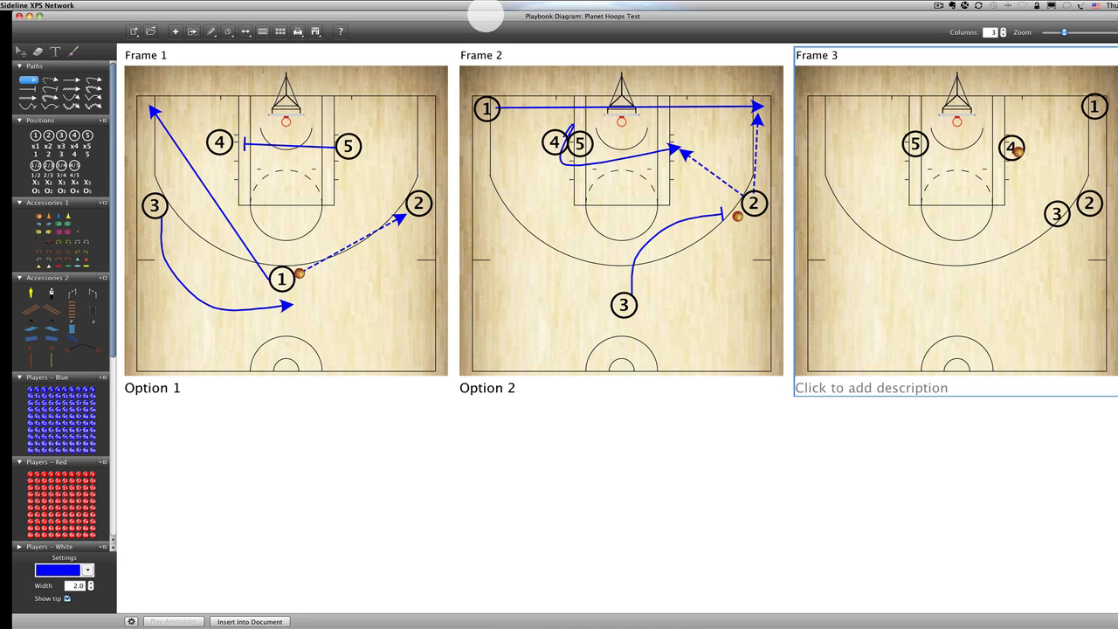
Remove the selected frame with Remove Frame and answer the confirmation
click(210, 31)
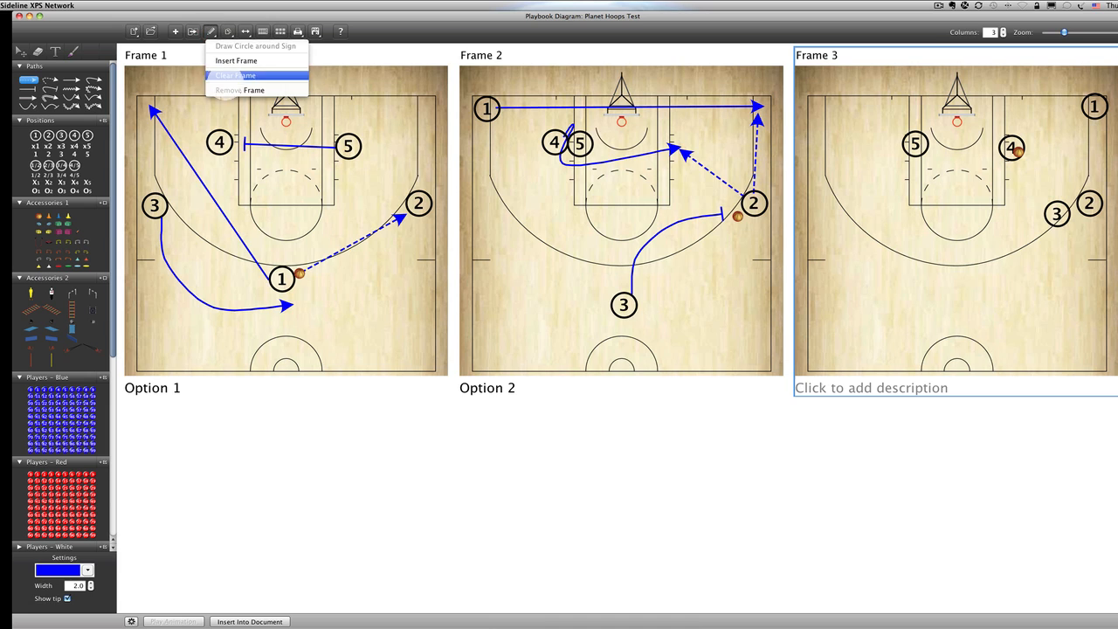
click(236, 75)
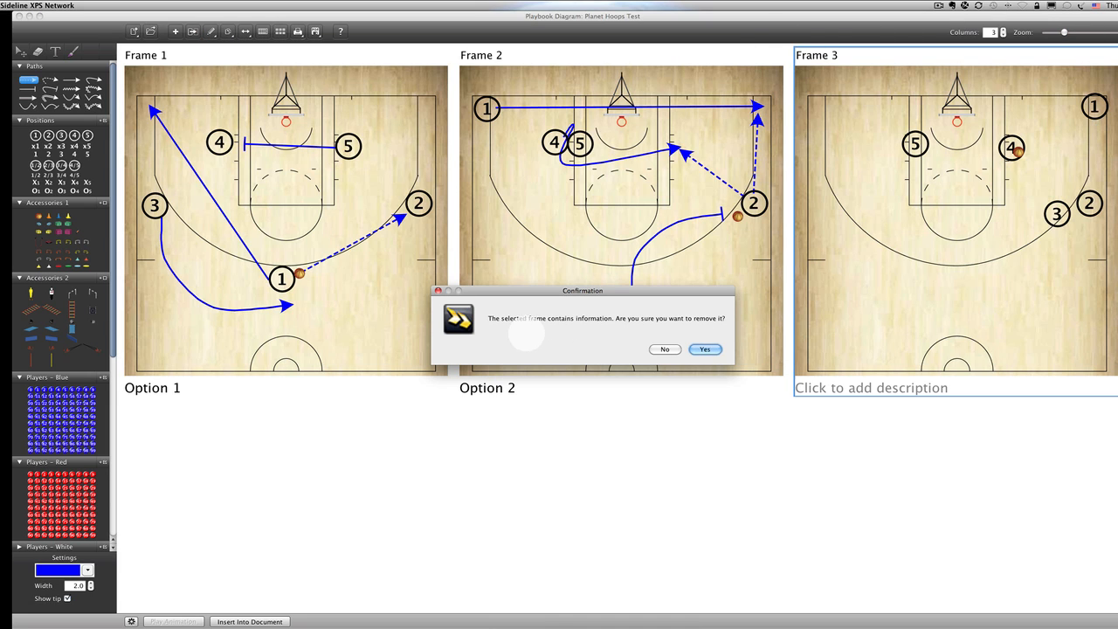
click(704, 348)
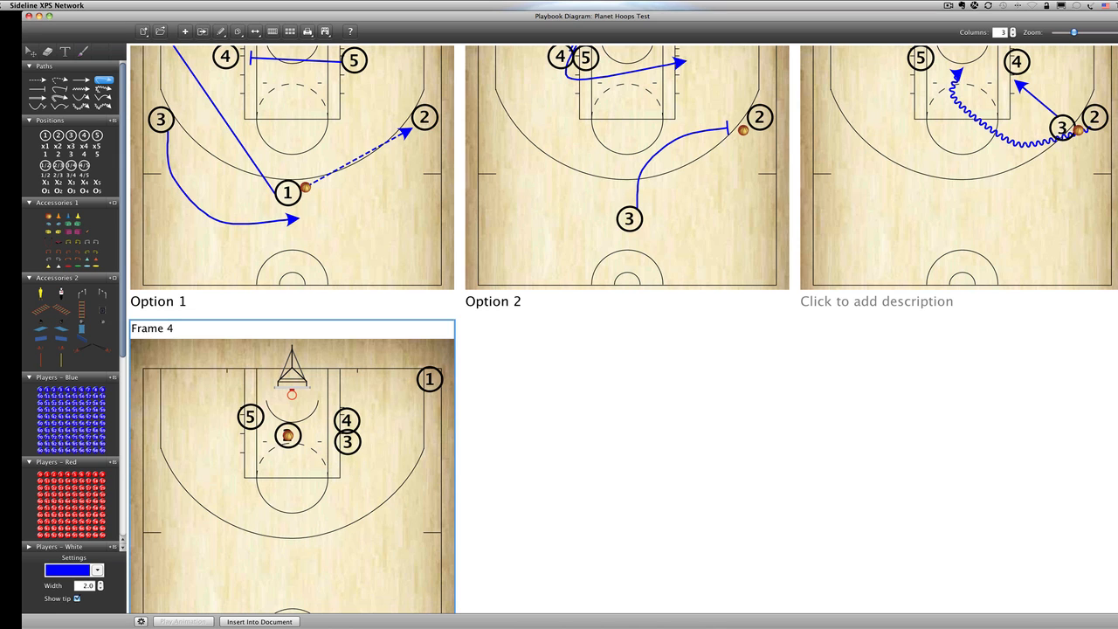
scroll(down, 3)
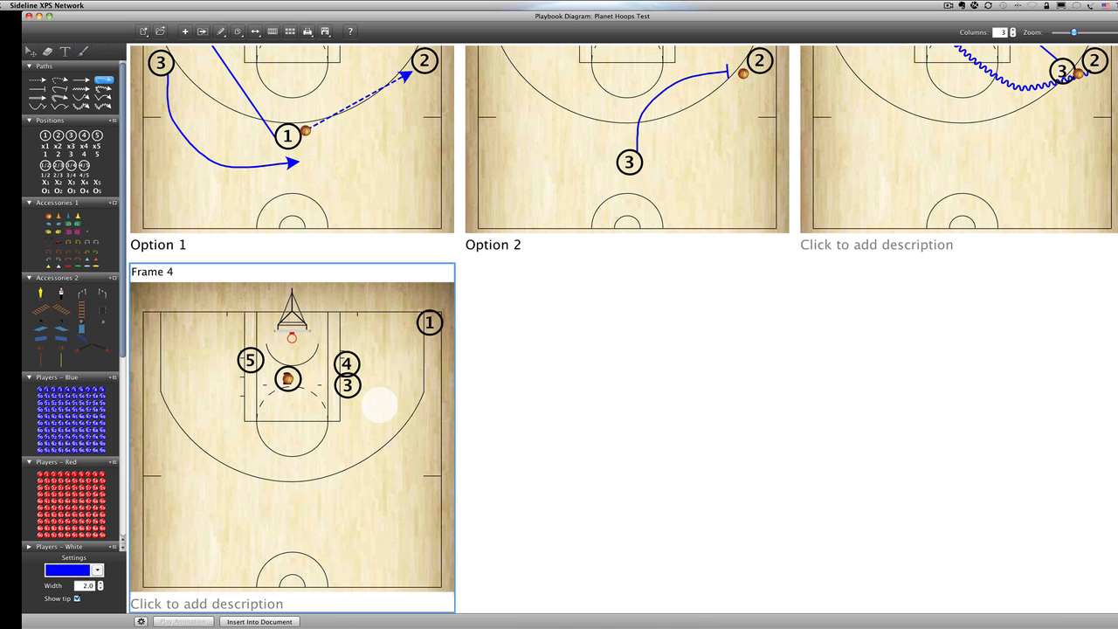
scroll(up, 3)
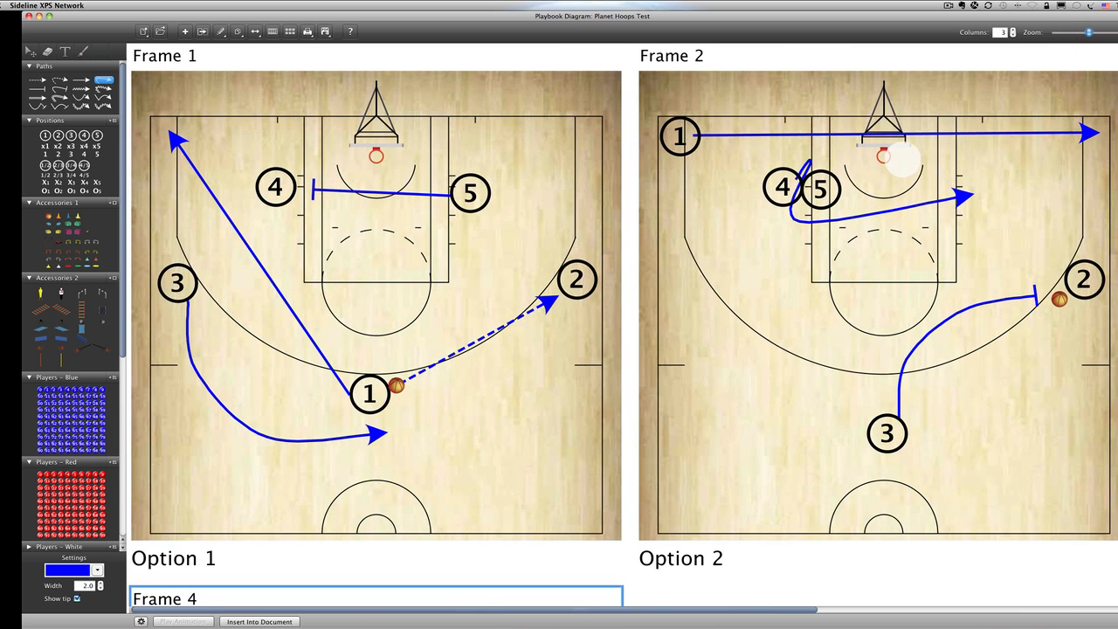
scroll(right, 3)
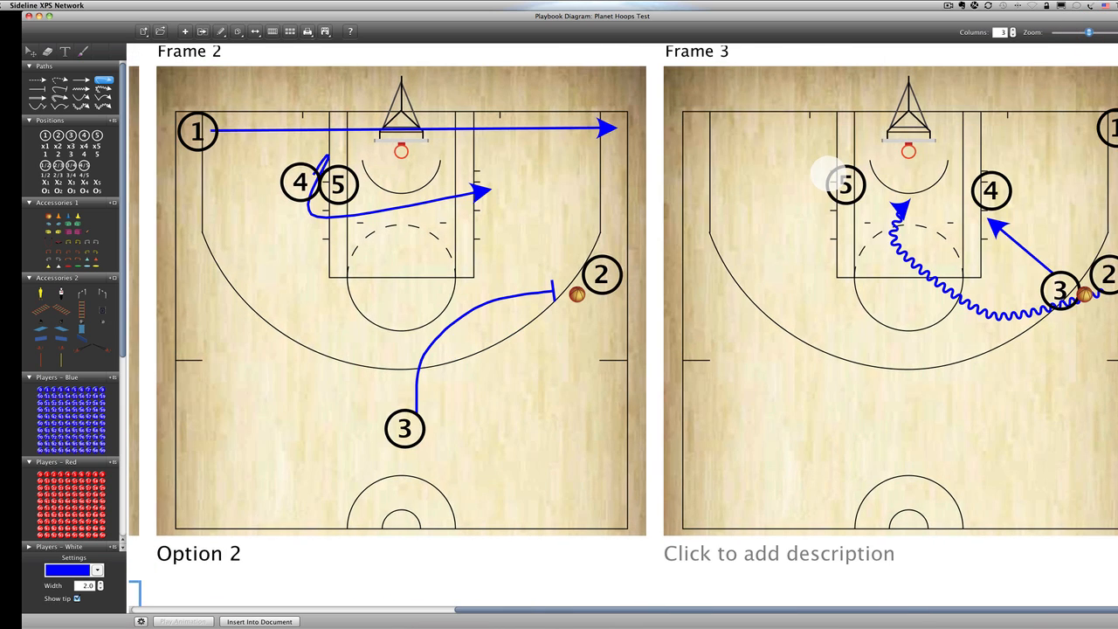
scroll(down, 3)
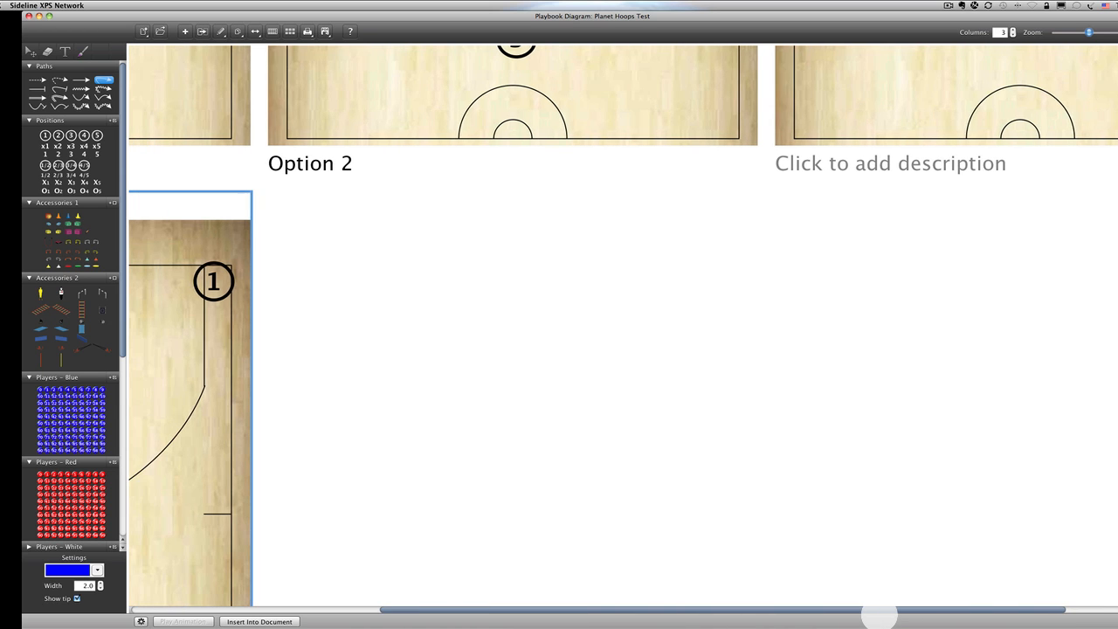
scroll(left, 3)
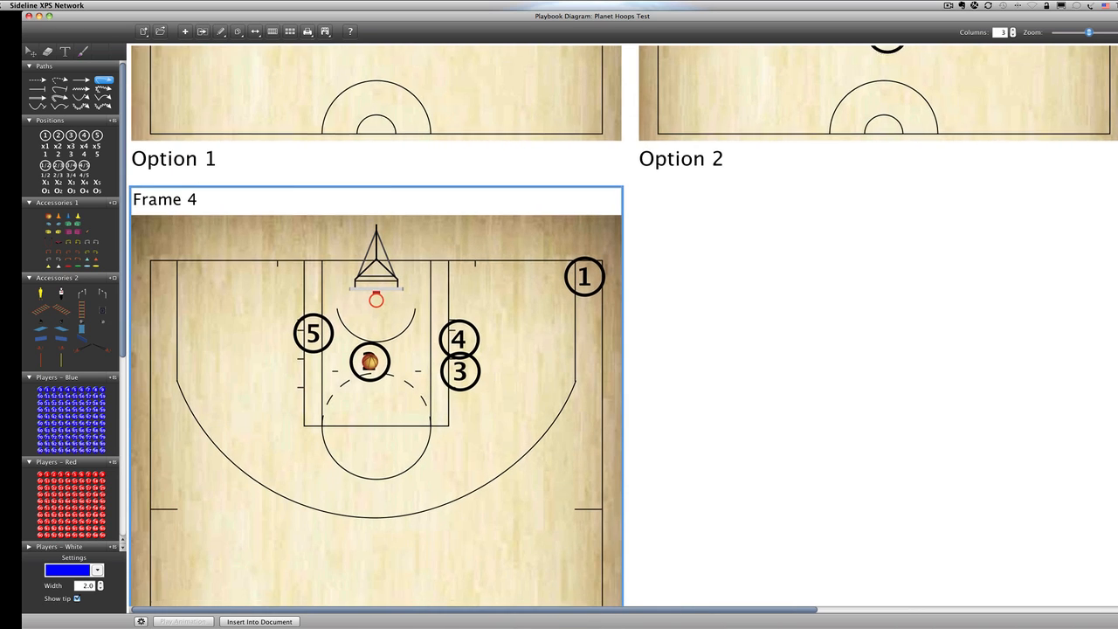
scroll(down, 3)
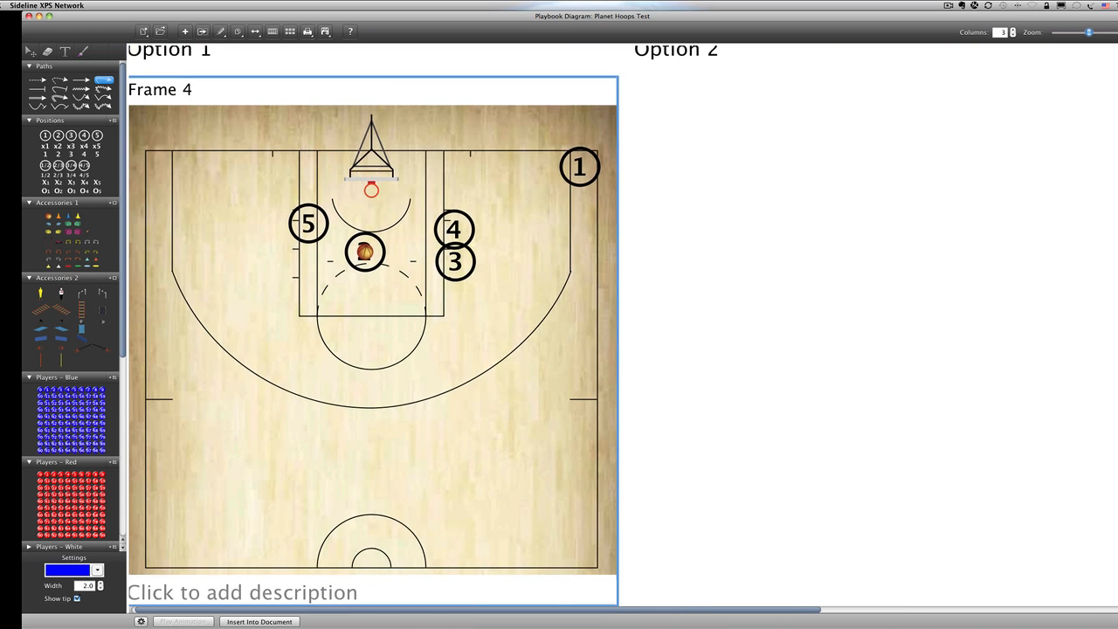
scroll(up, 3)
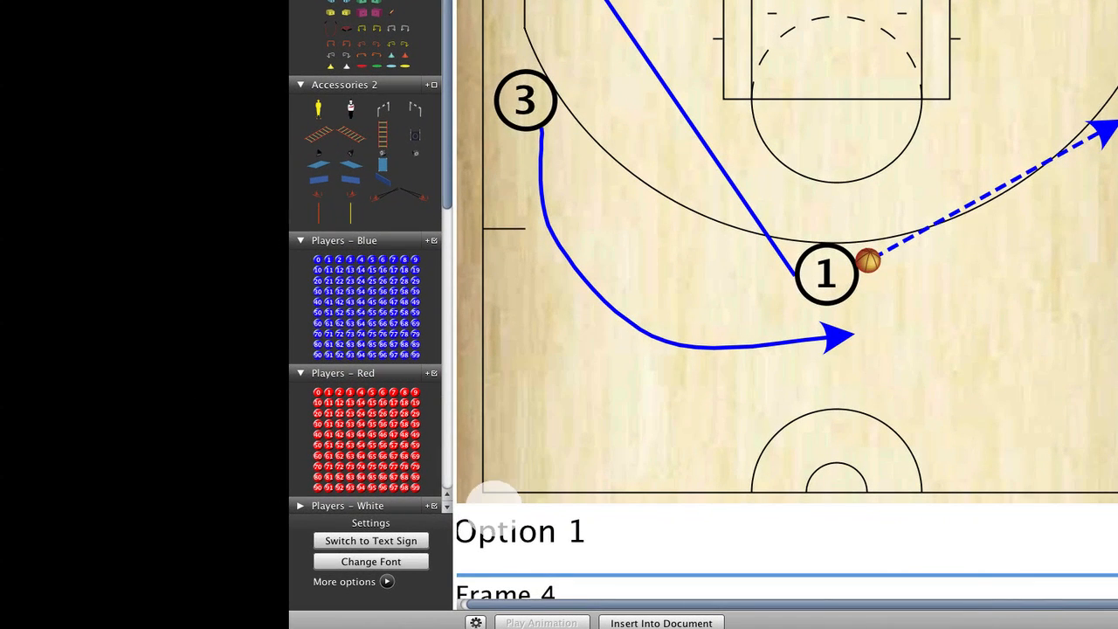
Create a text sign reading 'Pick and Roll' and place it in Frame 1
click(371, 539)
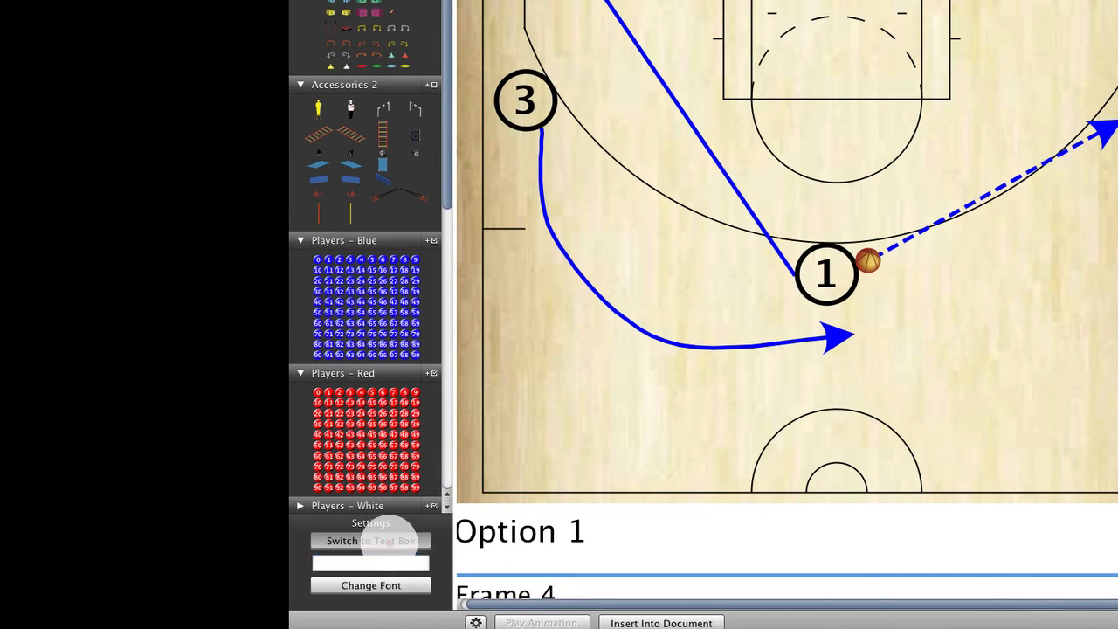
click(370, 563)
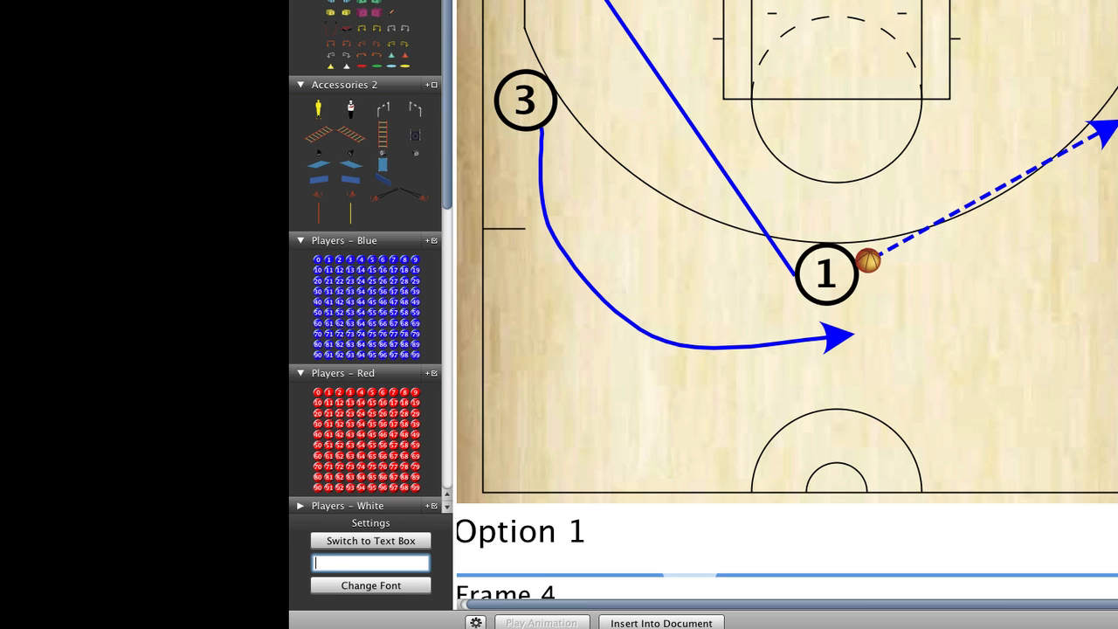
text(Pick and R)
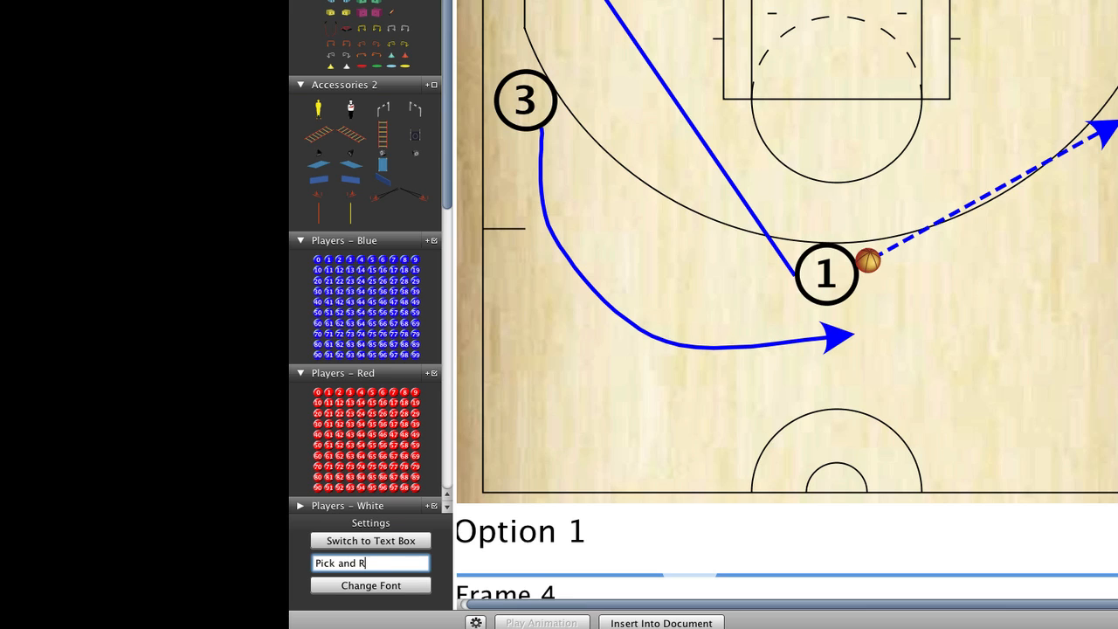
text(oll)
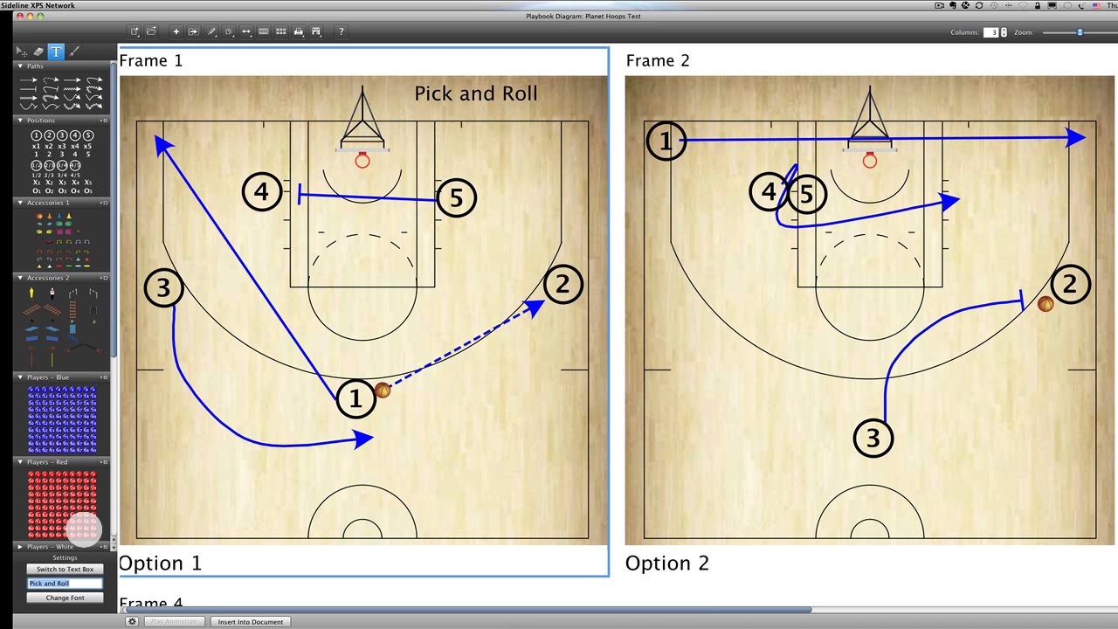
Set the 'Pick and Roll' label to bold Serif, size 16, coloured dark red
click(65, 598)
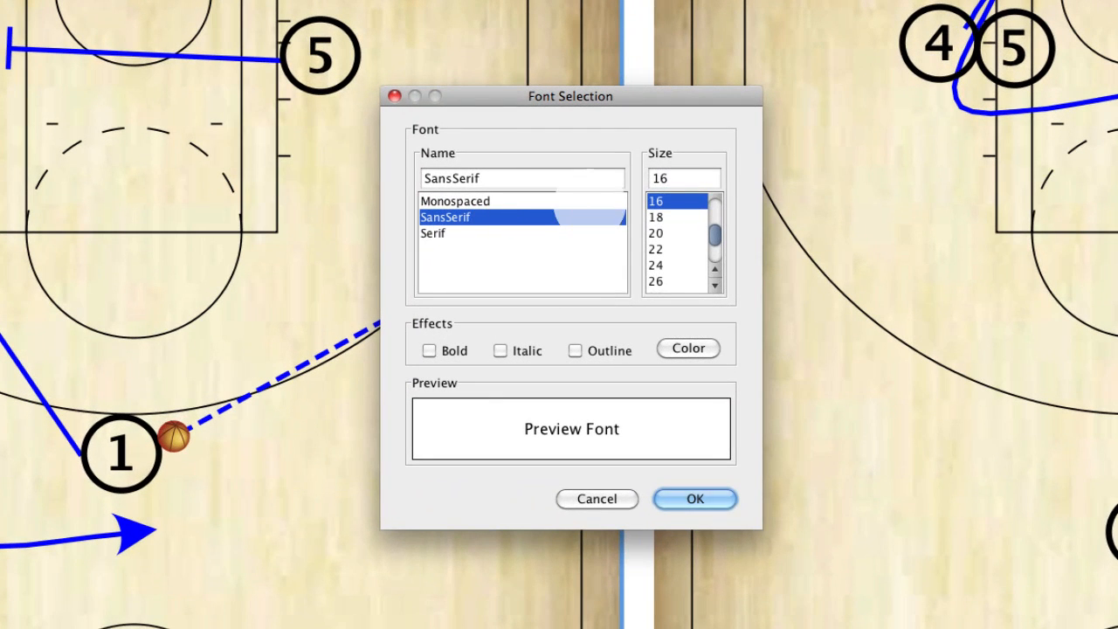
click(428, 350)
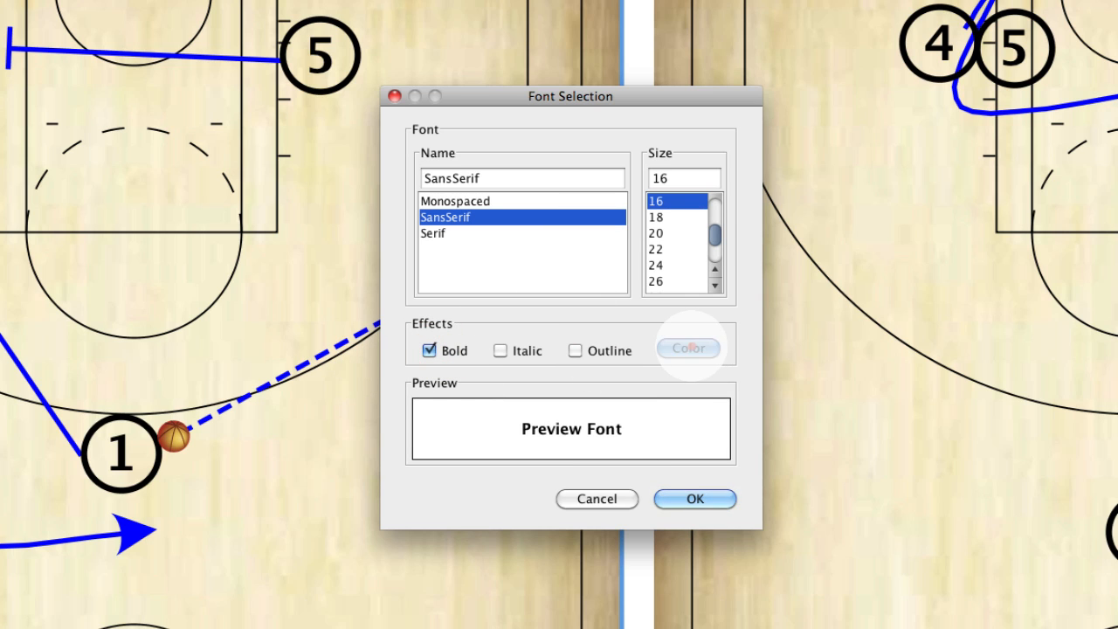
click(688, 348)
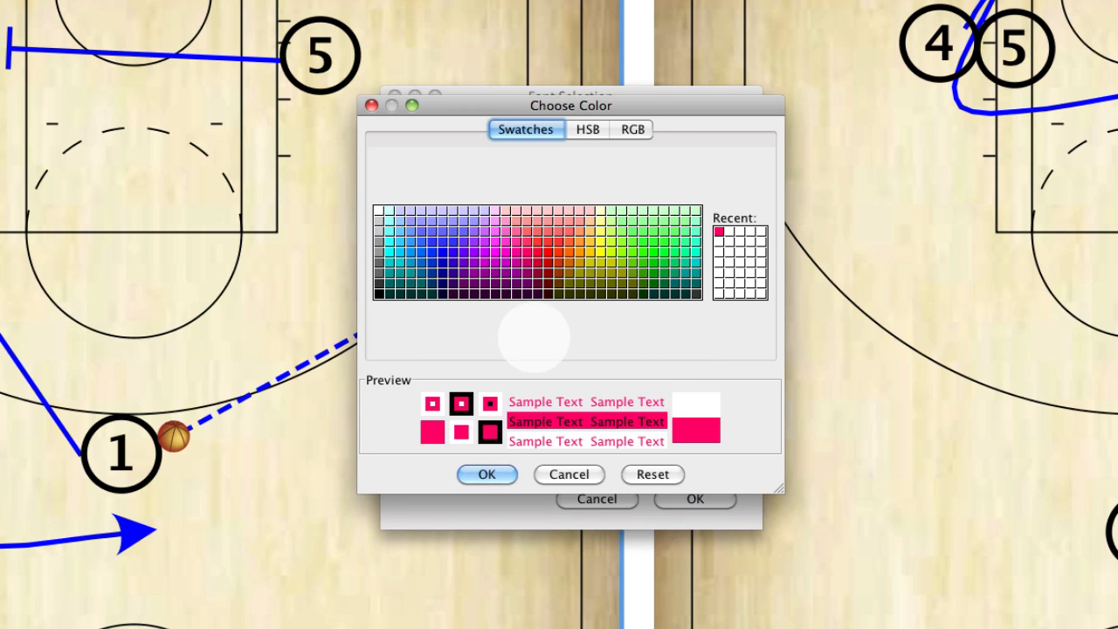
click(524, 264)
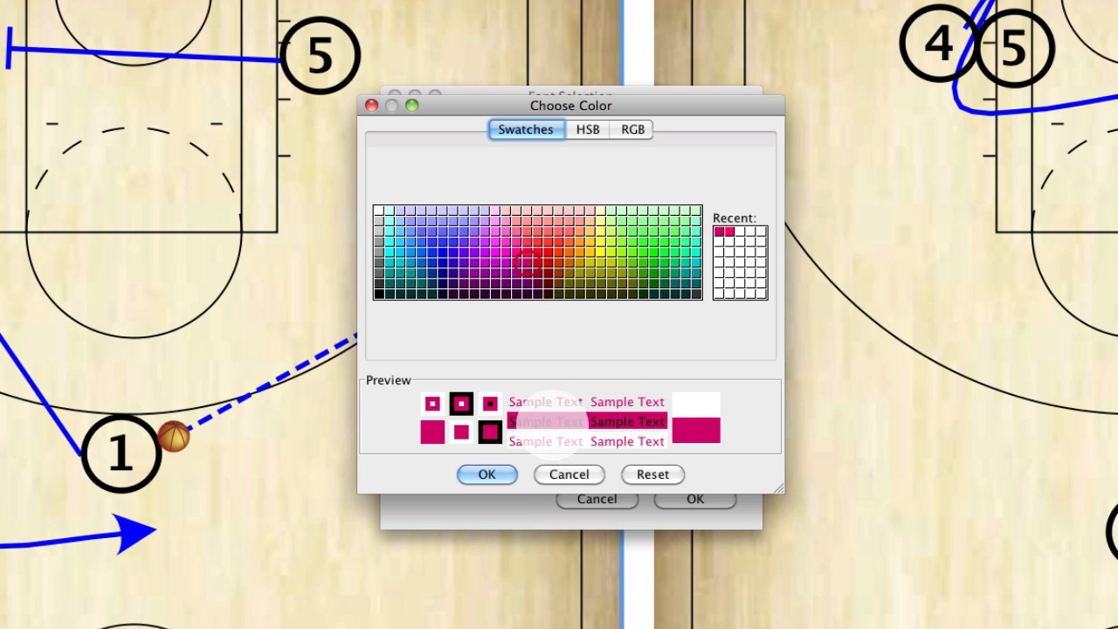
click(486, 474)
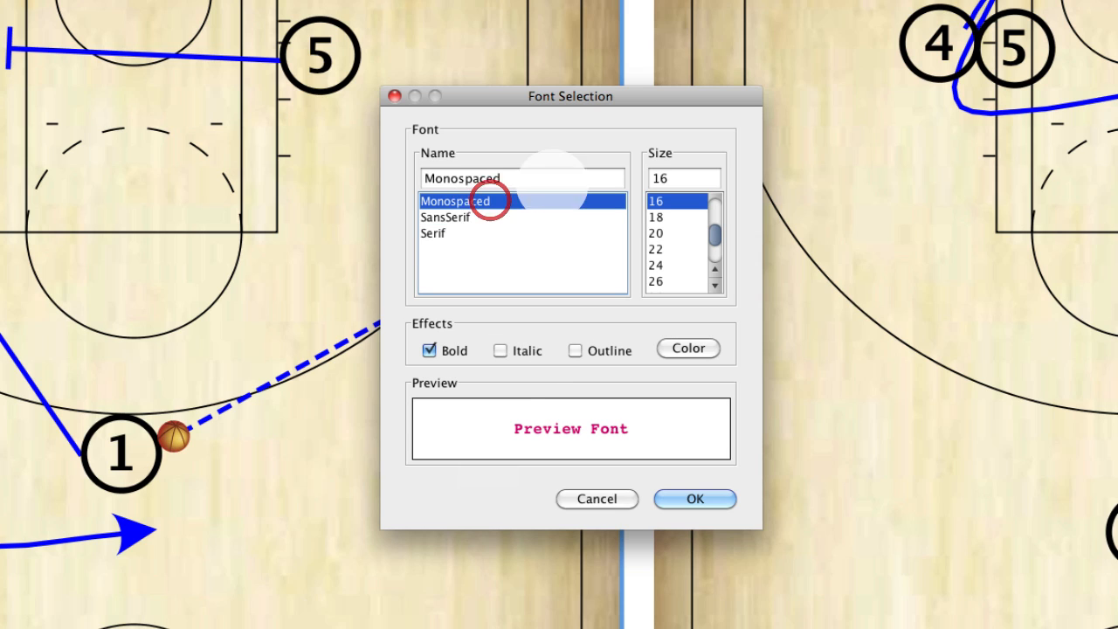
click(445, 216)
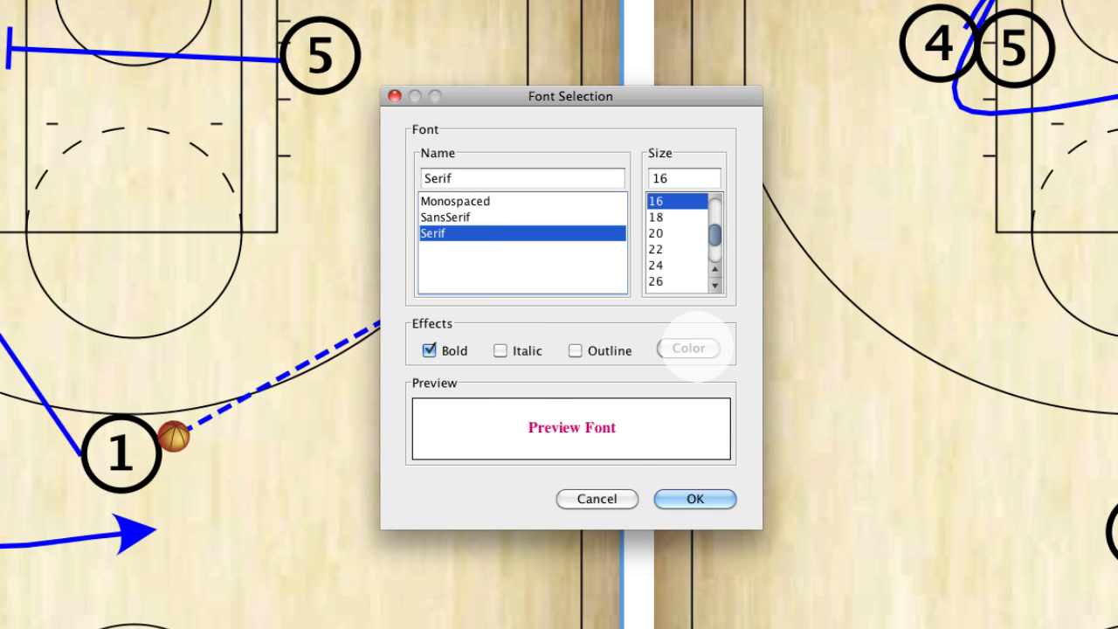
click(688, 347)
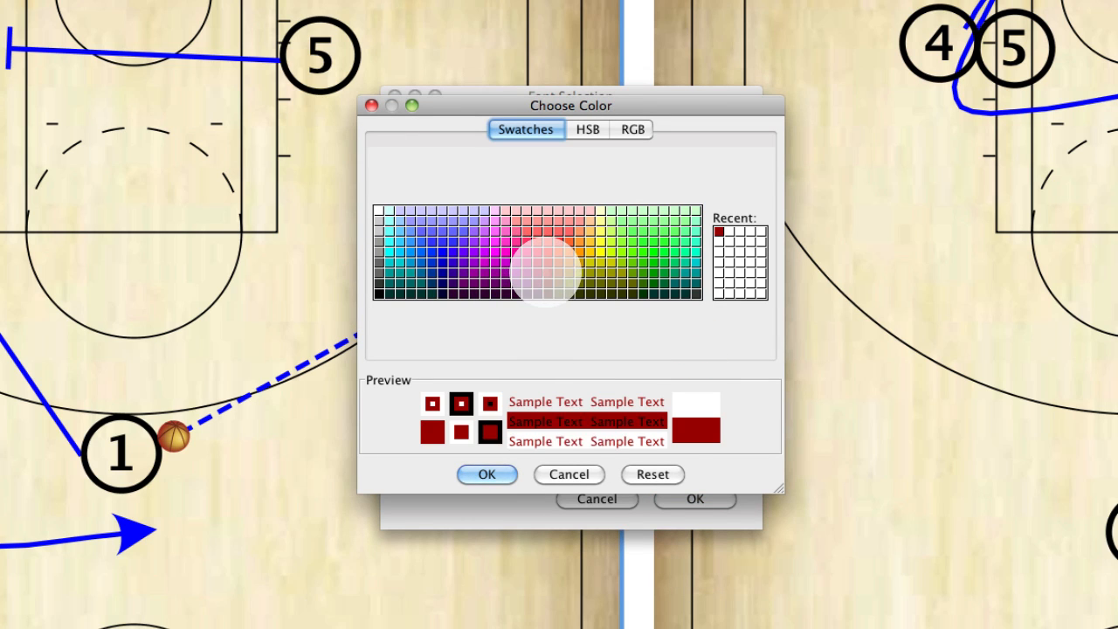
click(486, 474)
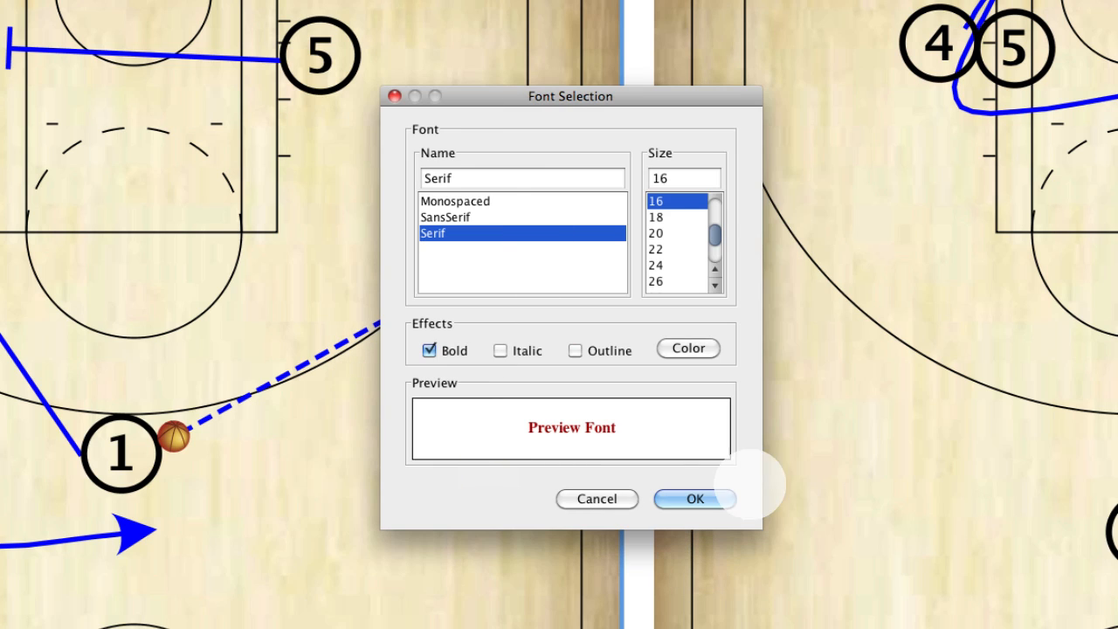
click(694, 499)
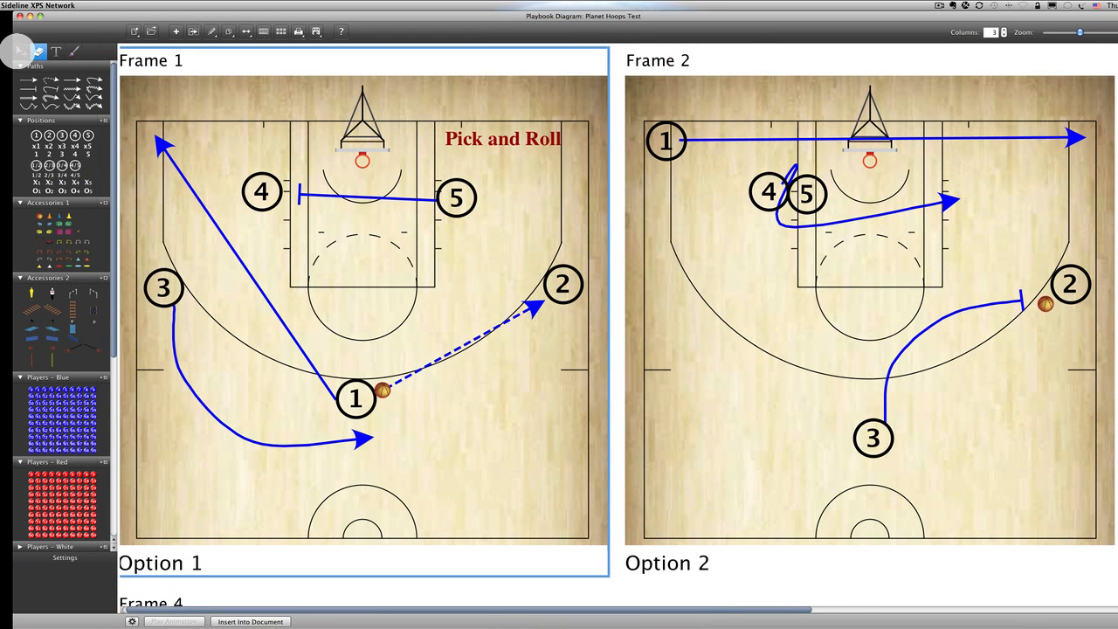
Drag the 'Pick and Roll' label into Frame 1's upper-left corner
drag(502, 138, 210, 102)
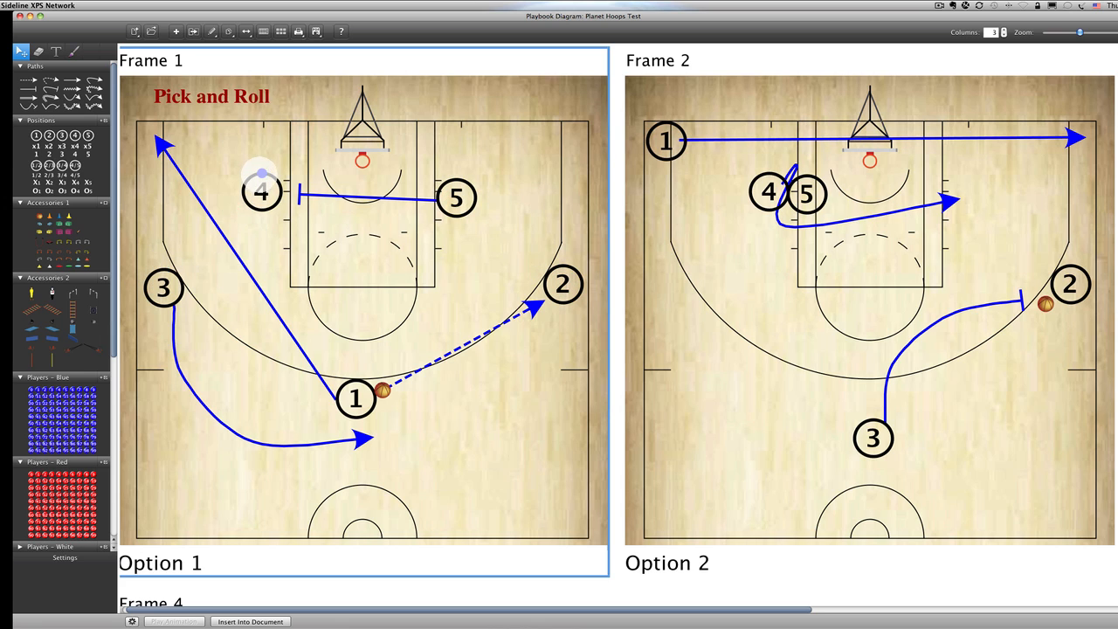
click(455, 197)
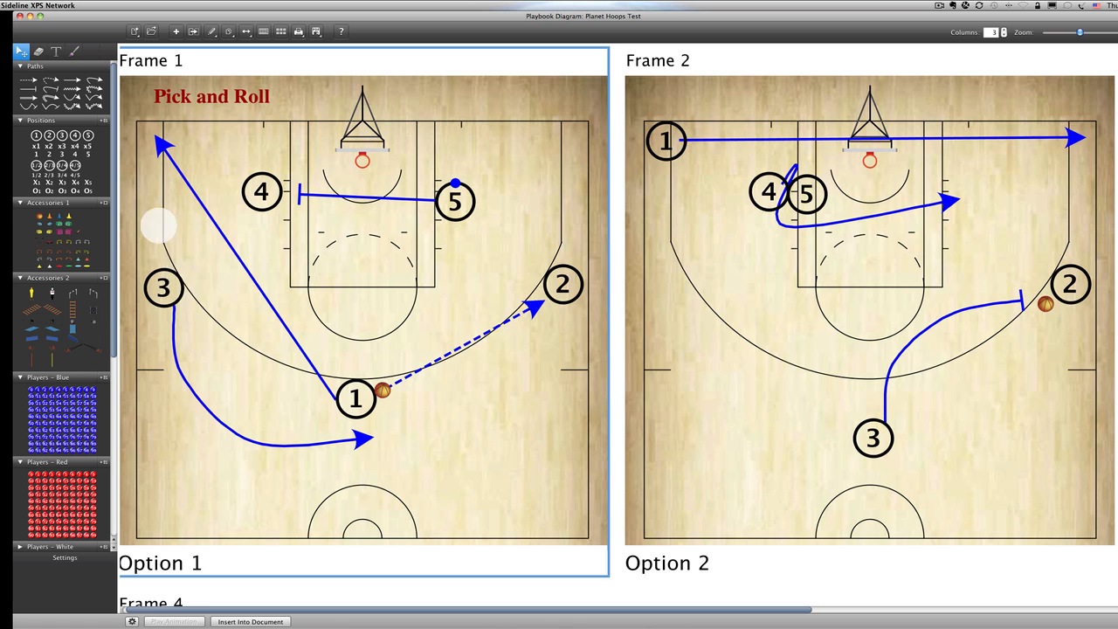
click(74, 51)
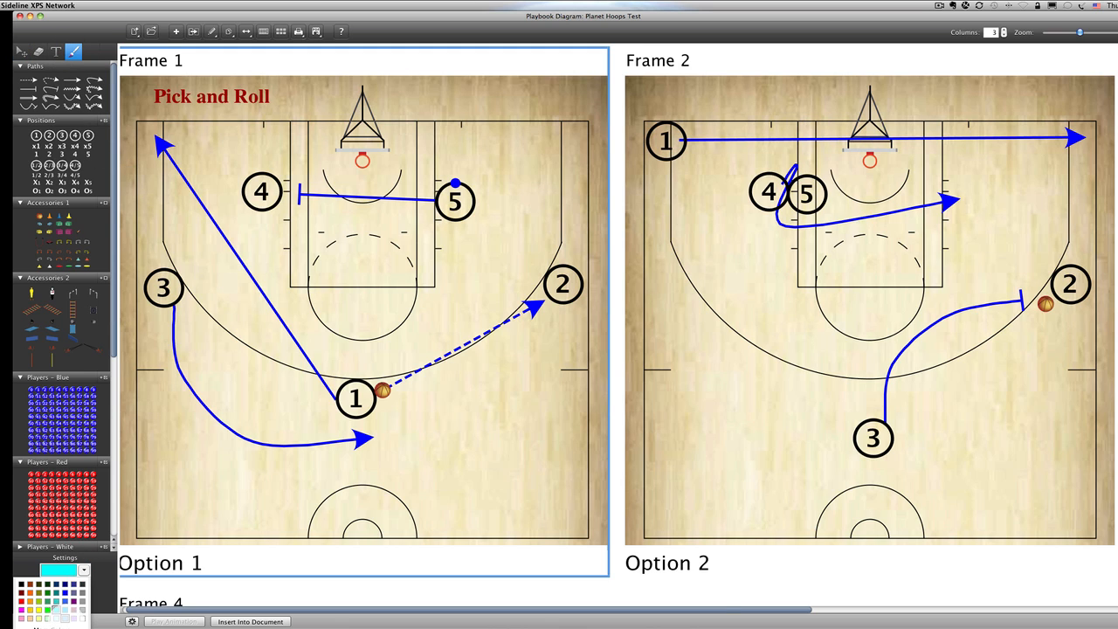
Paint player 2 light blue, then switch the paint colour to dark green
click(164, 287)
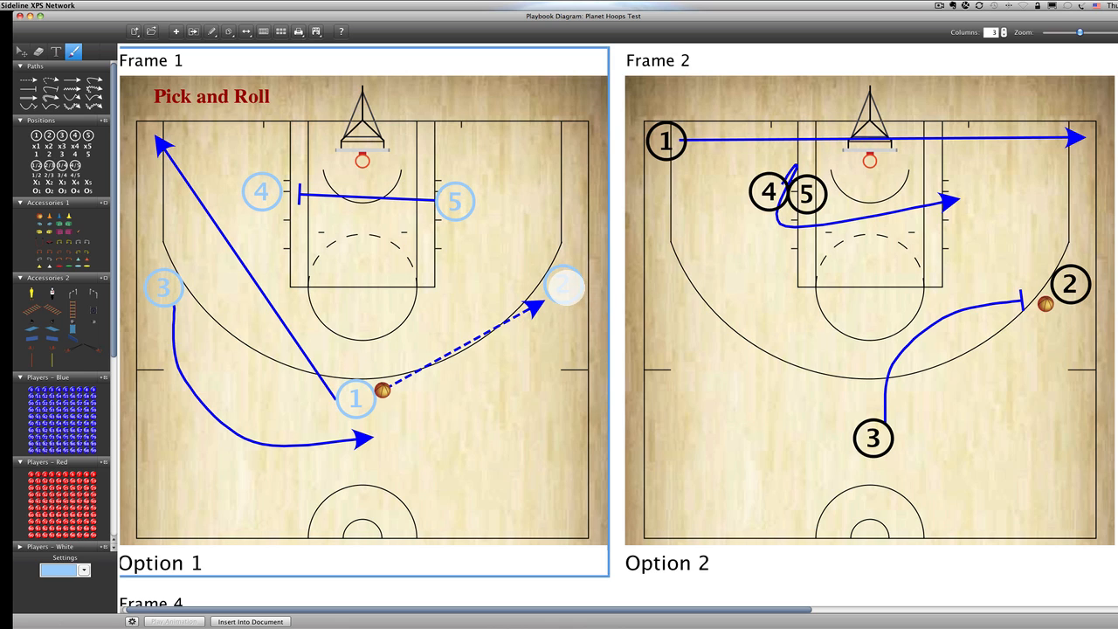
click(84, 569)
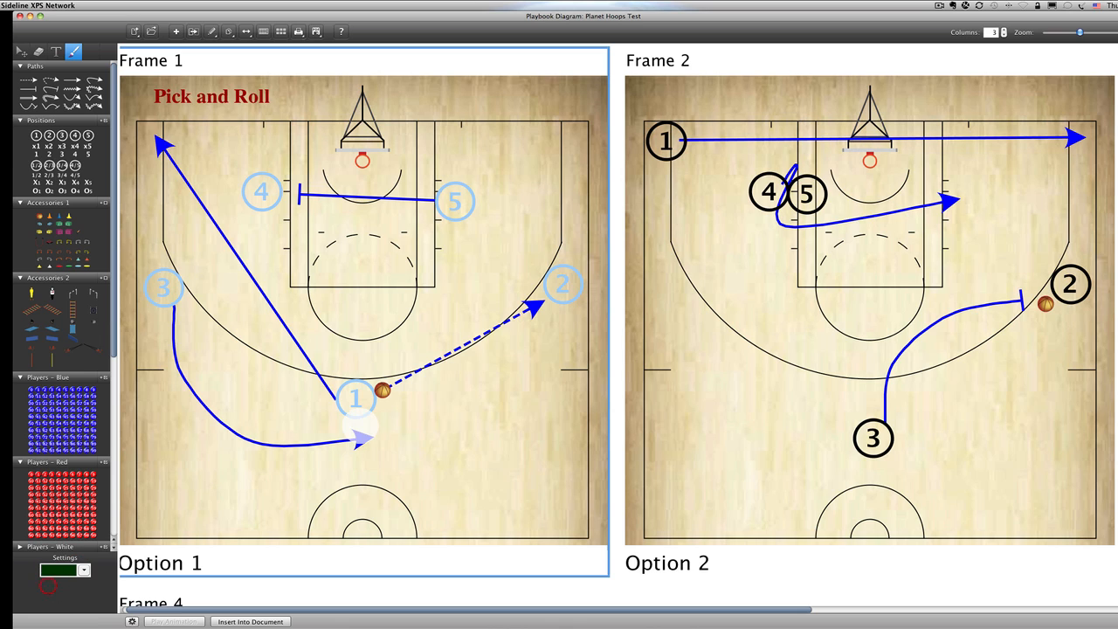
click(454, 201)
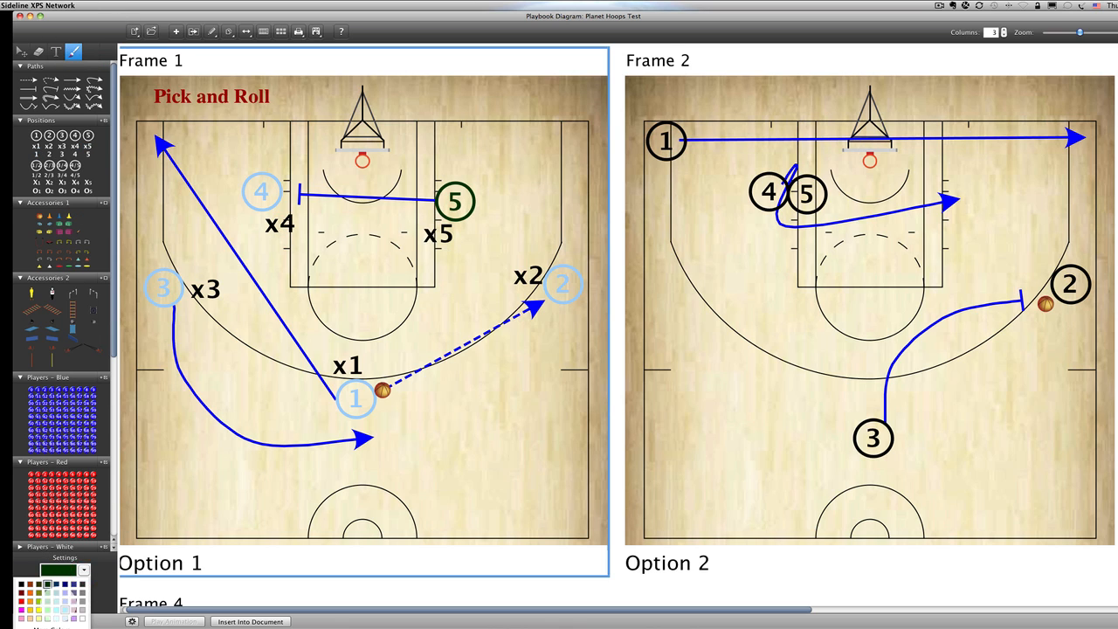
Set the paint colour to red for the x1–x5 defenders
click(346, 364)
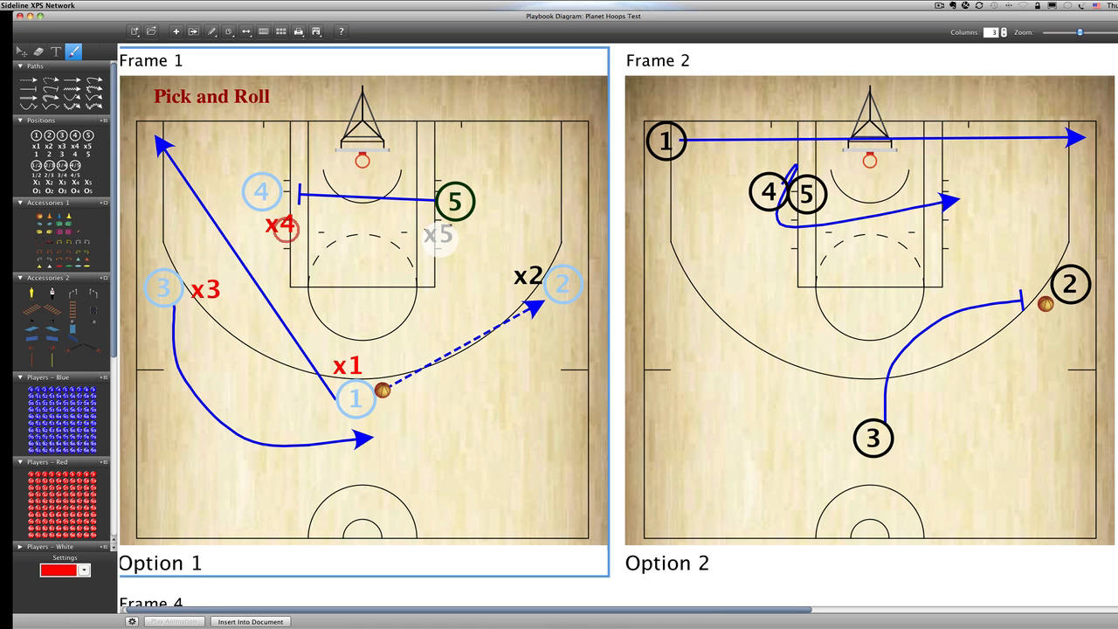
scroll(down, 3)
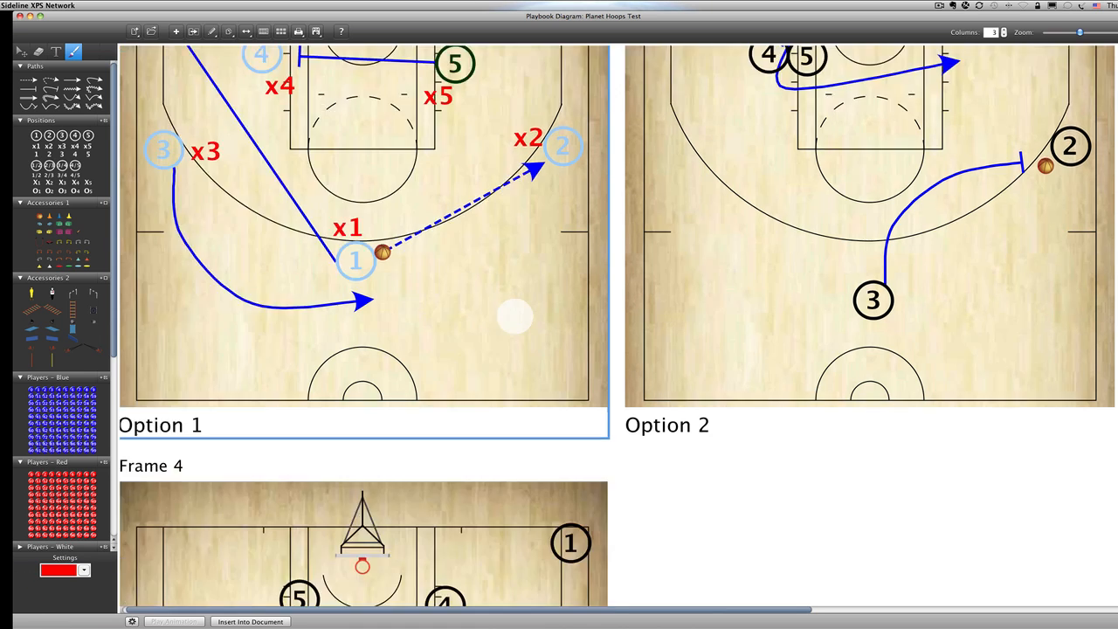
scroll(down, 3)
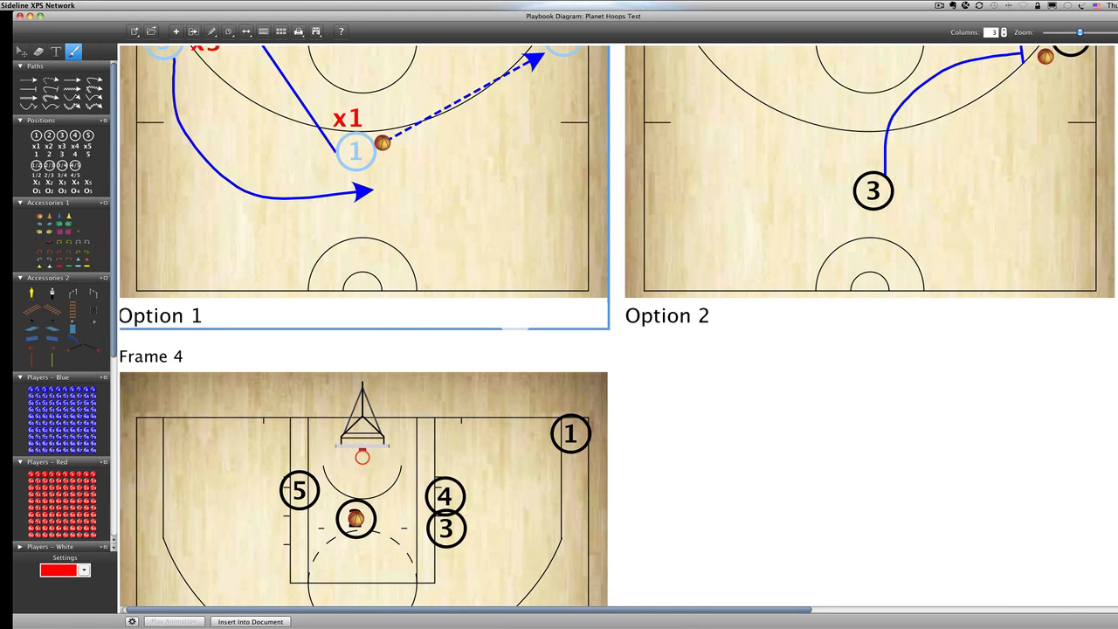
scroll(up, 3)
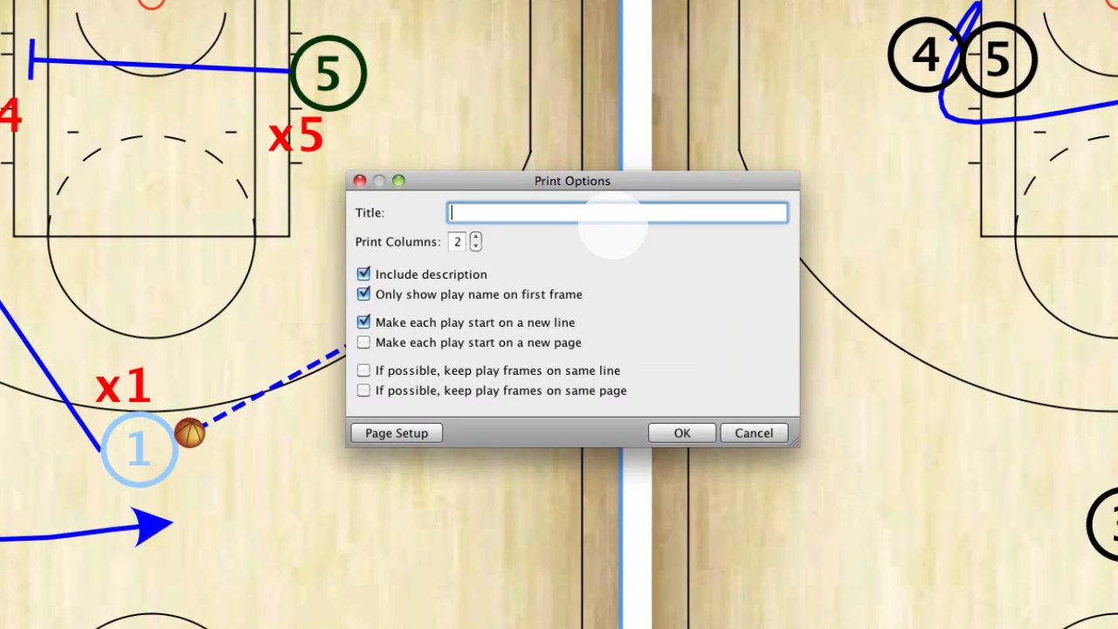
Title the printout 'Planet Hoops' and set the page size to Letter
text(Planet Ho)
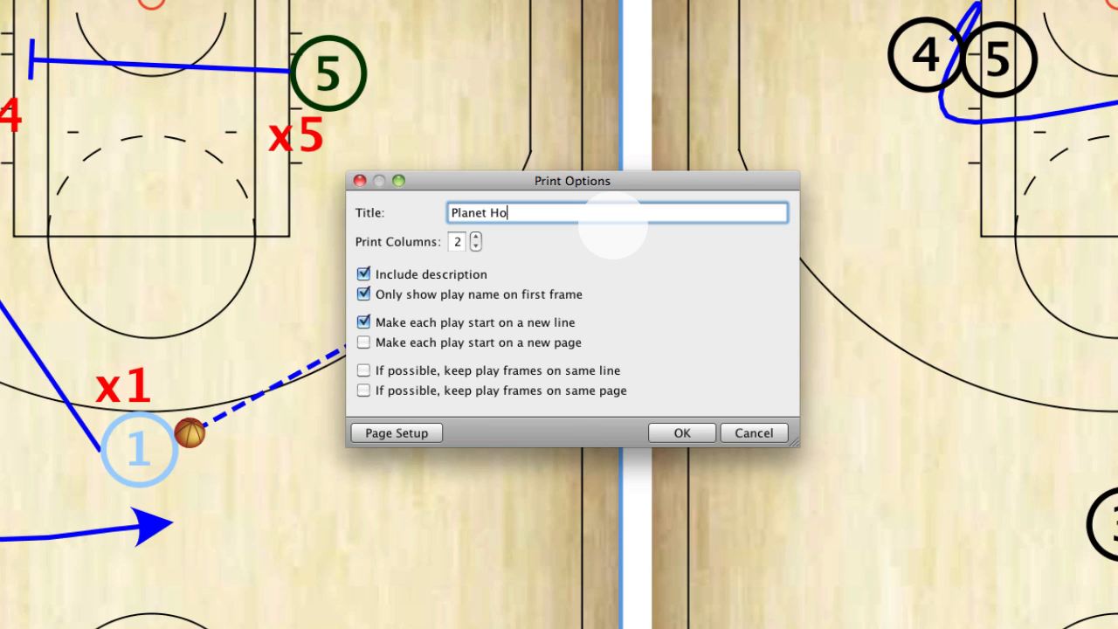
text(ops)
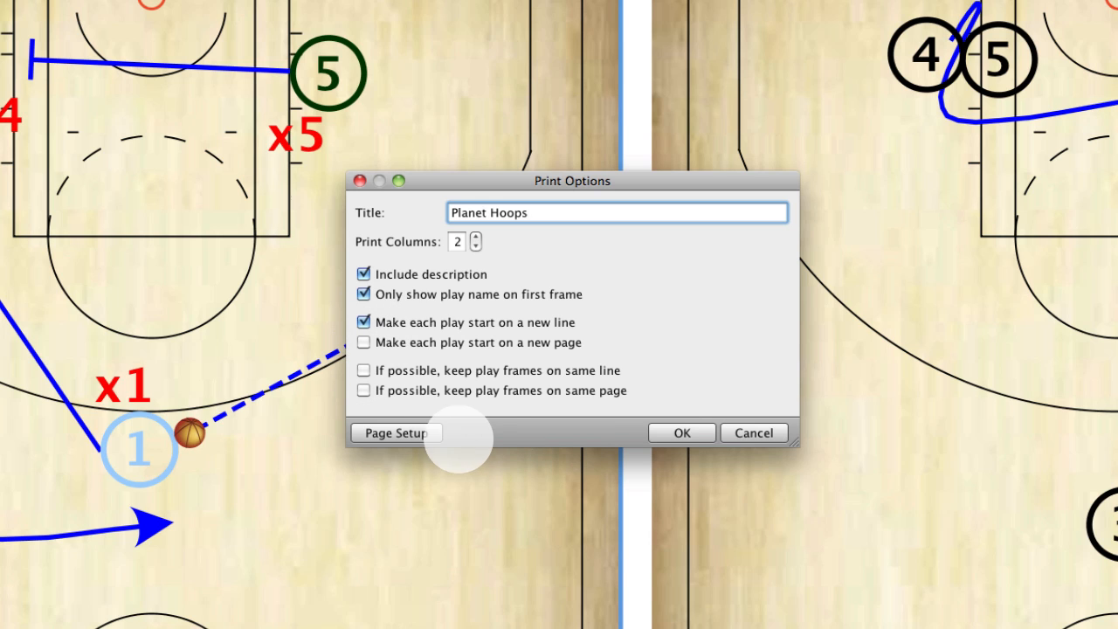
click(394, 432)
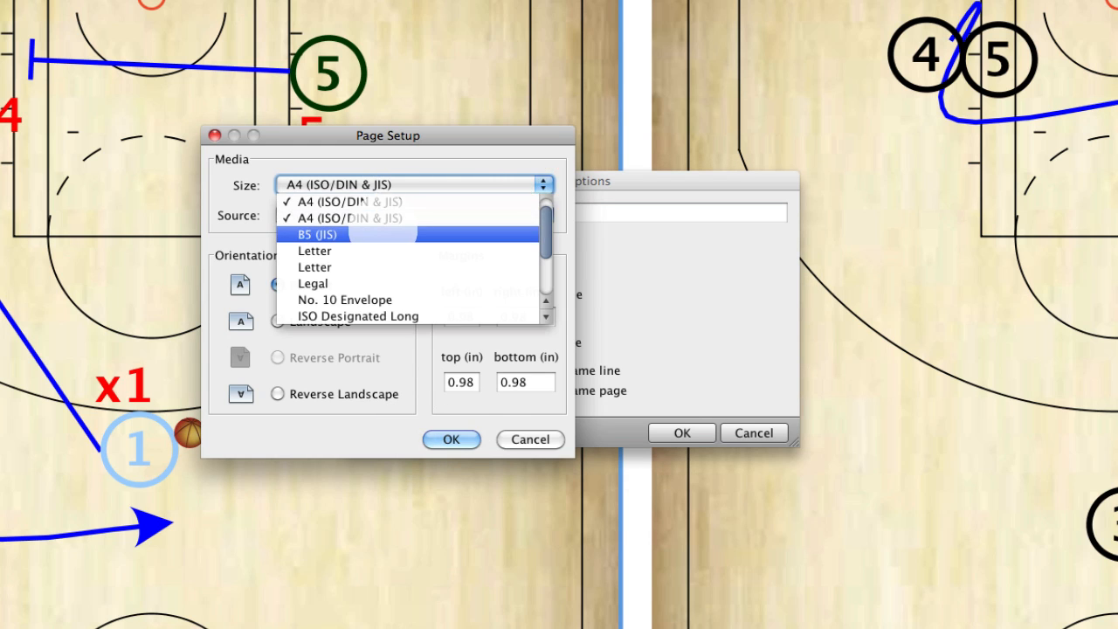
click(315, 251)
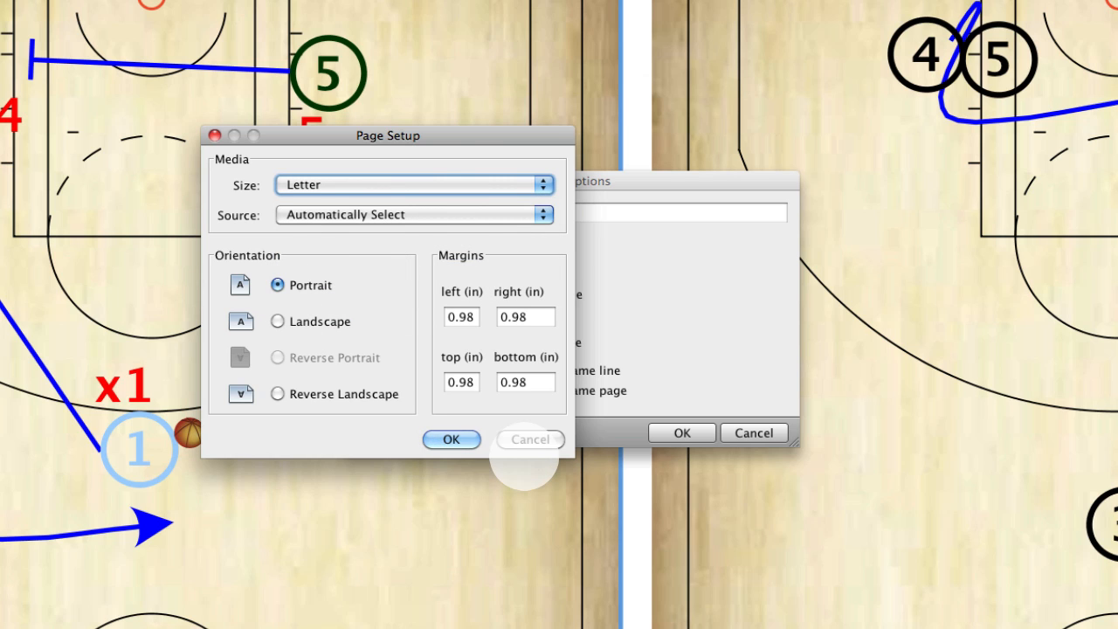
click(452, 440)
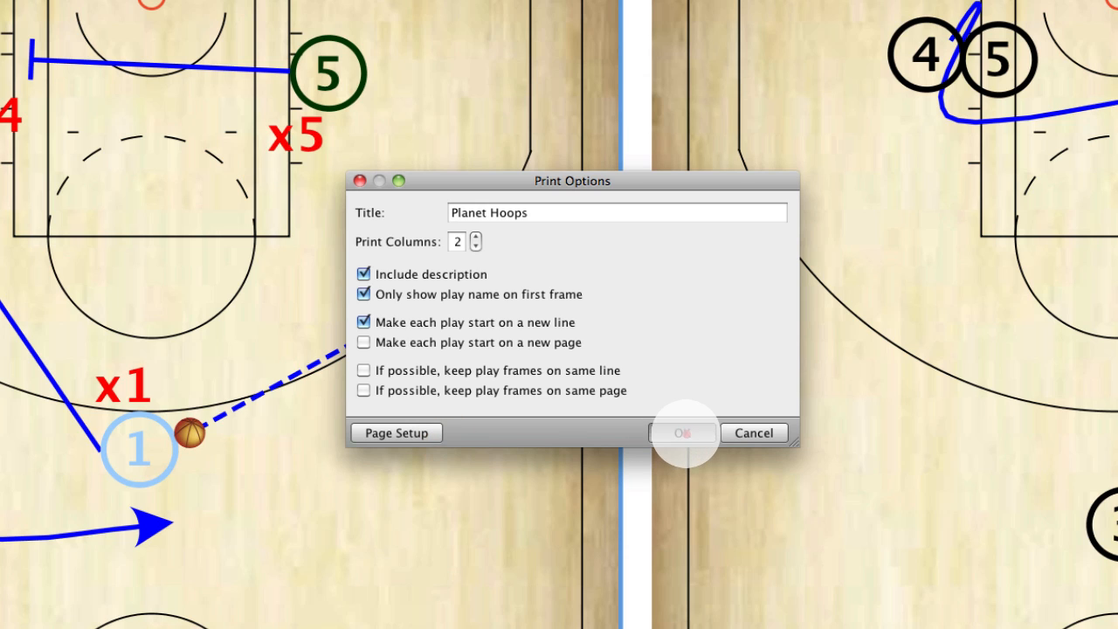
Accept print options and save 'Planet Hoops Test' as a PDF in the home folder
click(683, 432)
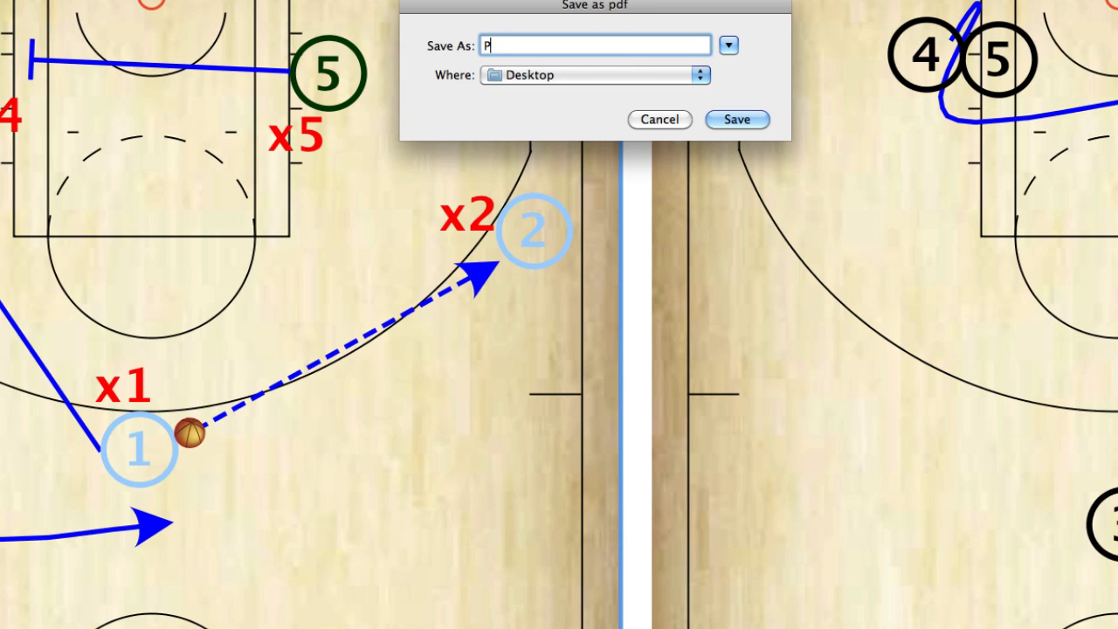
text(lanet Ho)
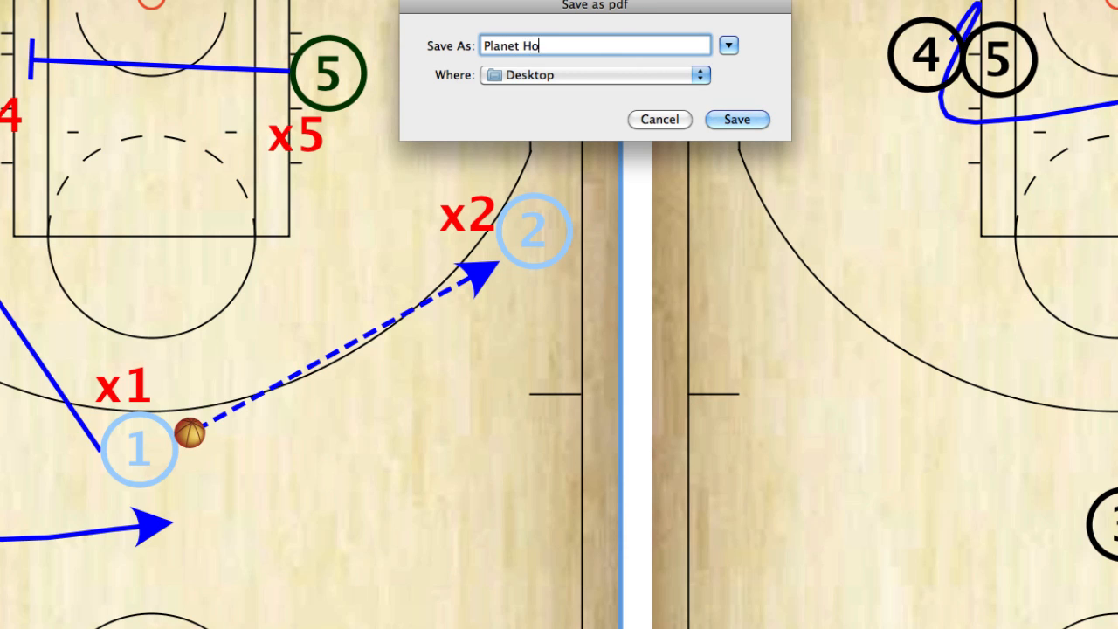
text(ops Test)
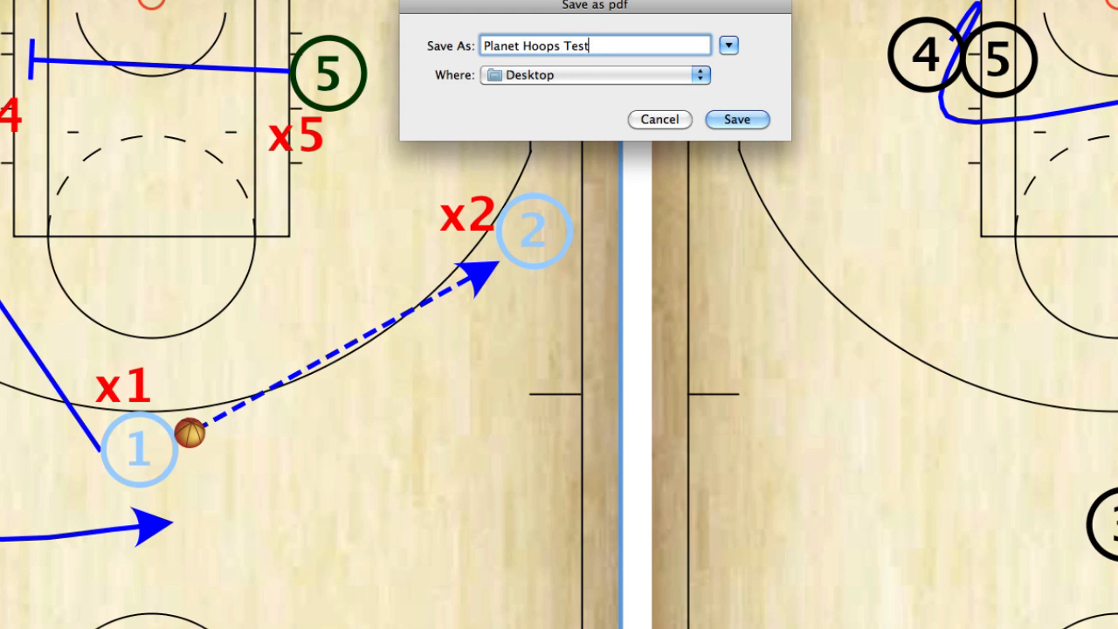
click(698, 75)
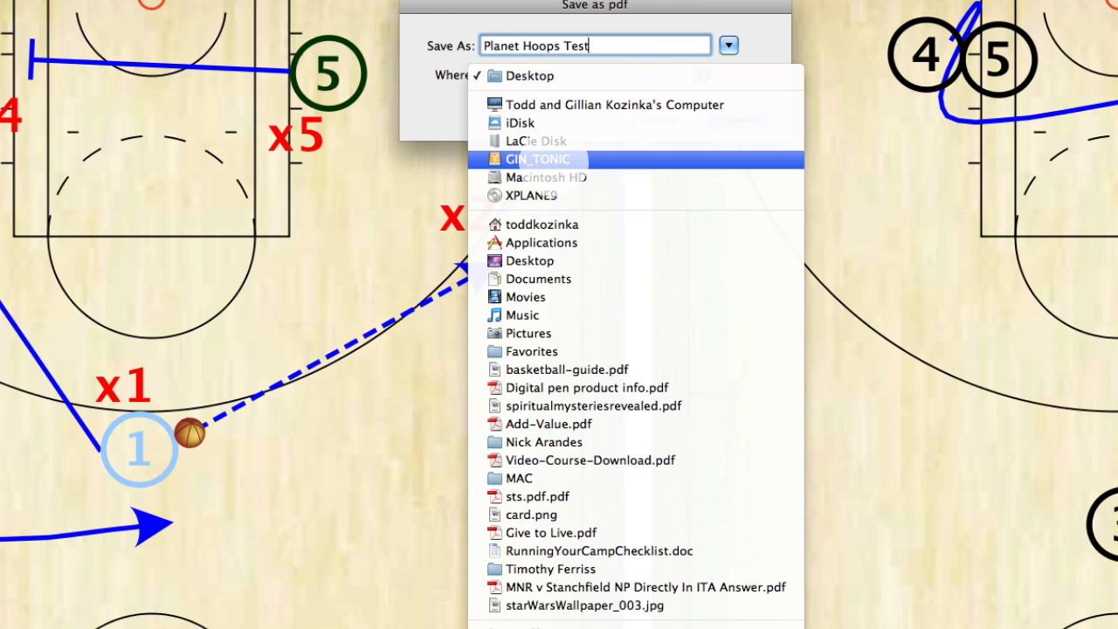
click(542, 225)
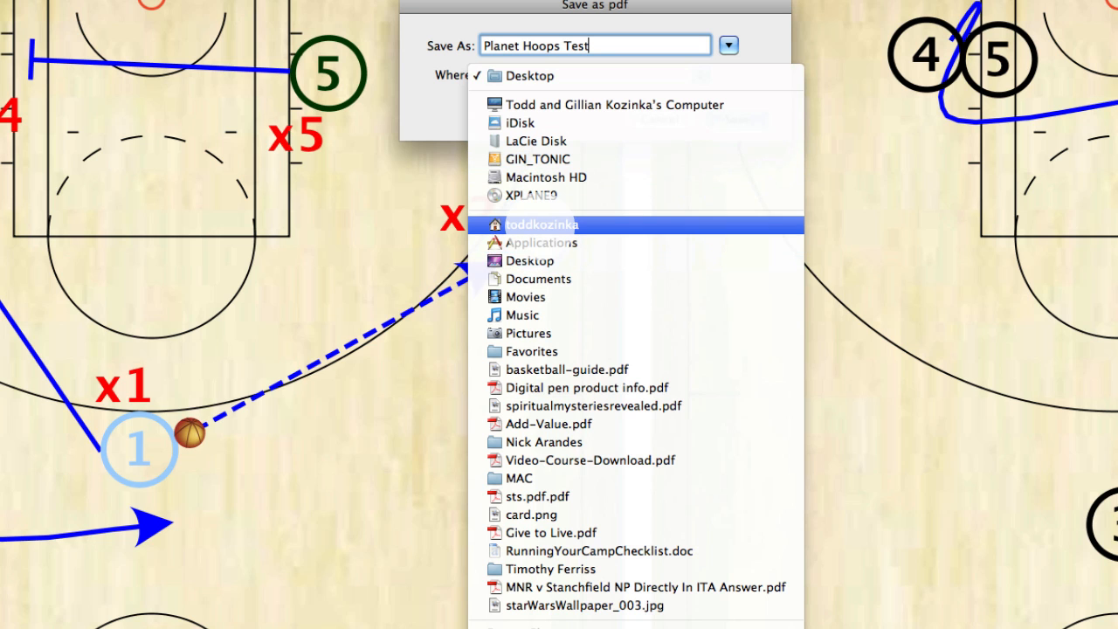
click(542, 224)
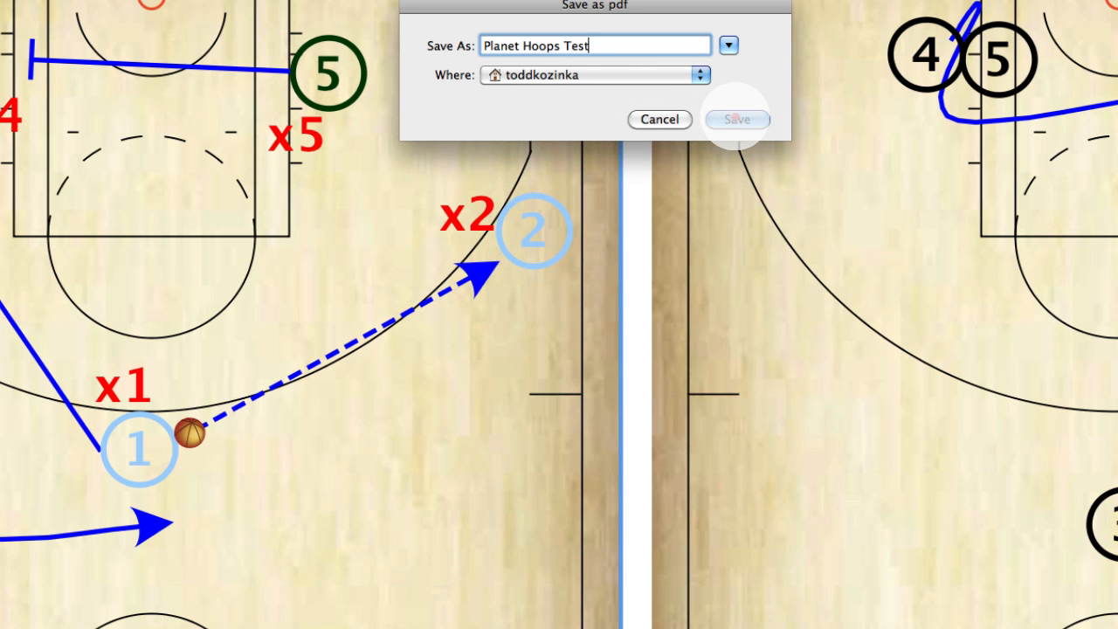
click(736, 120)
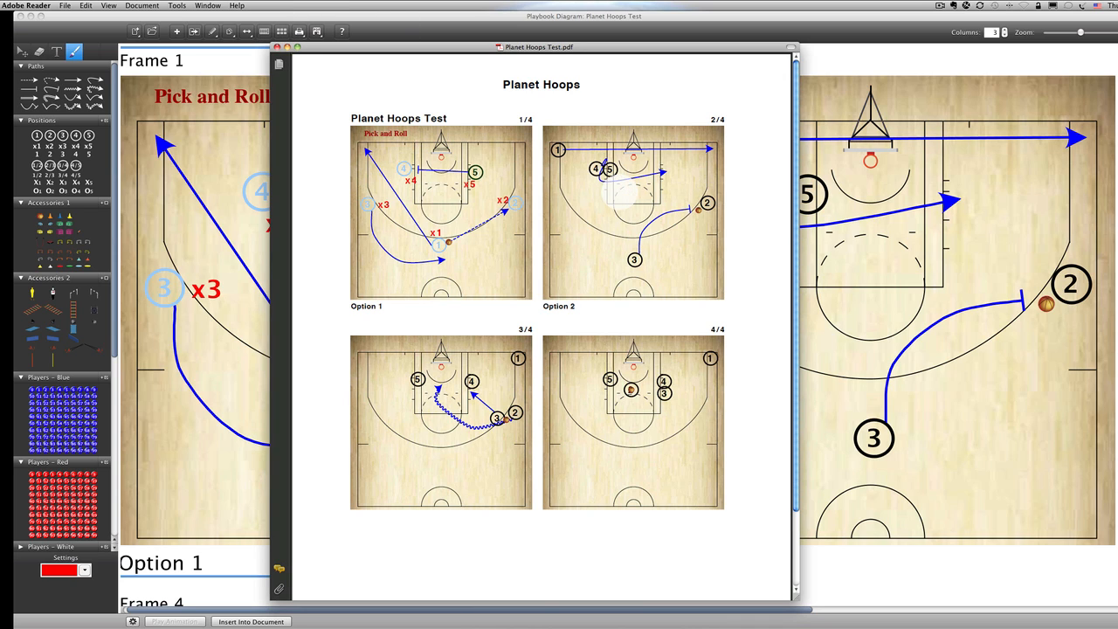
mouse_move(541, 203)
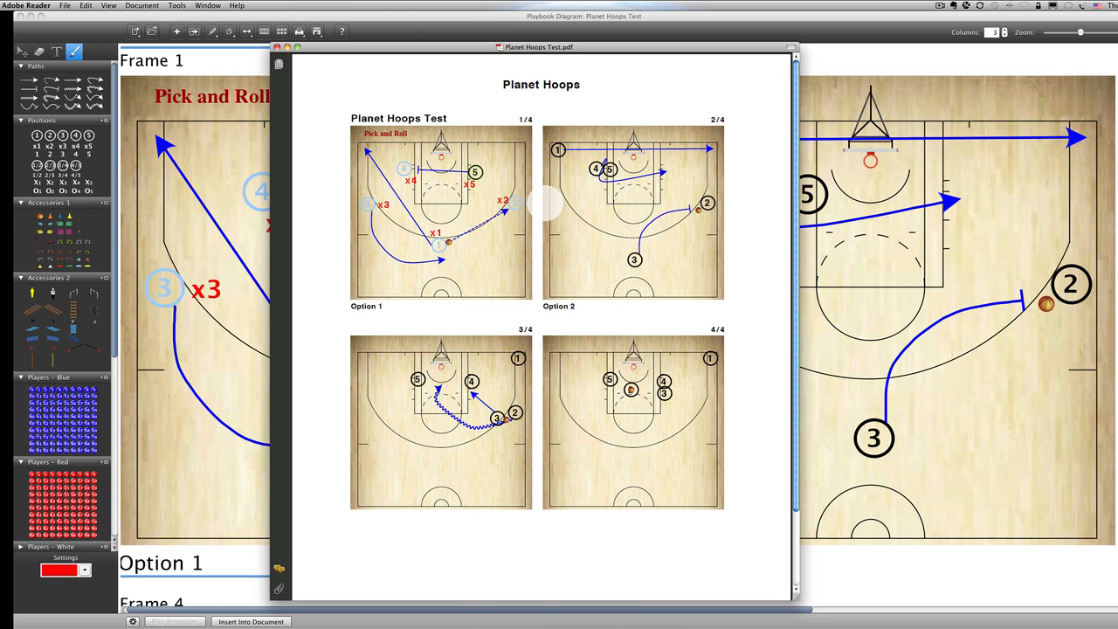